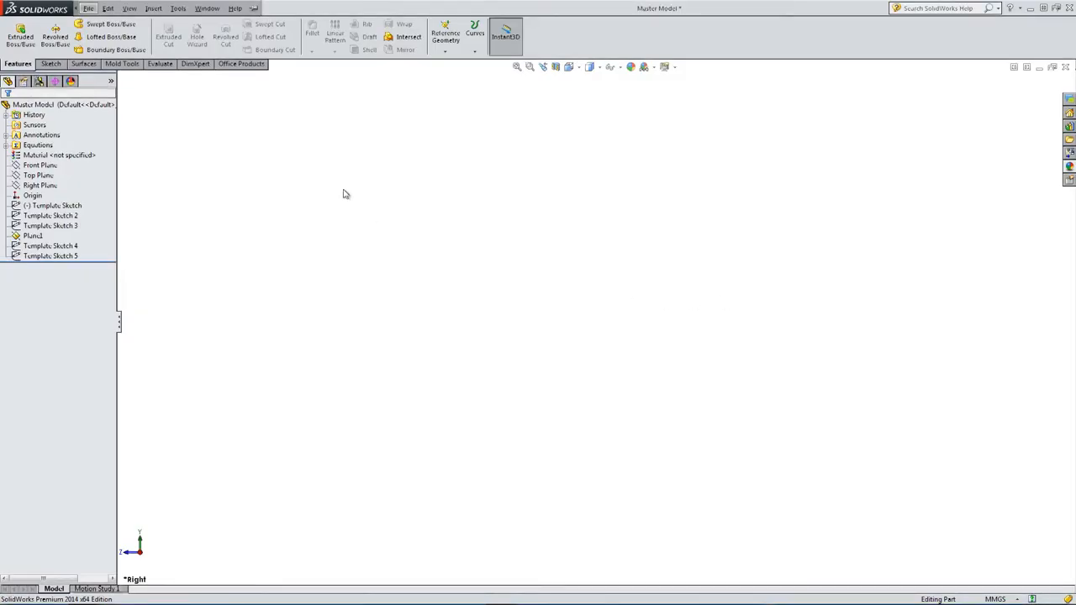
# Open the Template - MASTER reference part from the CAD - REF folder via File > Open.
pyautogui.click(87, 8)
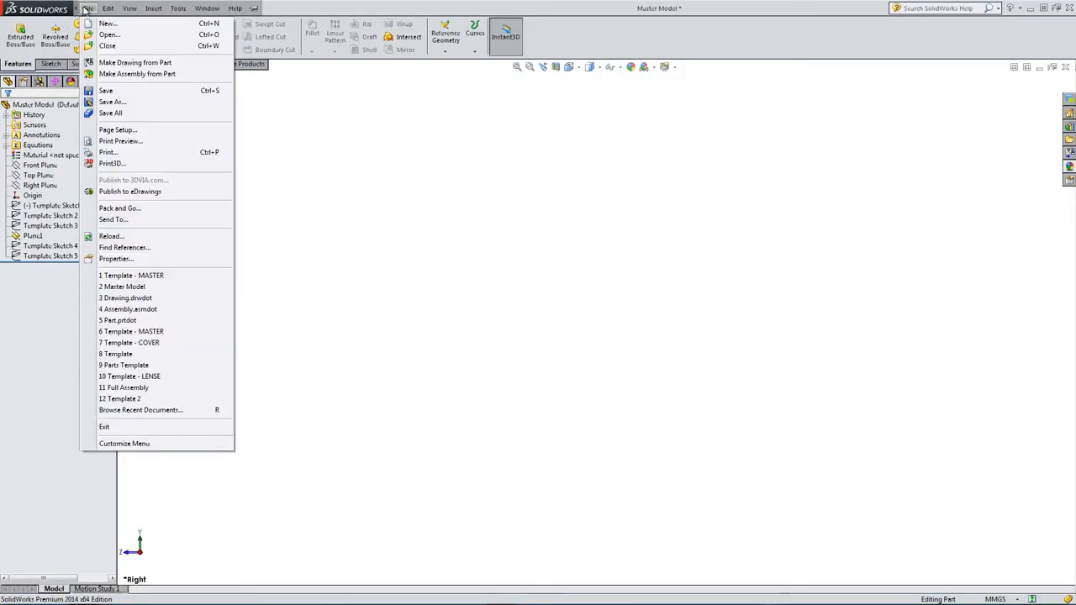
pyautogui.click(108, 35)
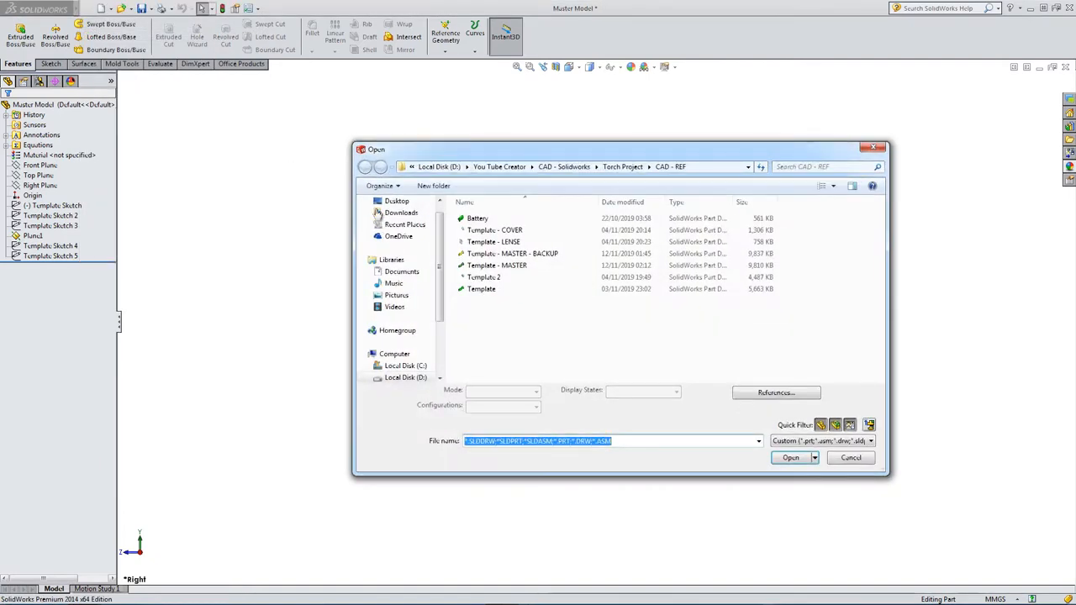
pyautogui.click(790, 457)
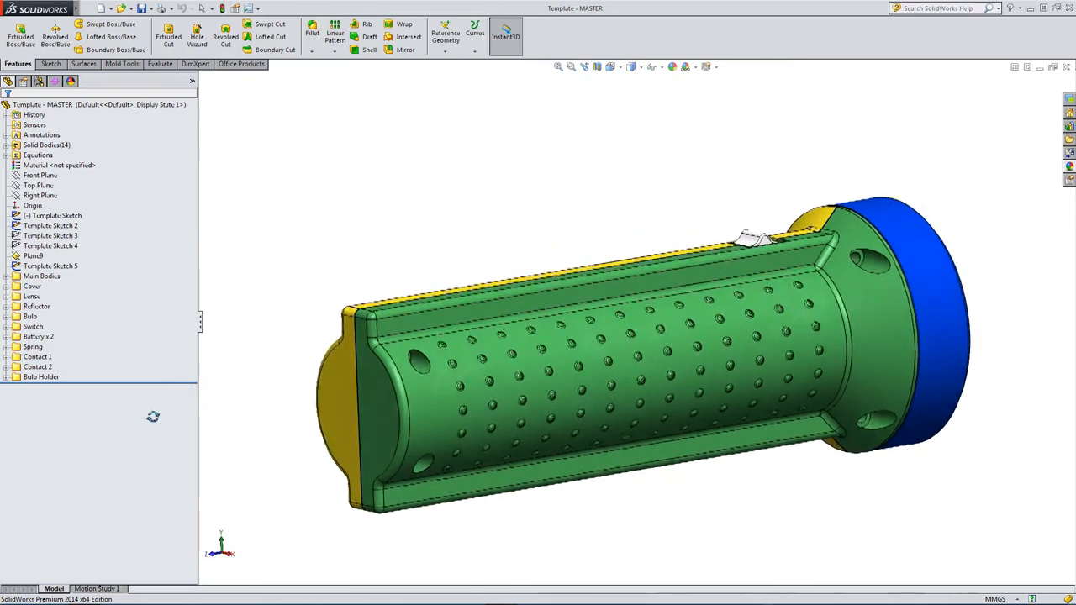
# Orbit the reference torch and cut it open with a Section View on the Front Plane.
pyautogui.moveTo(588, 336); pyautogui.dragTo(597, 462)
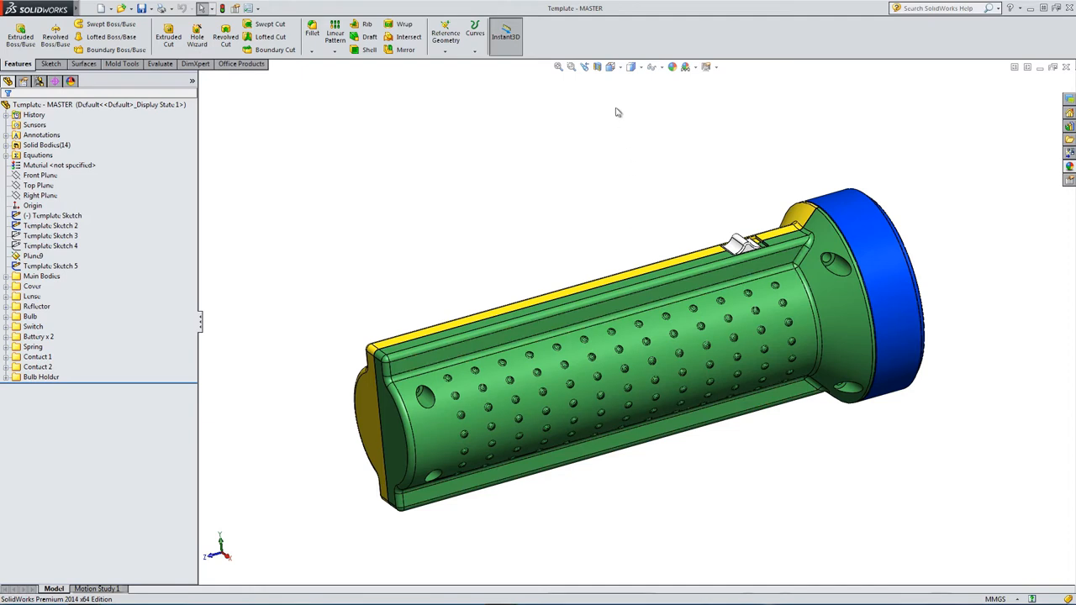
pyautogui.click(584, 66)
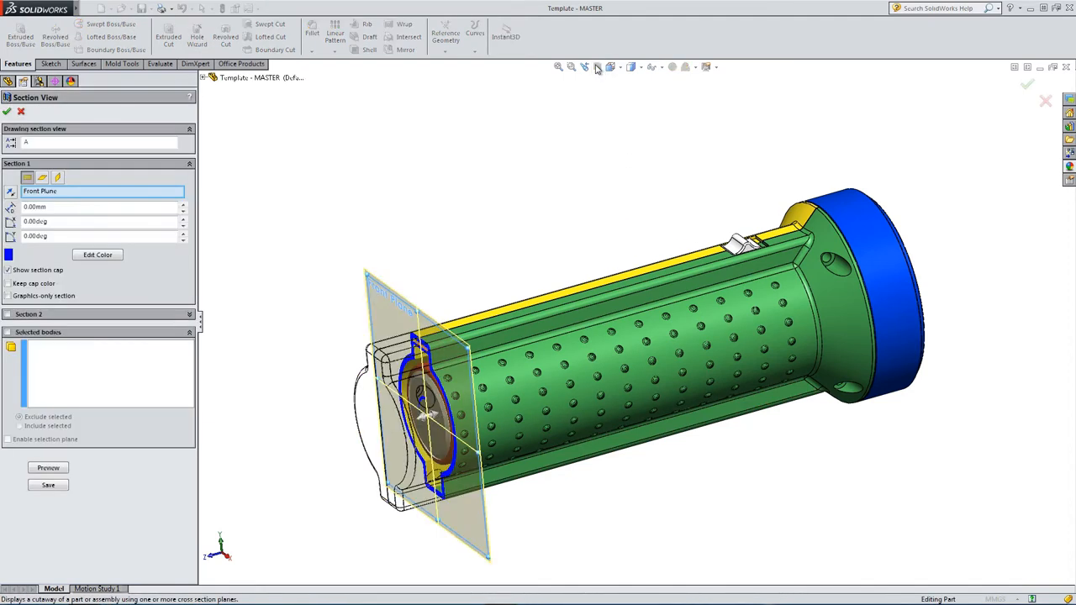
pyautogui.click(42, 177)
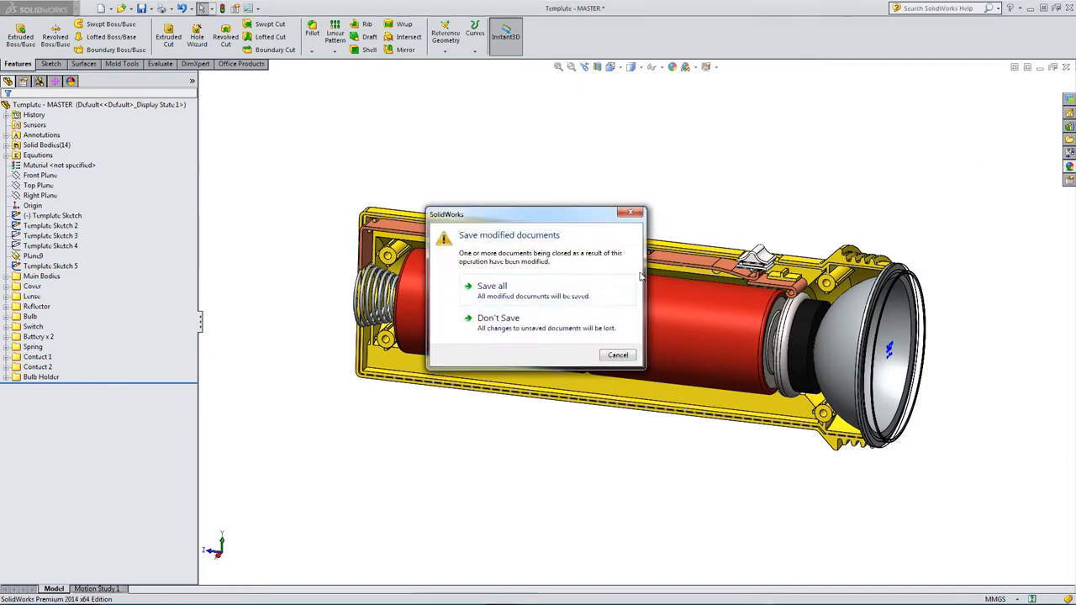
# Close the reference without saving and show the first template sketches in Master Model.
pyautogui.click(498, 318)
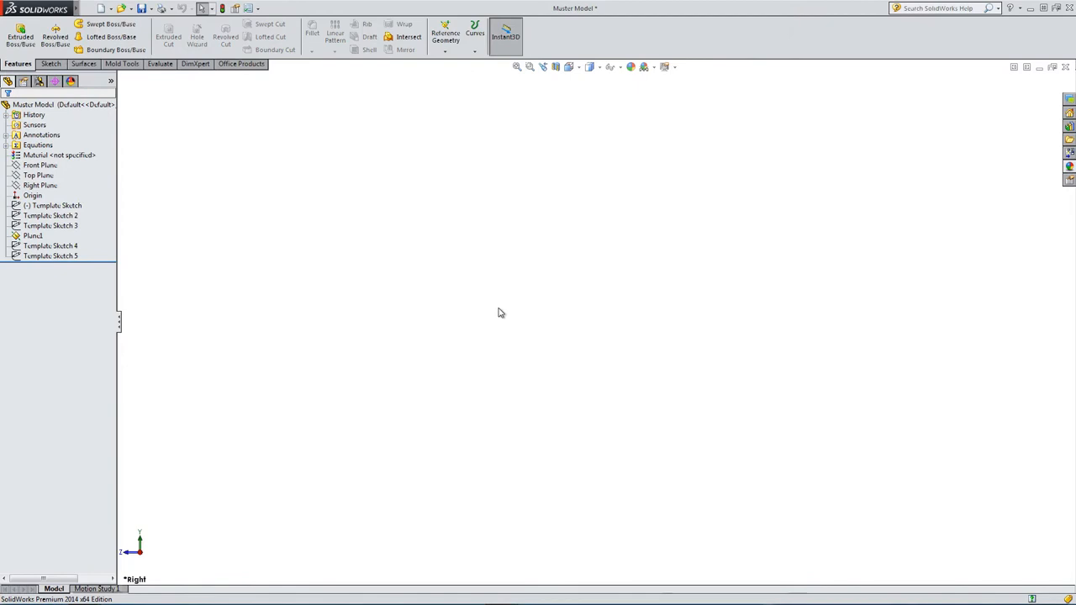
pyautogui.moveTo(412, 260)
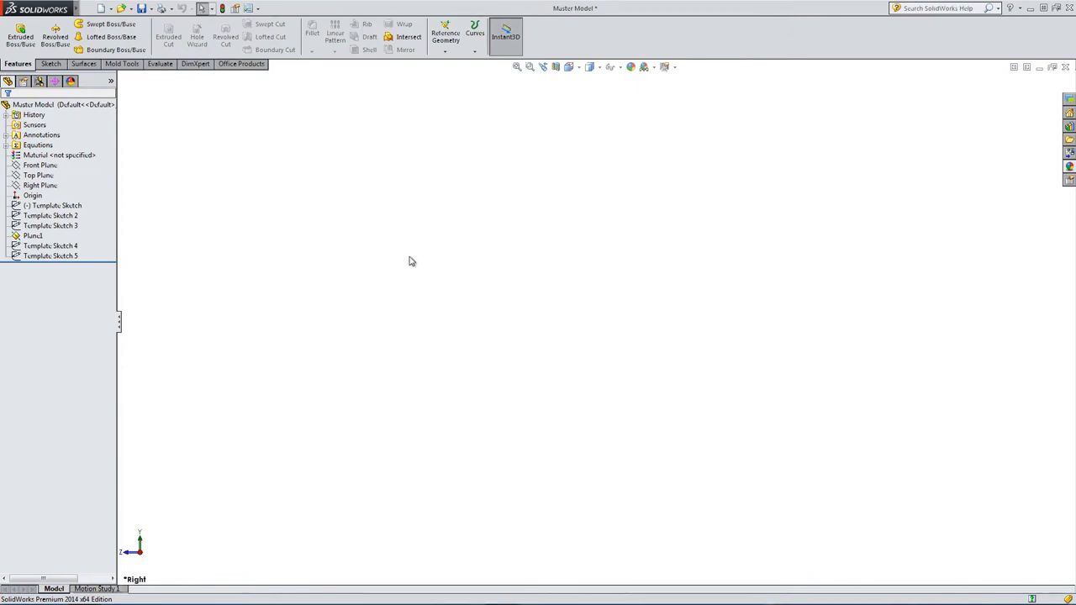
pyautogui.click(52, 205)
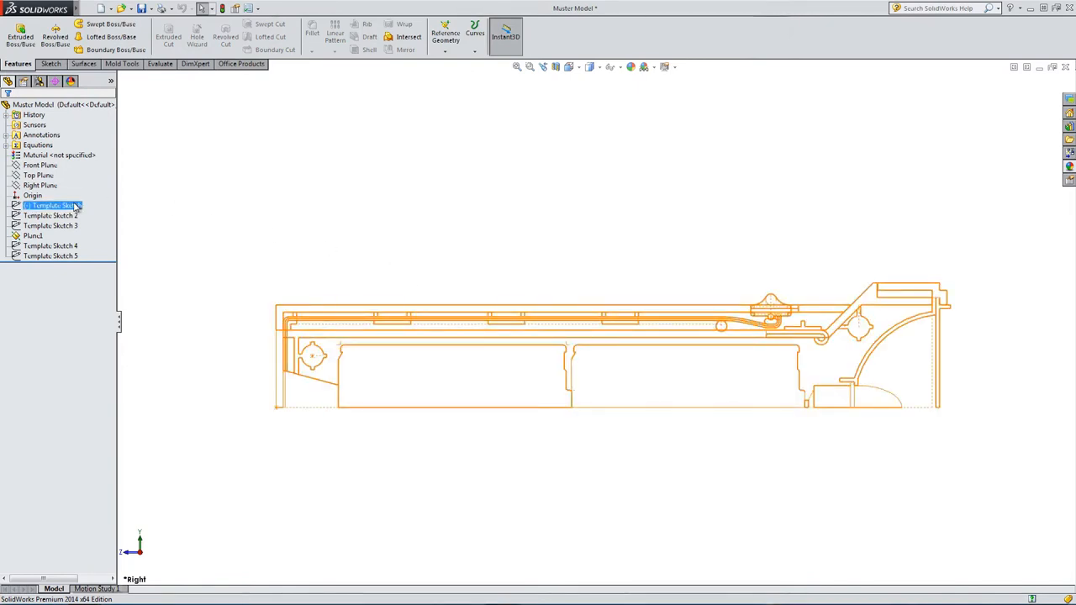
pyautogui.click(50, 255)
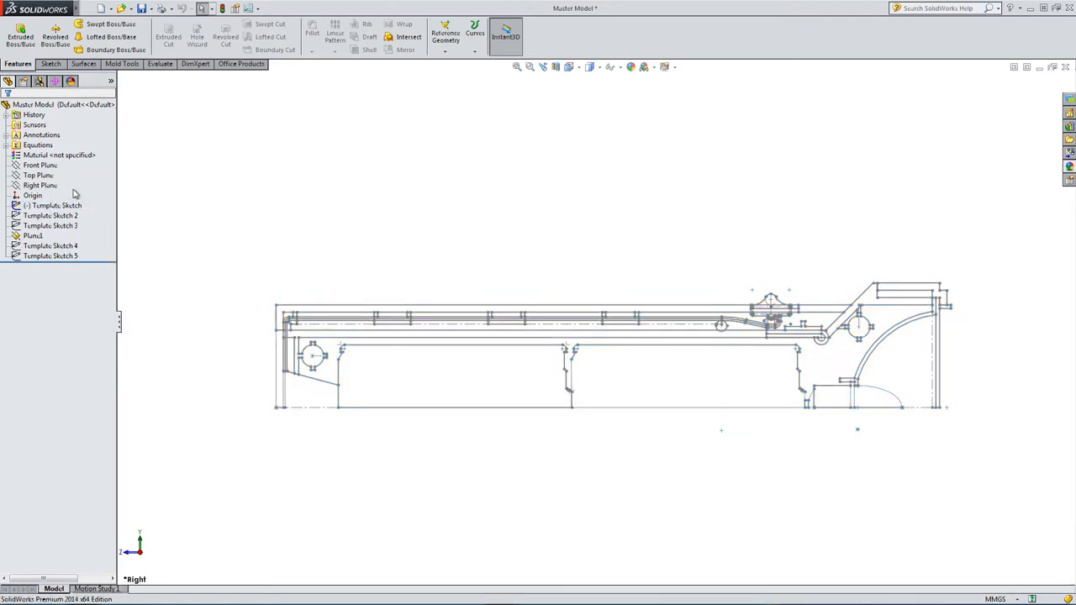
pyautogui.click(50, 215)
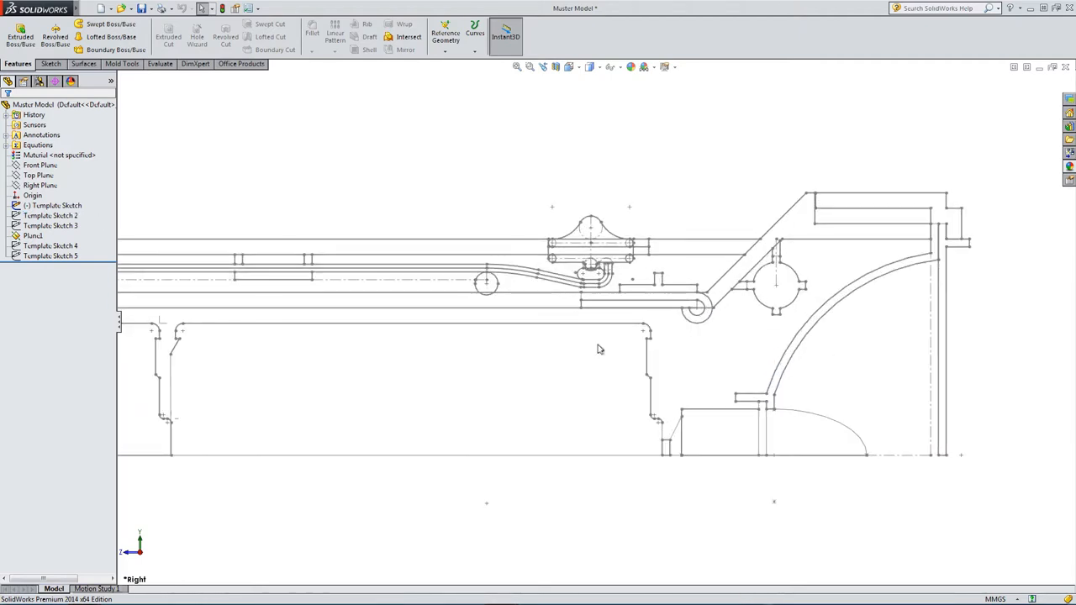
pyautogui.click(50, 215)
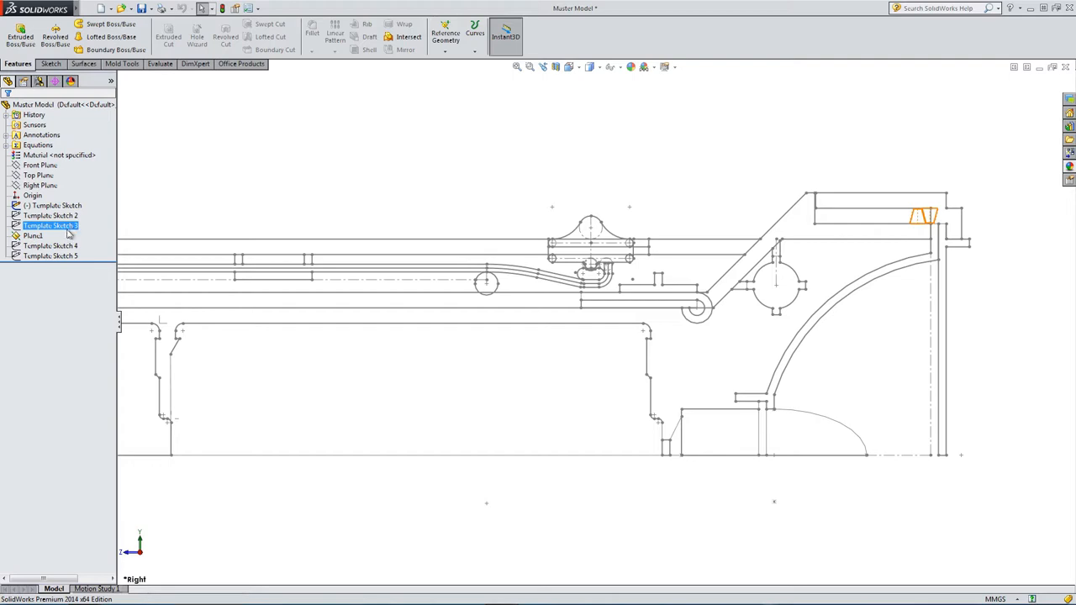
# Show Template Sketch 3 and 4 and return to the side view of the full profile.
pyautogui.click(51, 246)
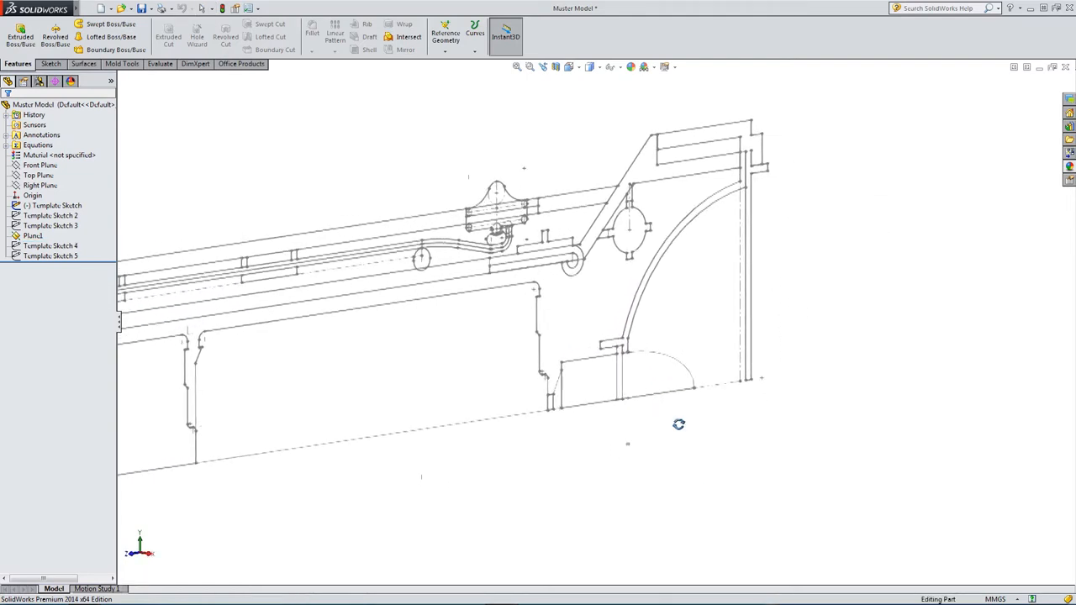
pyautogui.click(50, 245)
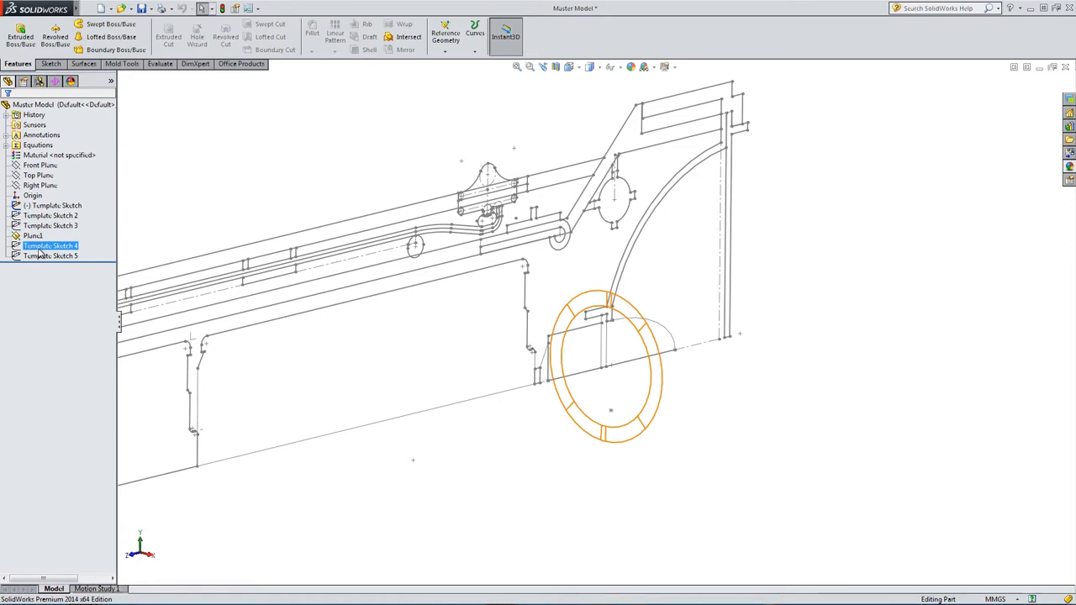
pyautogui.click(50, 255)
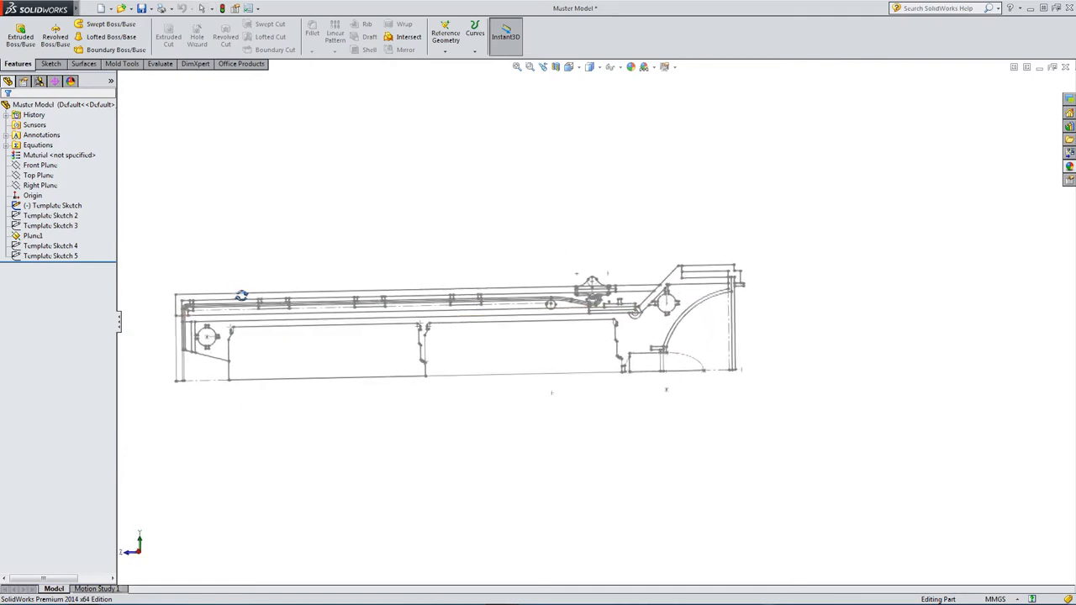
pyautogui.click(50, 256)
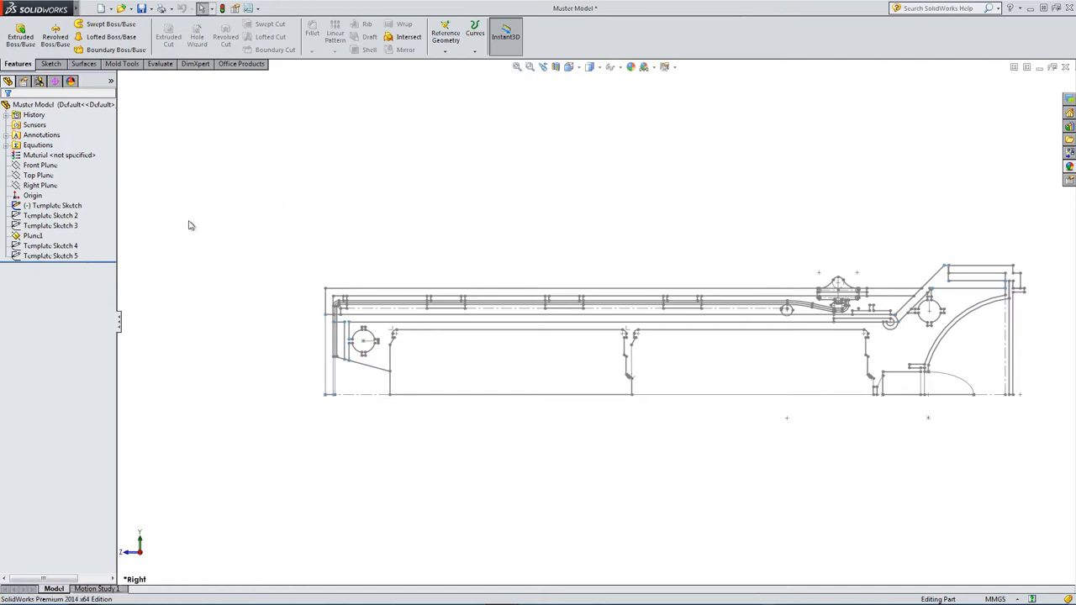
pyautogui.click(51, 256)
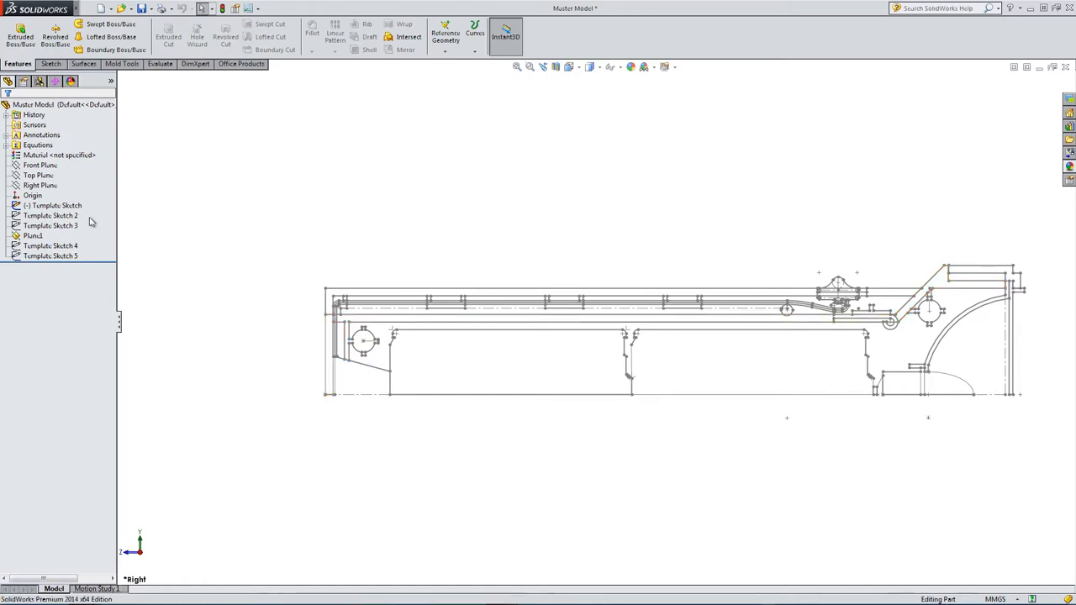
pyautogui.doubleClick(53, 205)
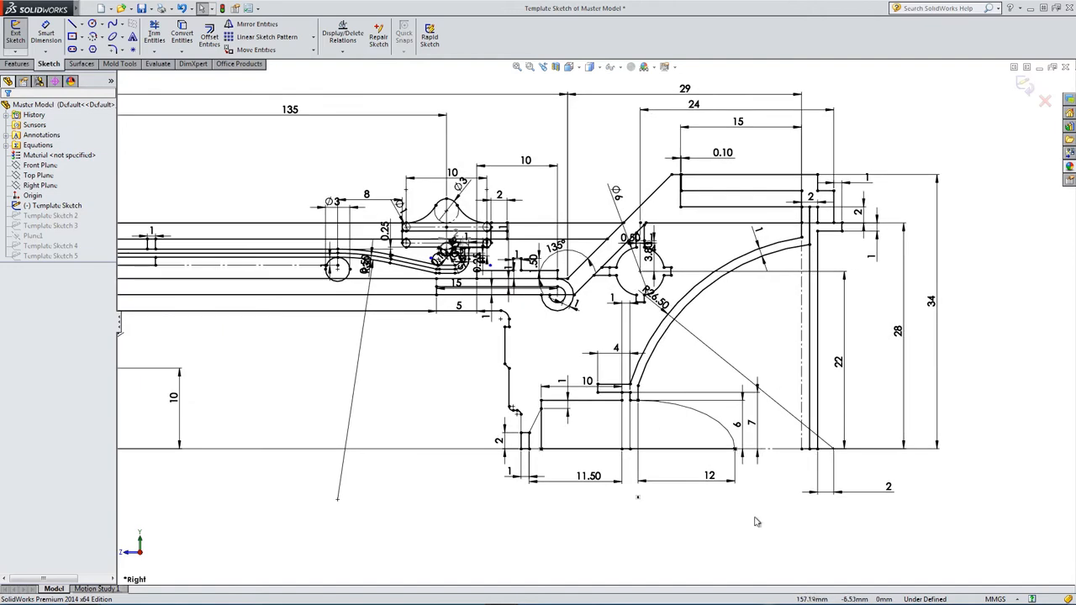
pyautogui.moveTo(743, 531)
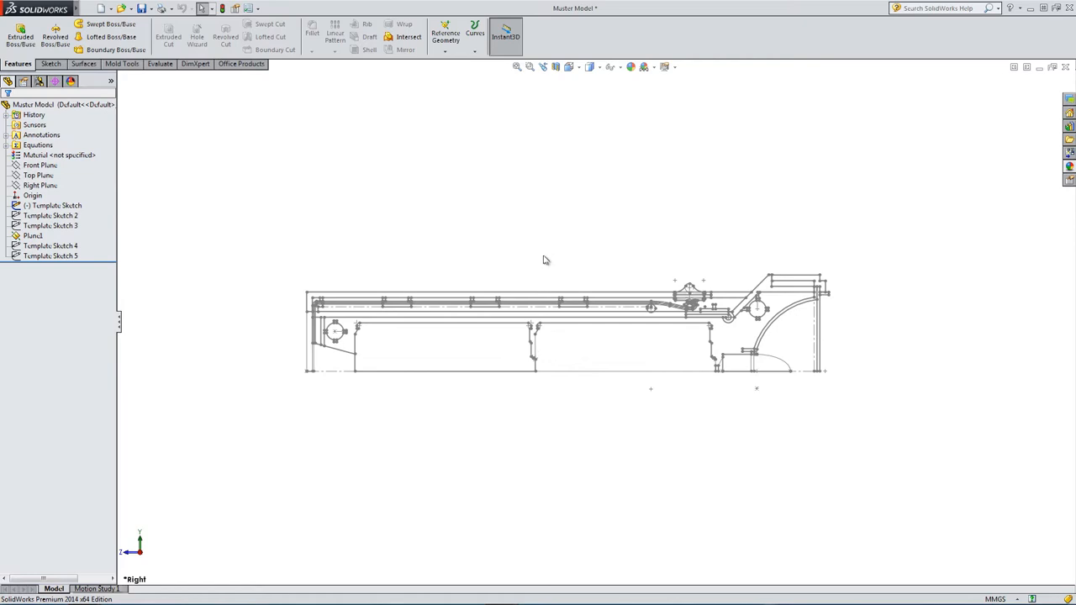
pyautogui.moveTo(411, 249)
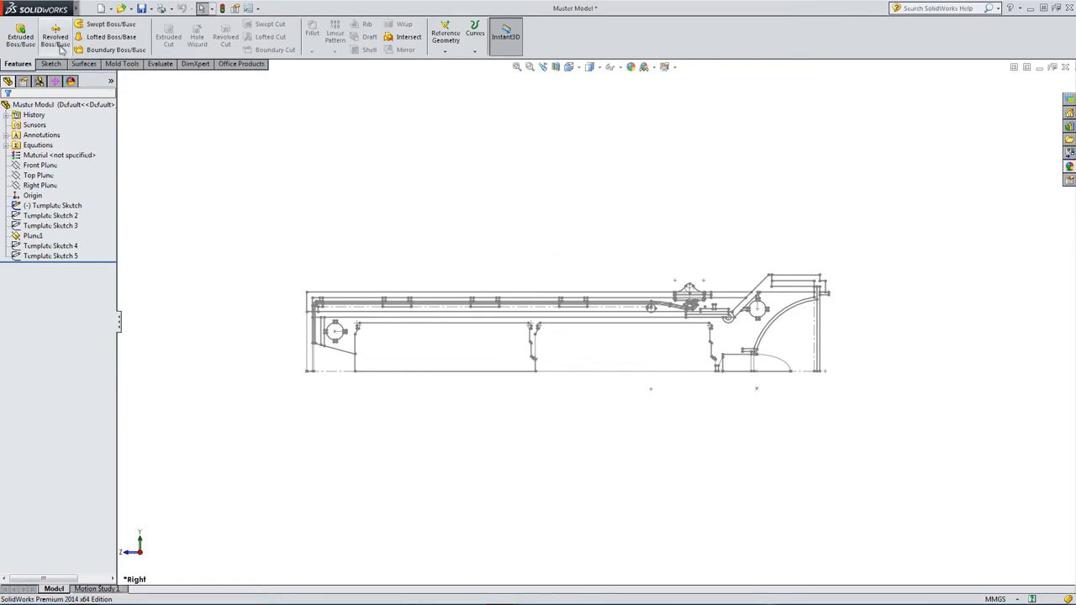
# Start a Revolved Boss on the Right Plane and convert the housing outline from the template sketch.
pyautogui.click(55, 37)
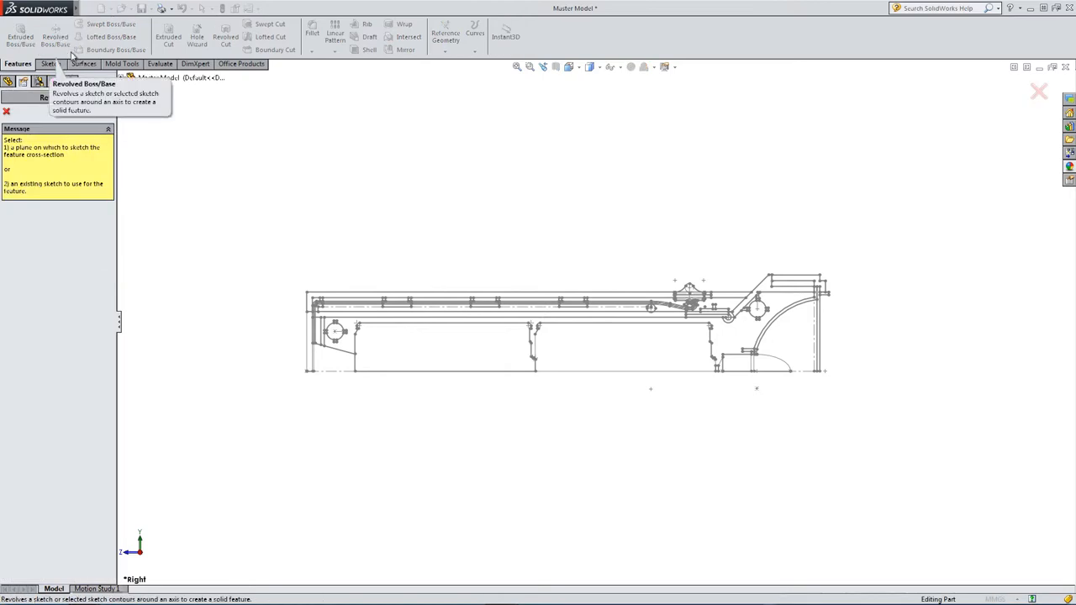
pyautogui.click(55, 36)
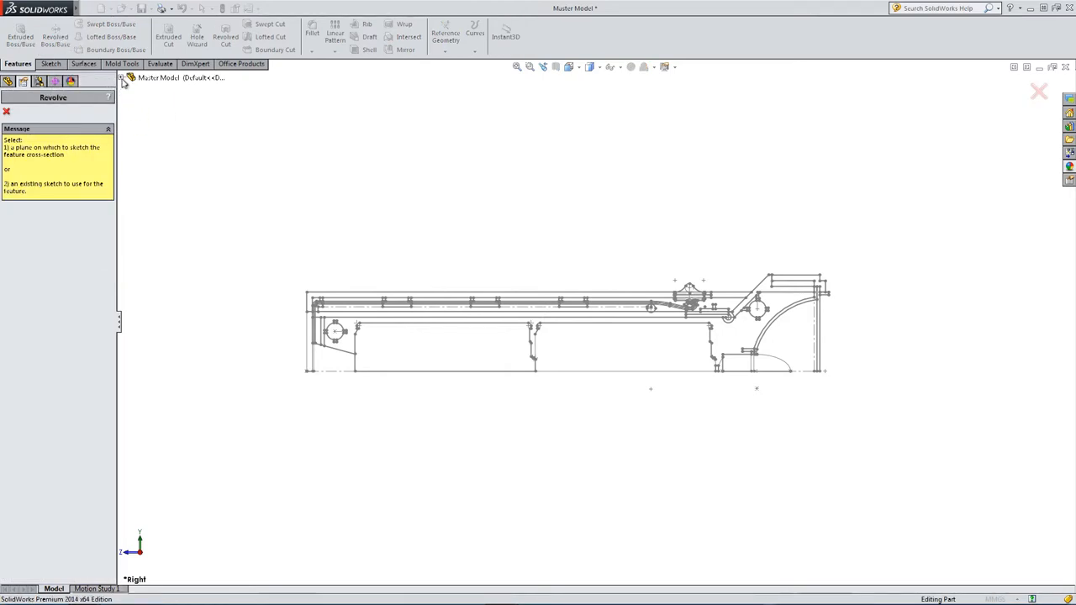
pyautogui.click(166, 138)
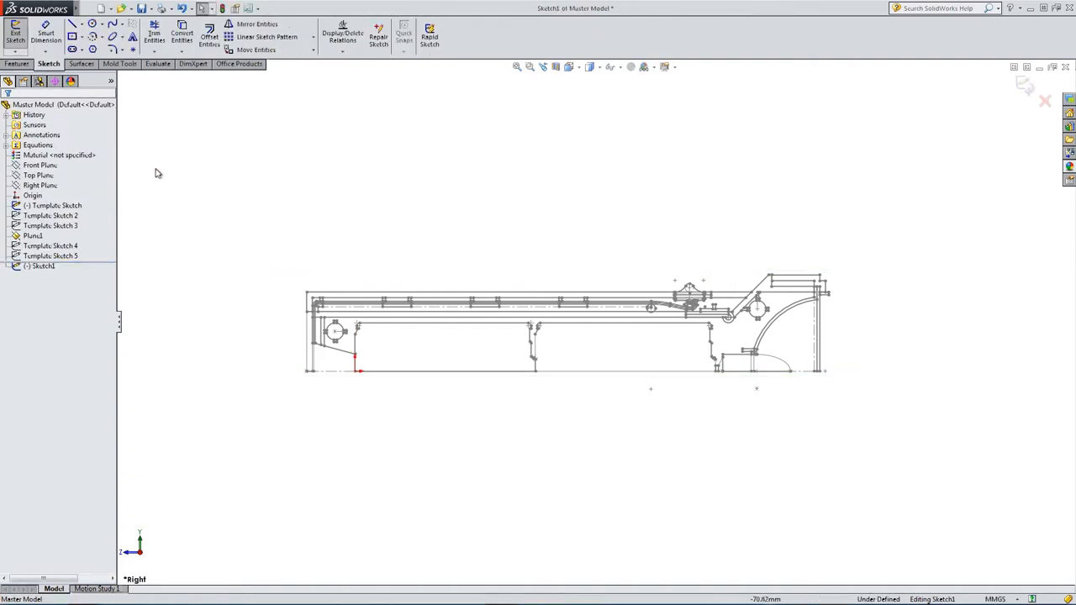
pyautogui.moveTo(58, 282)
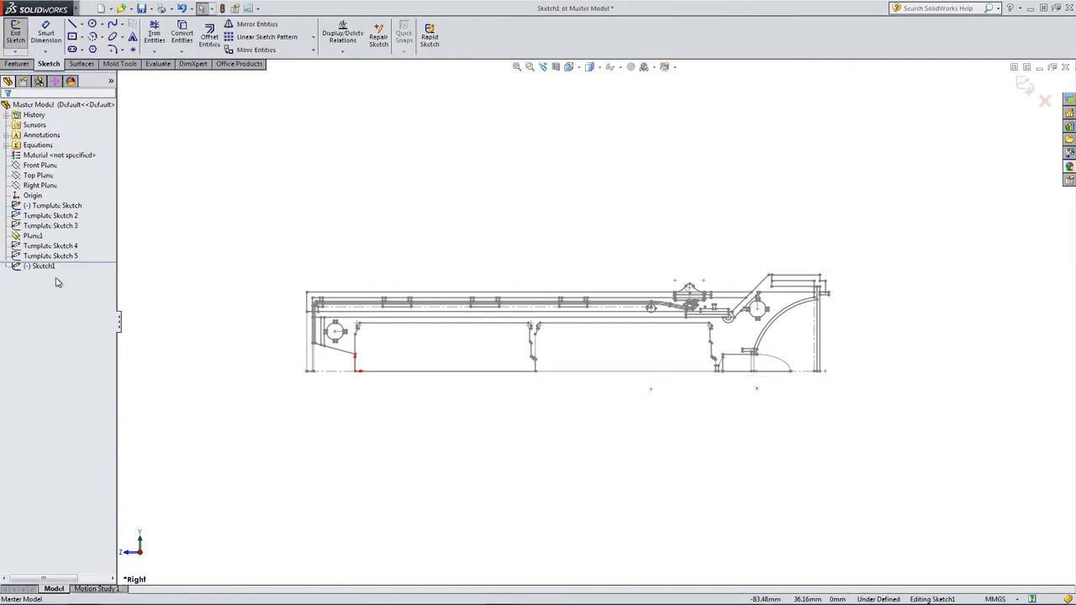
pyautogui.click(51, 255)
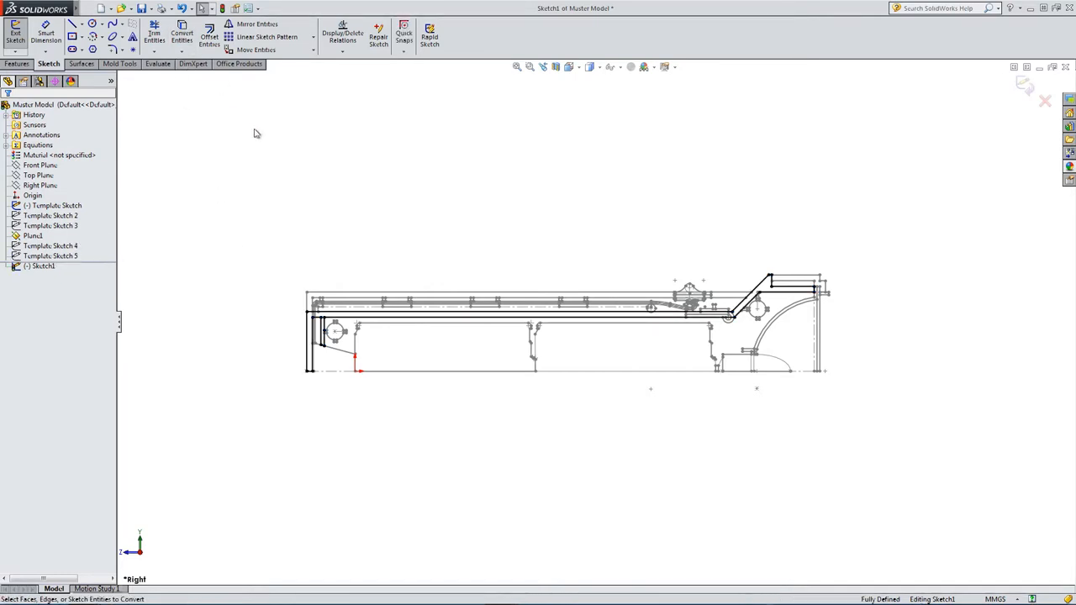
pyautogui.rightClick(54, 205)
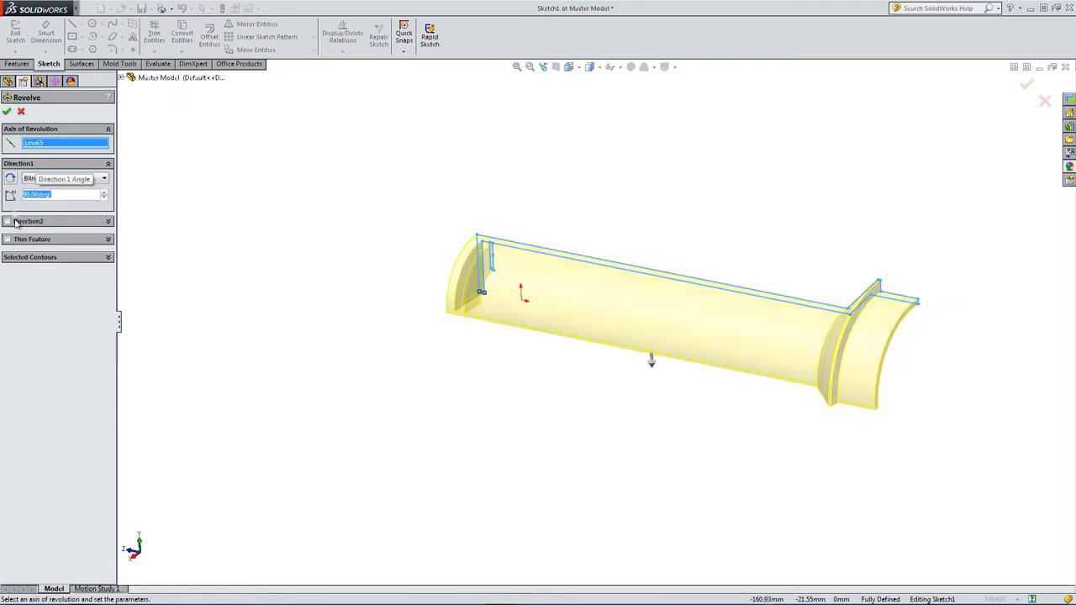
# Revolve the outline Blind 90° in both directions and confirm the half-round shell body.
pyautogui.click(9, 221)
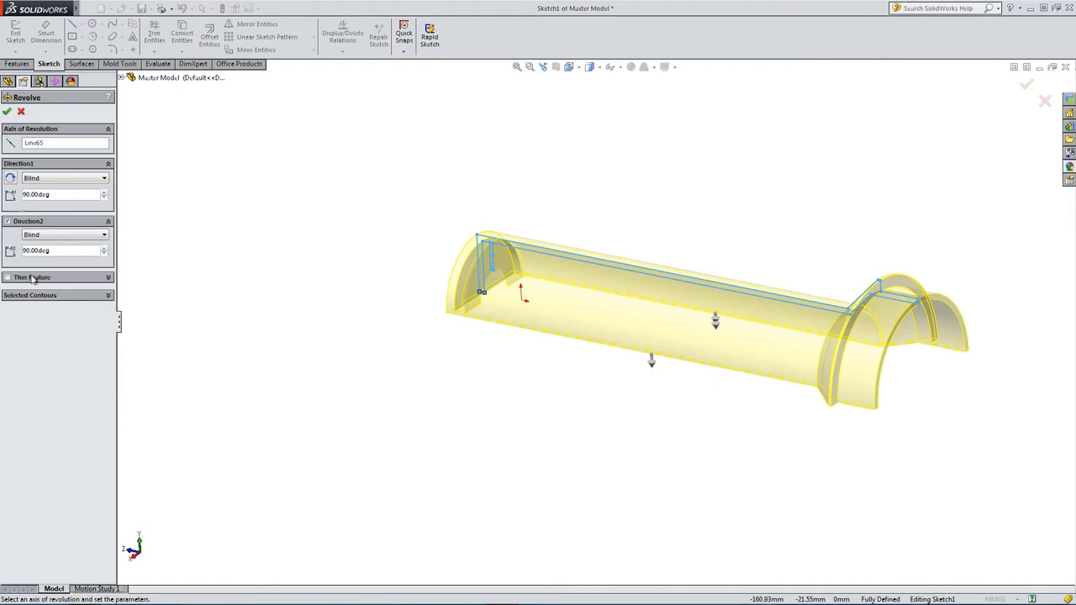
pyautogui.click(7, 111)
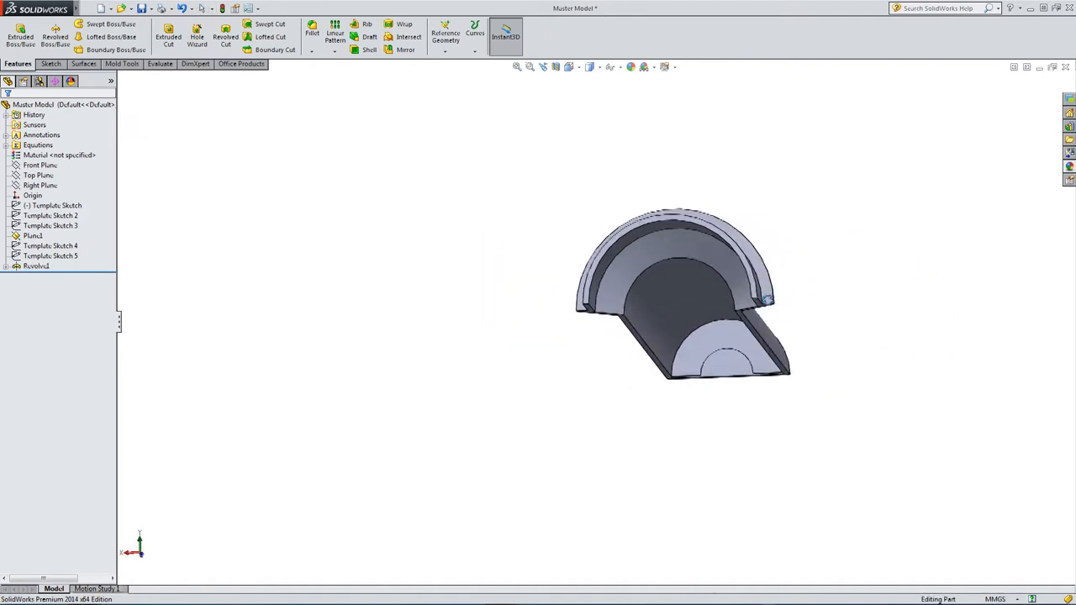
pyautogui.moveTo(681, 294); pyautogui.dragTo(596, 367)
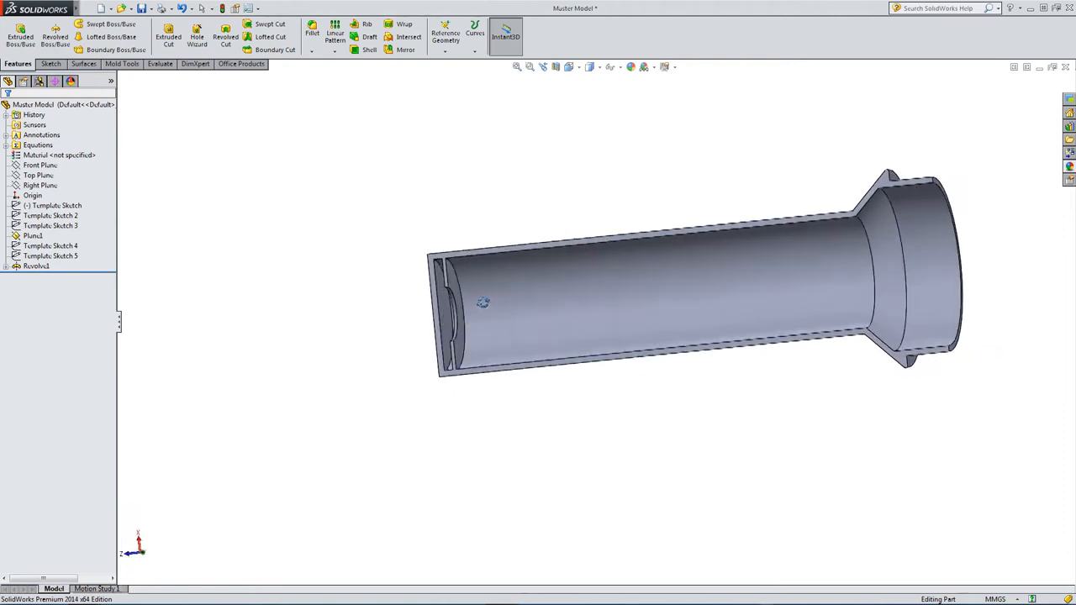
pyautogui.click(40, 185)
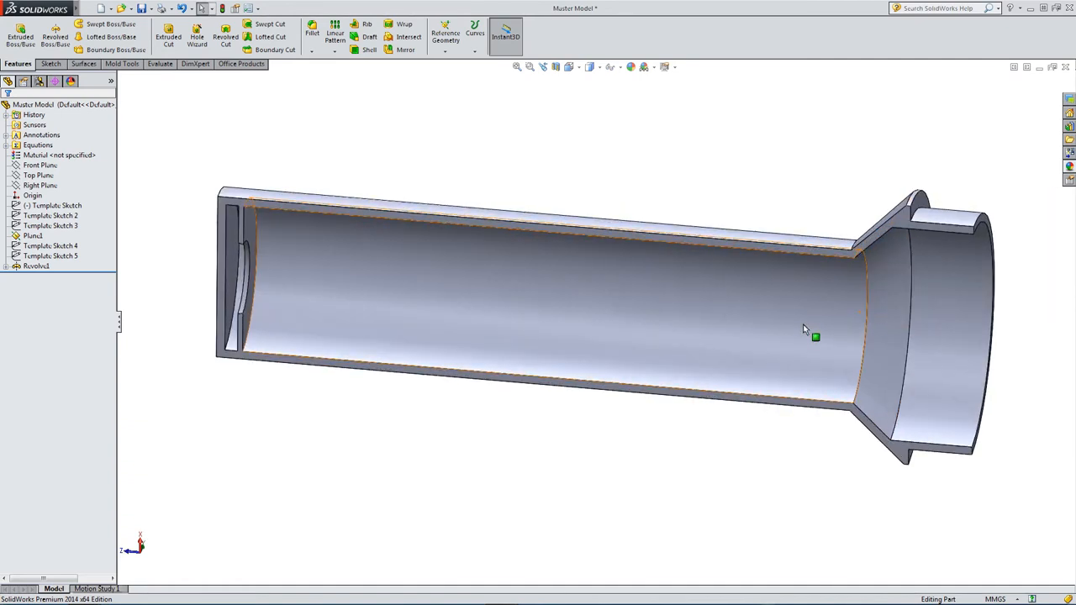
pyautogui.moveTo(805, 328); pyautogui.dragTo(746, 271)
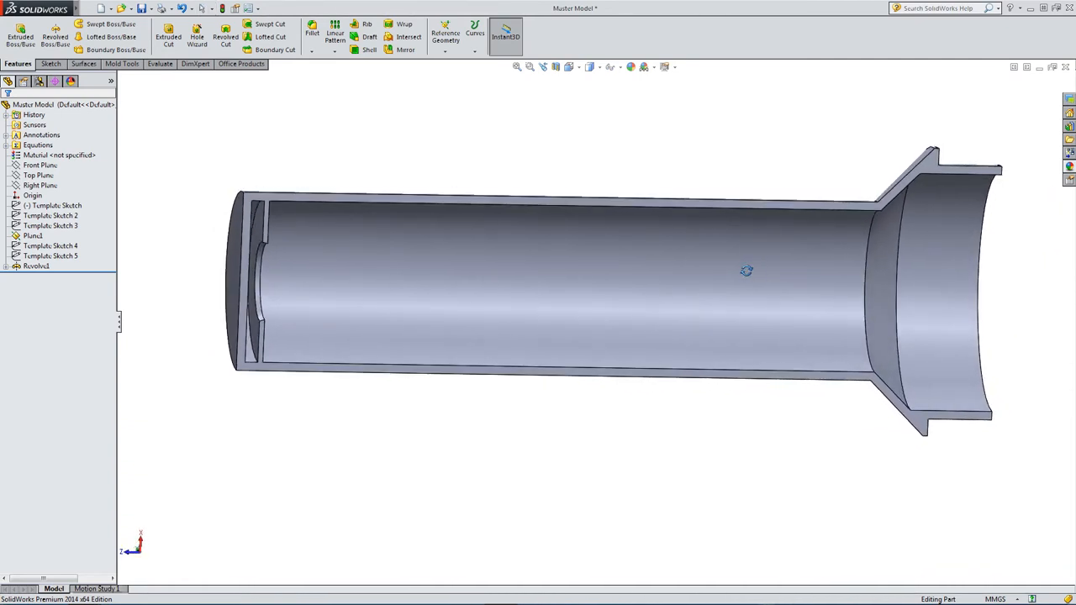
pyautogui.click(37, 266)
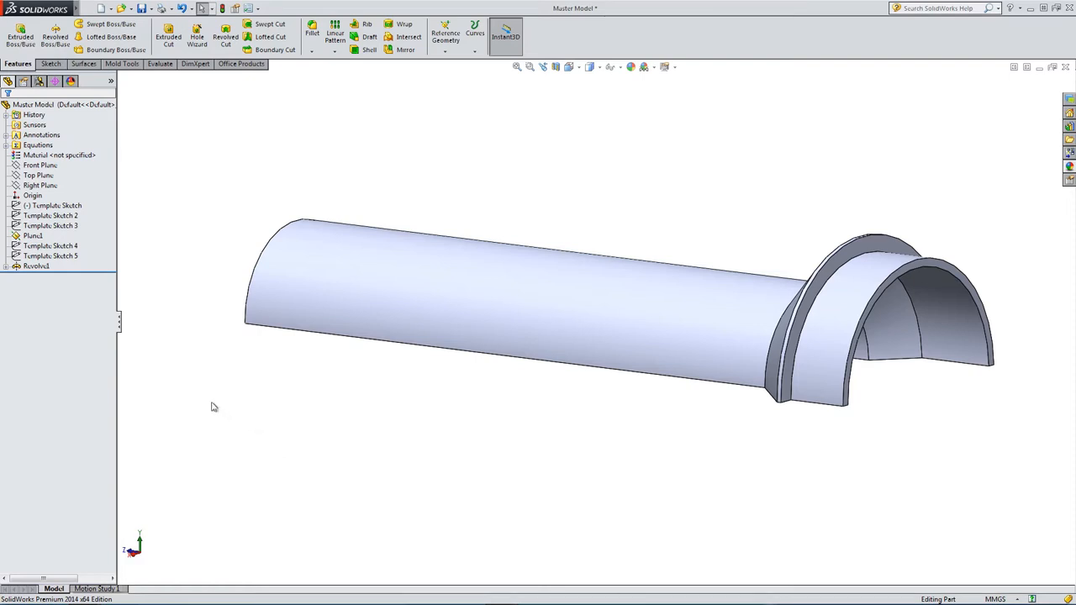
pyautogui.moveTo(206, 389)
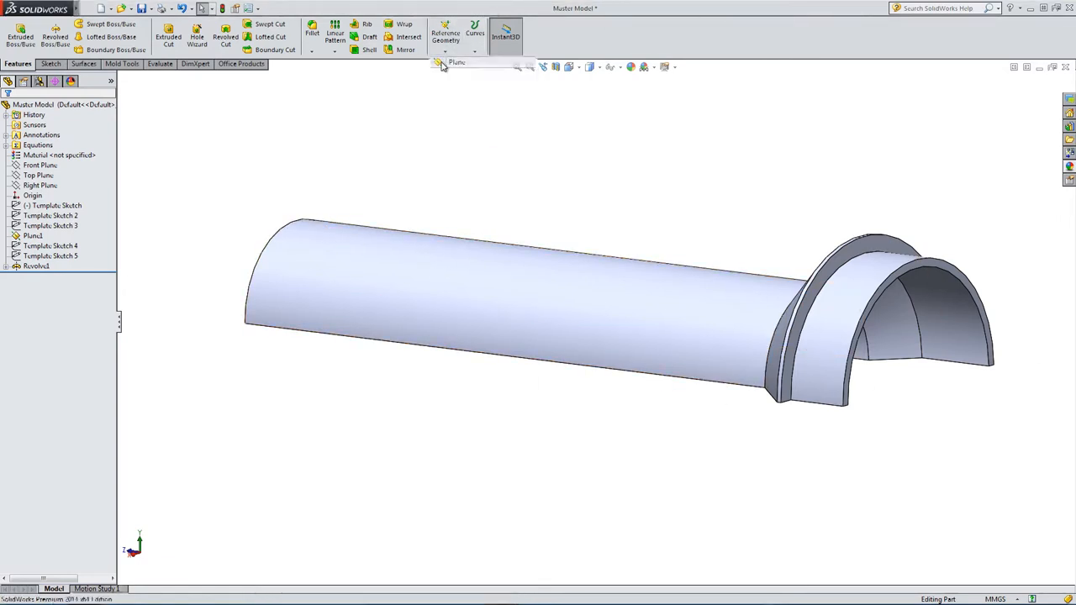
# Start a new reference plane with the Top Plane picked as First Reference.
pyautogui.click(457, 62)
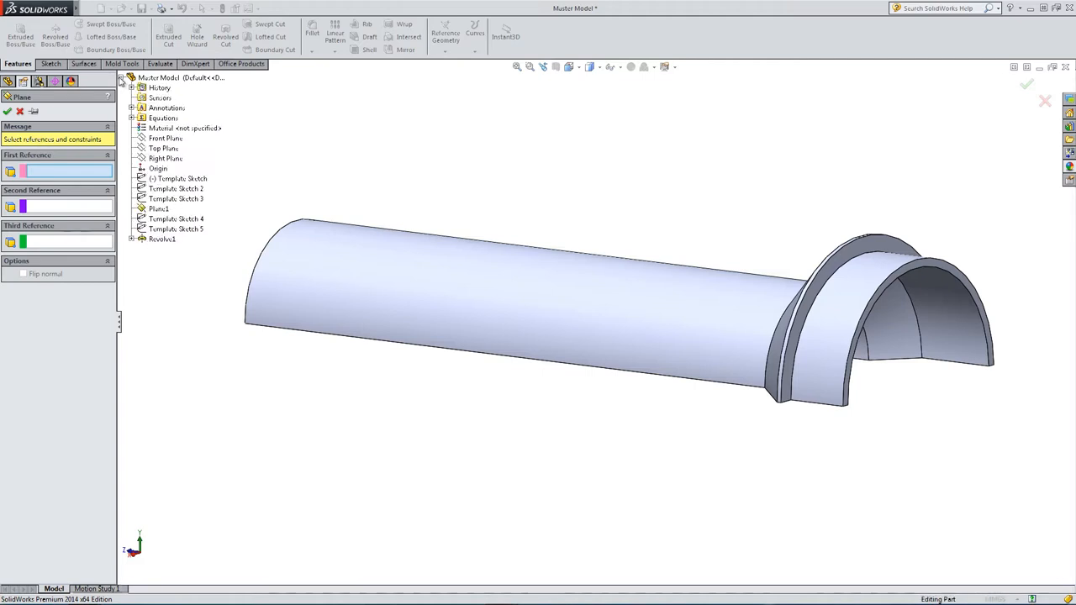
pyautogui.rightClick(176, 178)
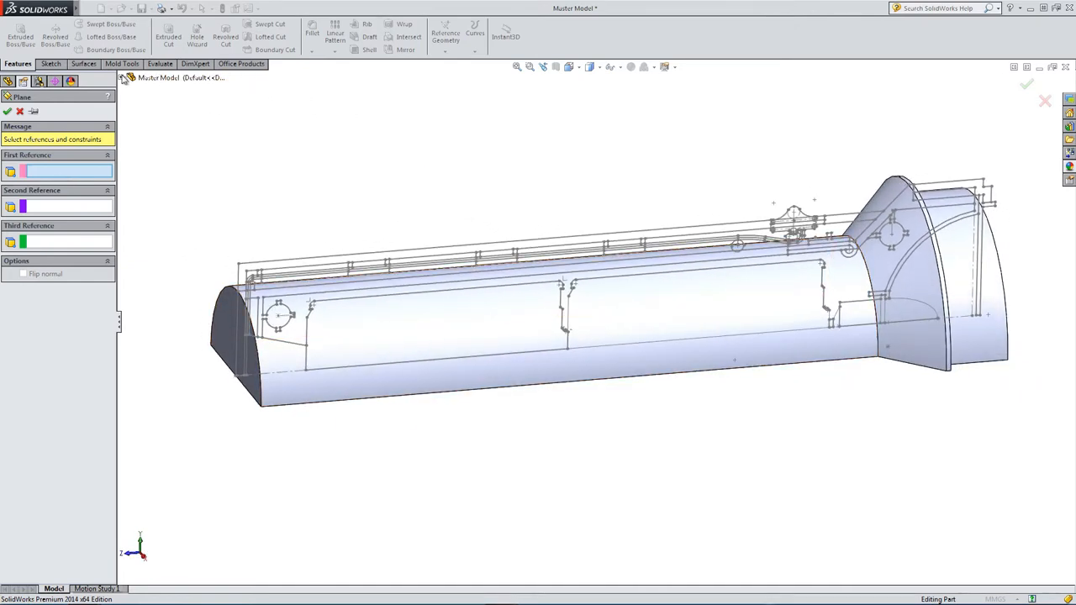
pyautogui.click(165, 148)
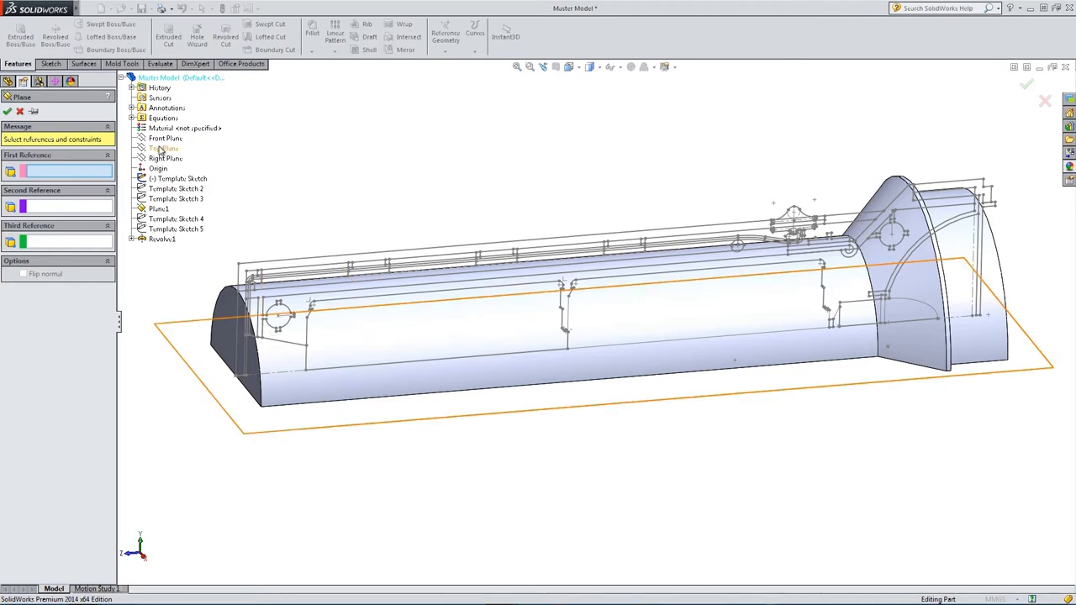
pyautogui.click(165, 148)
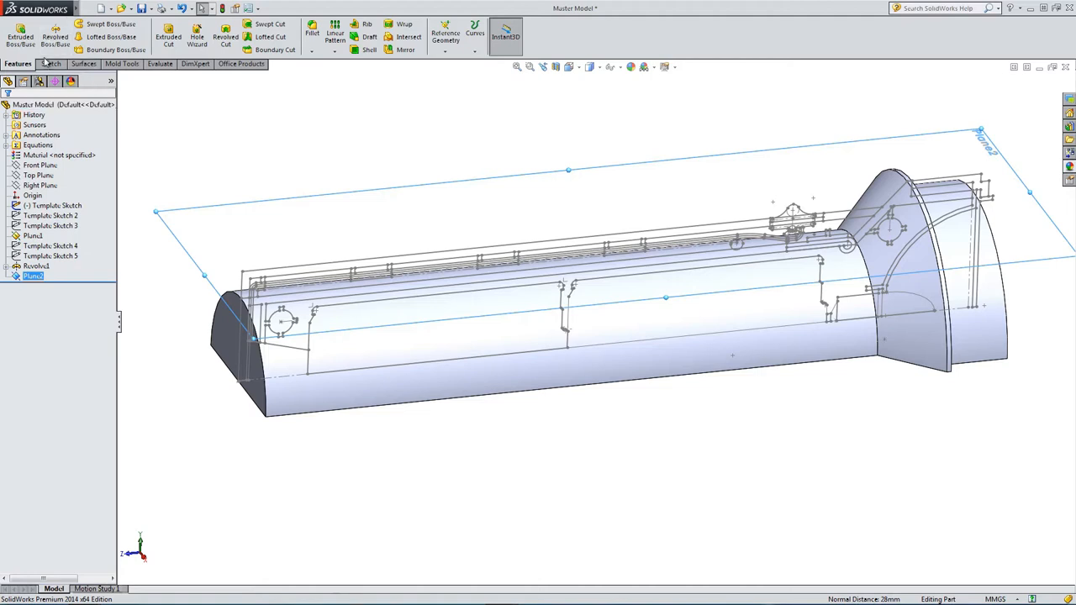
# Create Plane2 offset 28mm and start Sketch2 on it.
pyautogui.click(47, 64)
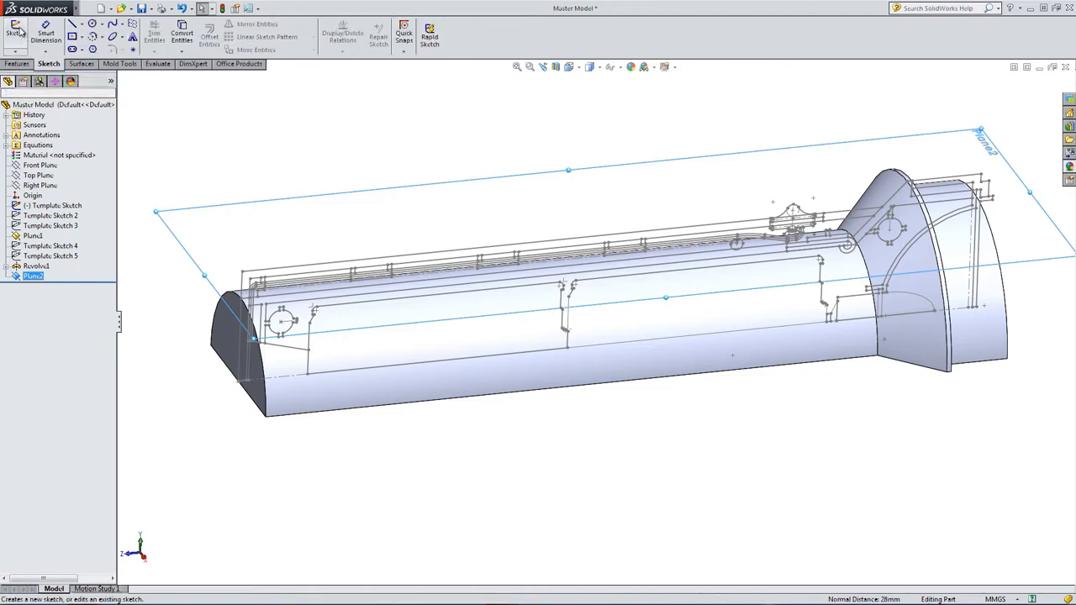
pyautogui.click(15, 33)
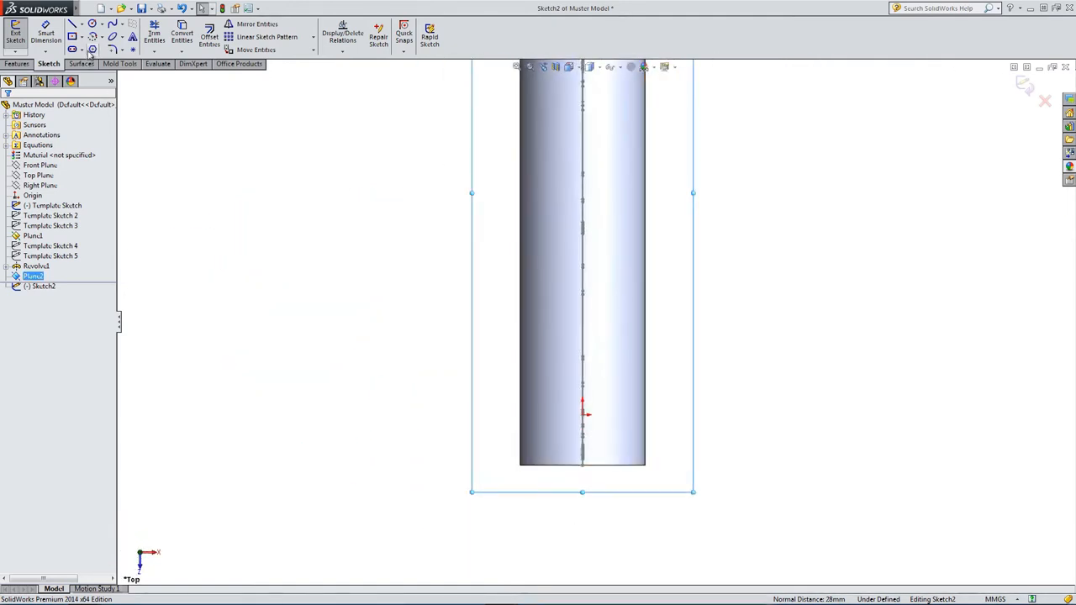
# Draw a long rectangle with a 150mm construction centerline, constrained collinear and coincident until fully defined.
pyautogui.click(72, 35)
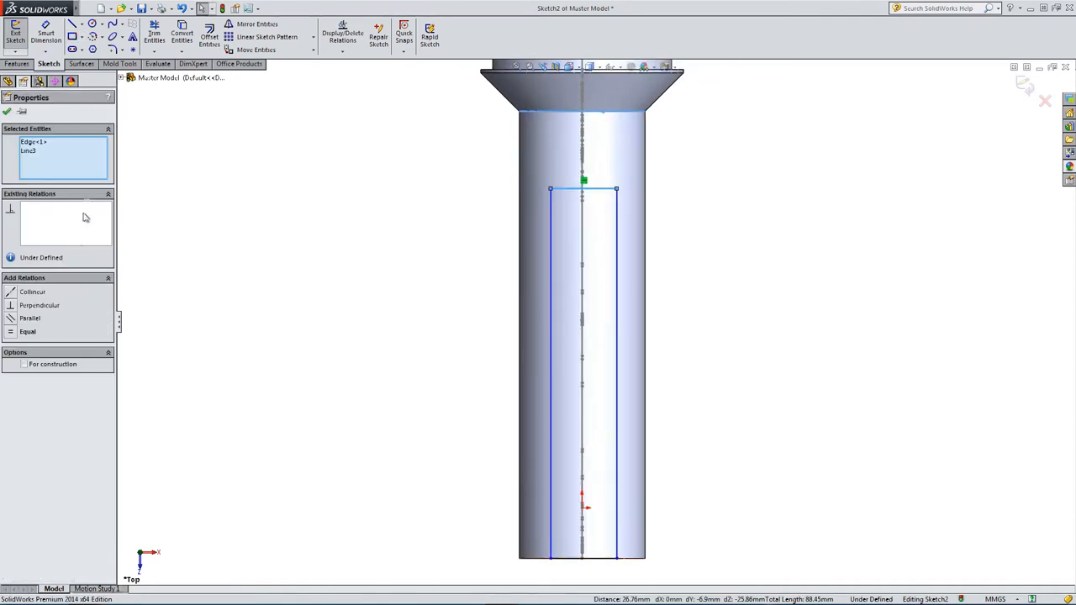
pyautogui.click(32, 291)
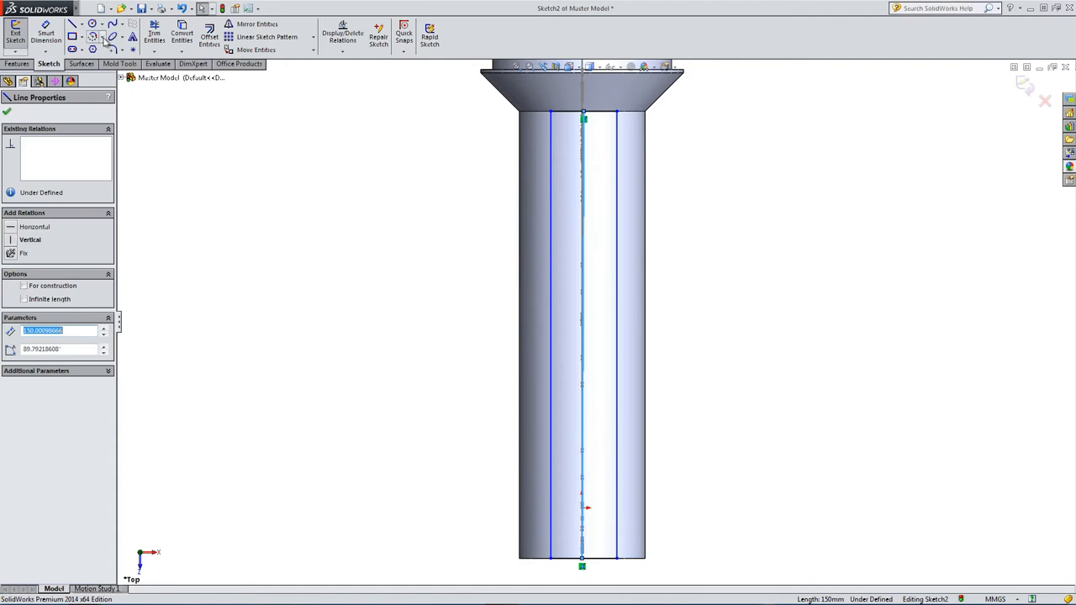
pyautogui.click(132, 76)
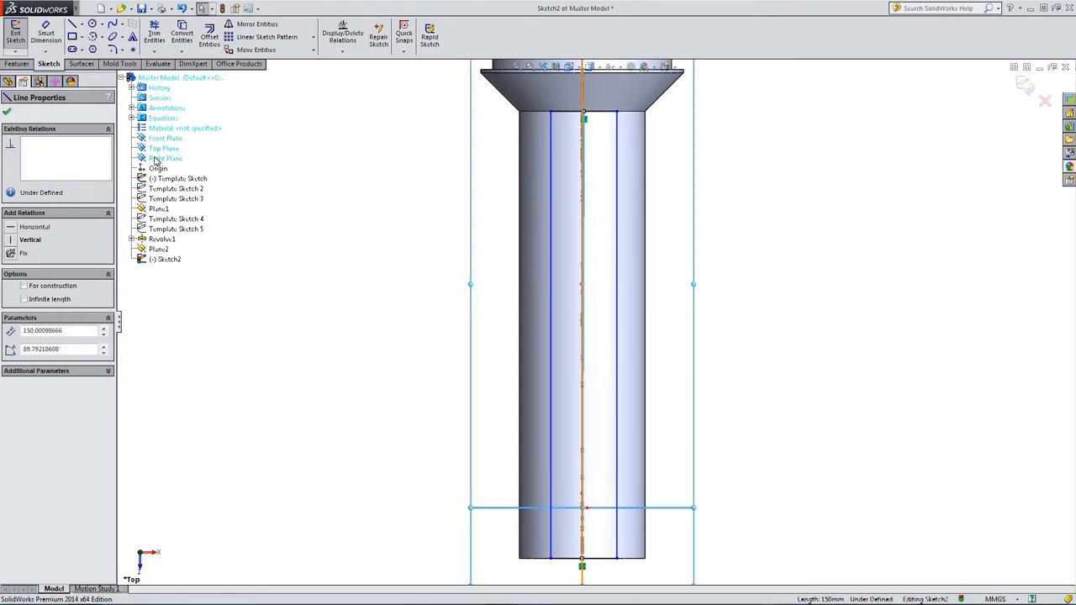
pyautogui.click(166, 158)
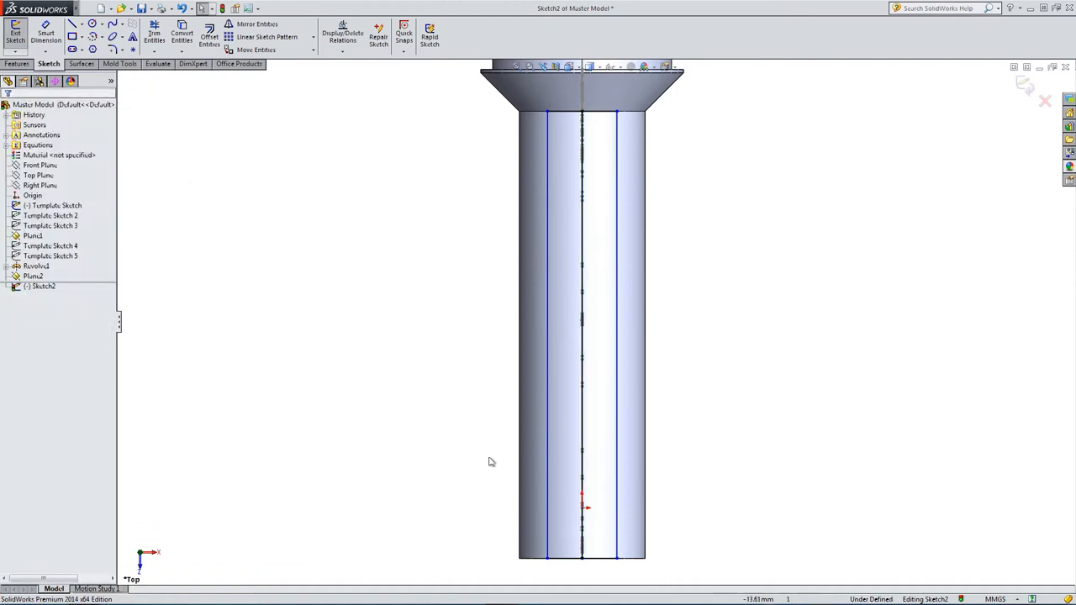
pyautogui.click(580, 558)
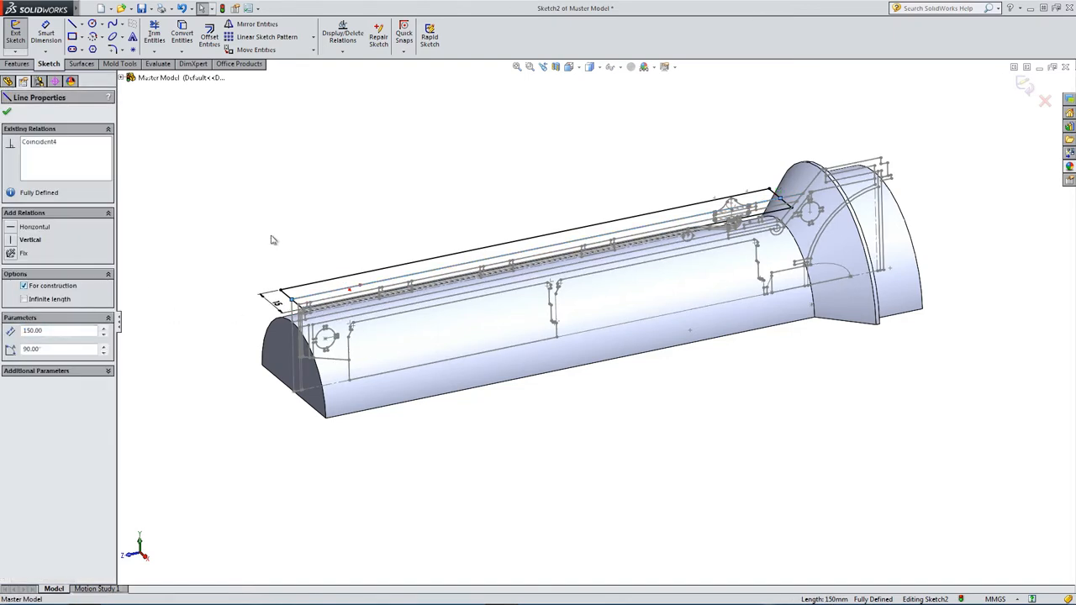
pyautogui.click(17, 64)
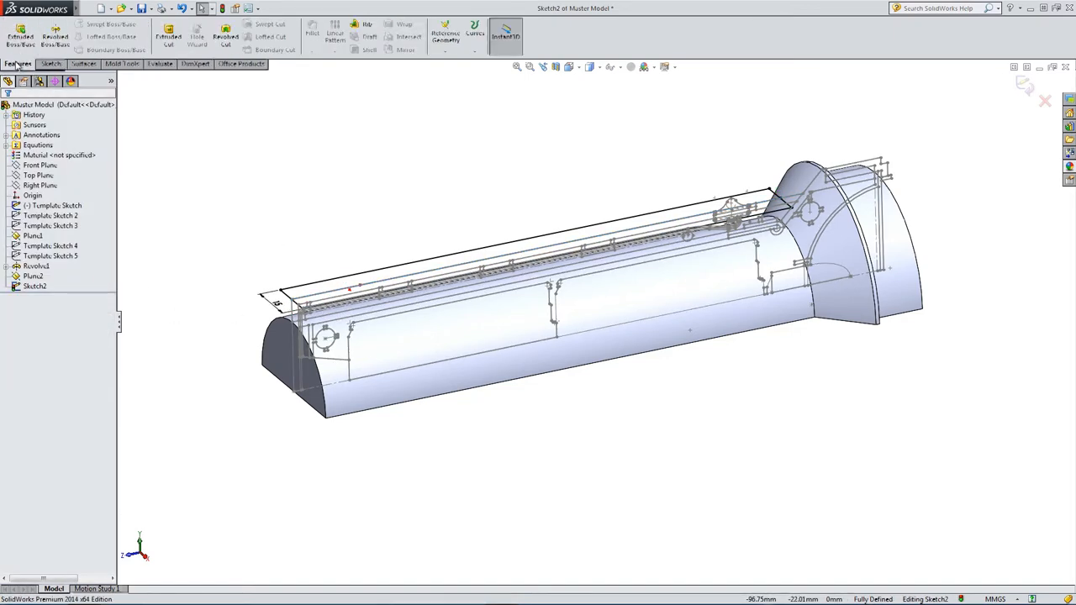
# Extrude the rectangle Up To Surface onto the curved body to form the Boss-Extrude1 rib.
pyautogui.click(20, 33)
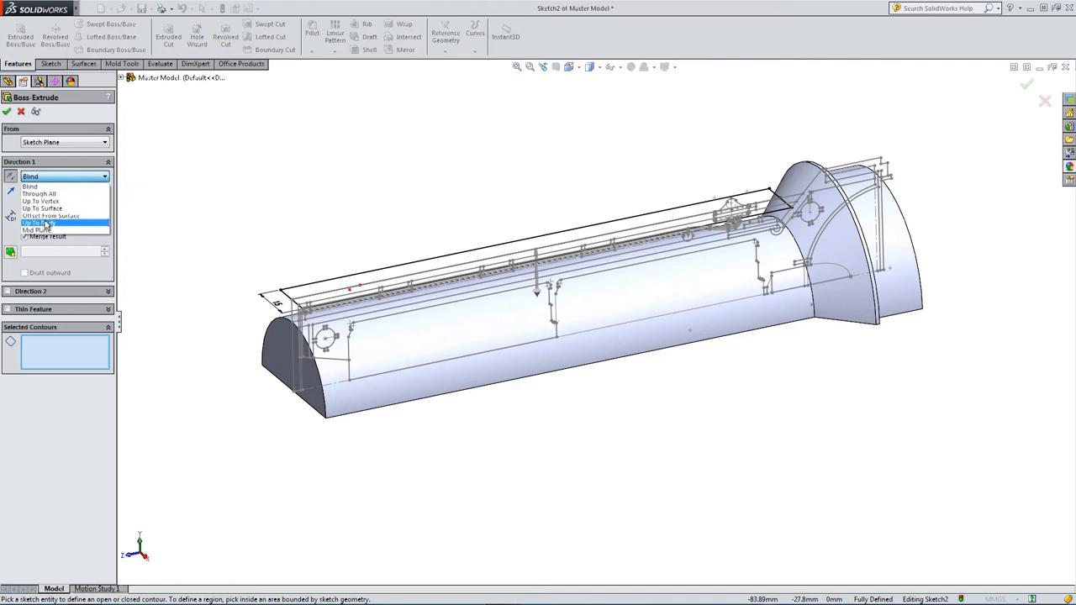
pyautogui.click(42, 222)
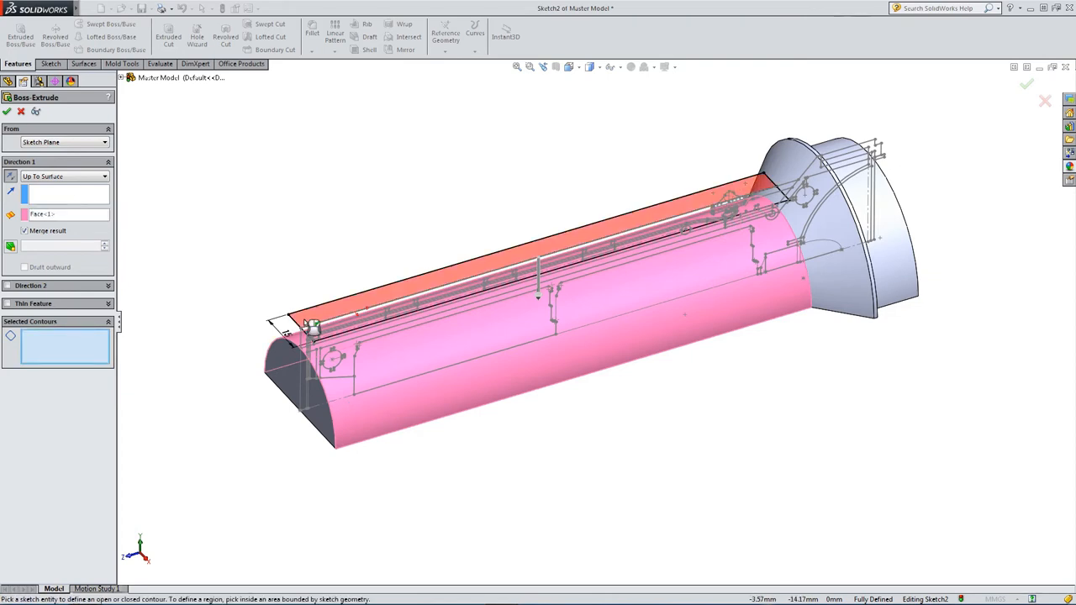
pyautogui.click(332, 345)
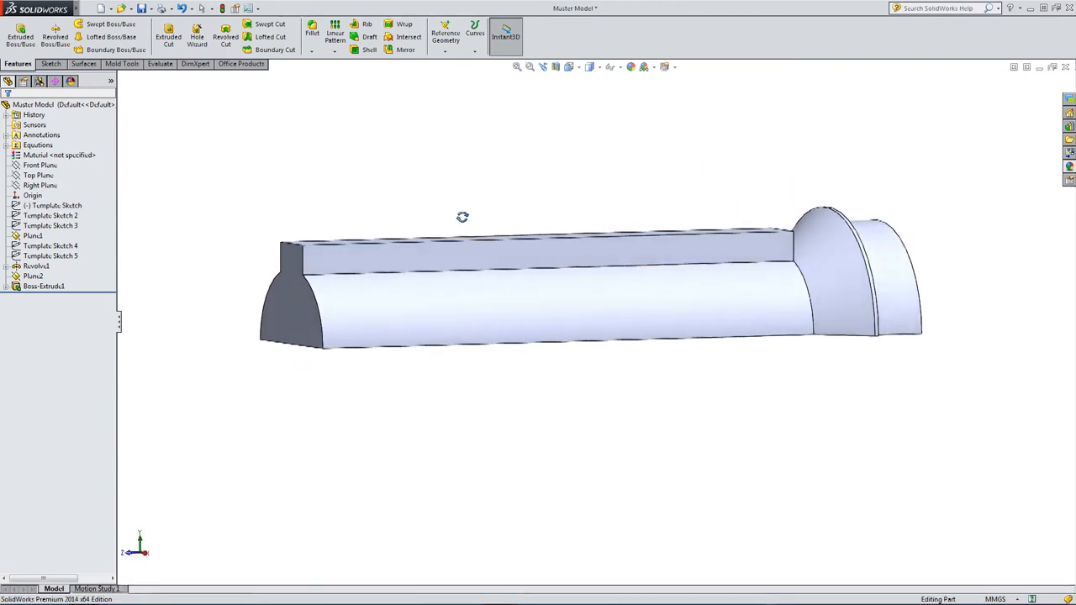
pyautogui.moveTo(462, 217); pyautogui.dragTo(387, 297)
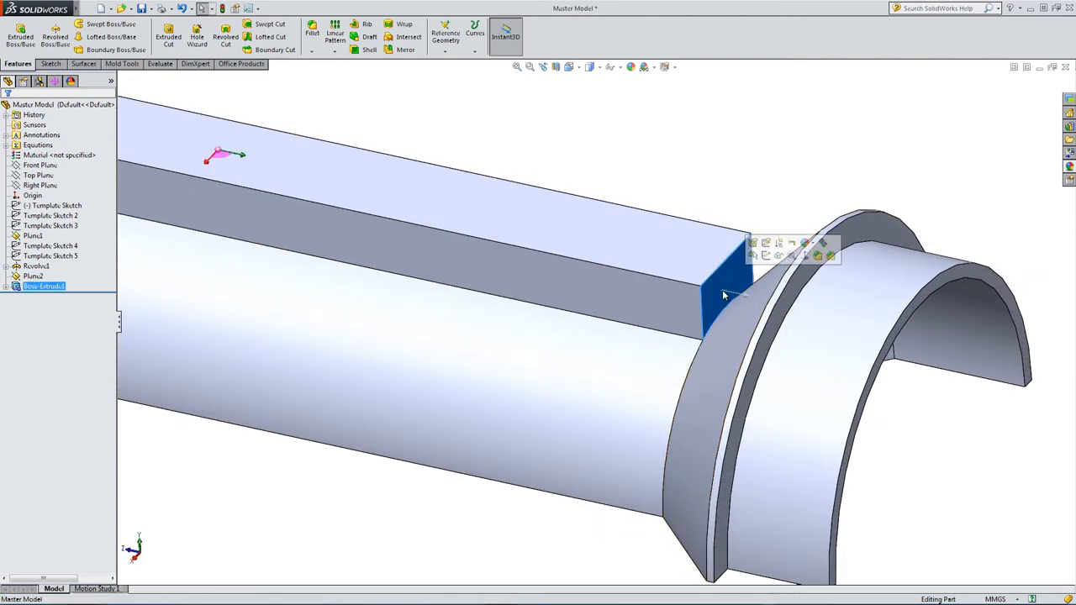
# Sketch on the rib's end face and convert its outline.
pyautogui.click(48, 64)
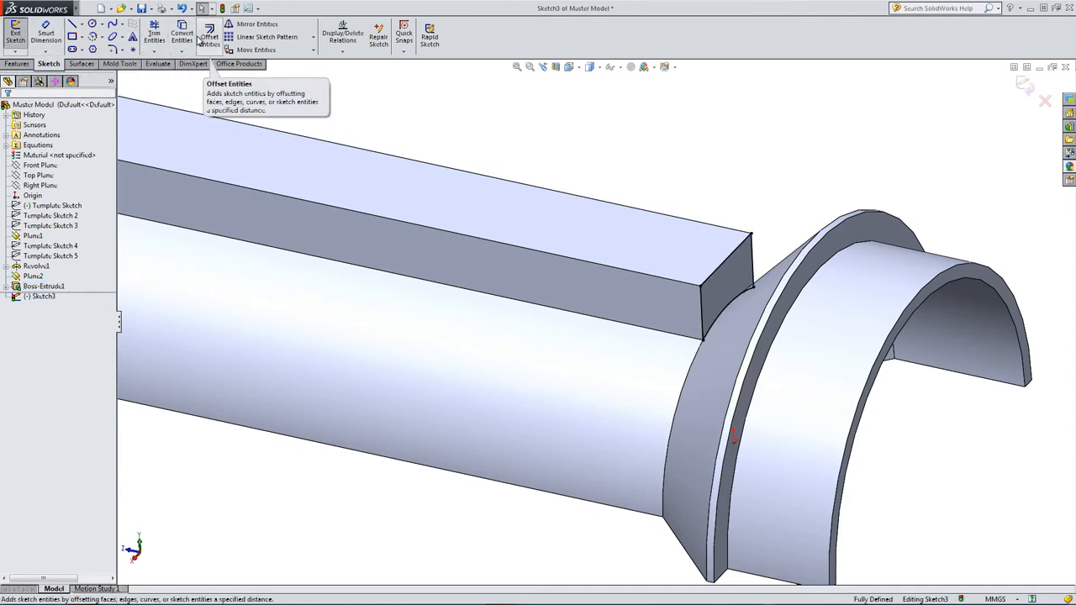
pyautogui.click(18, 64)
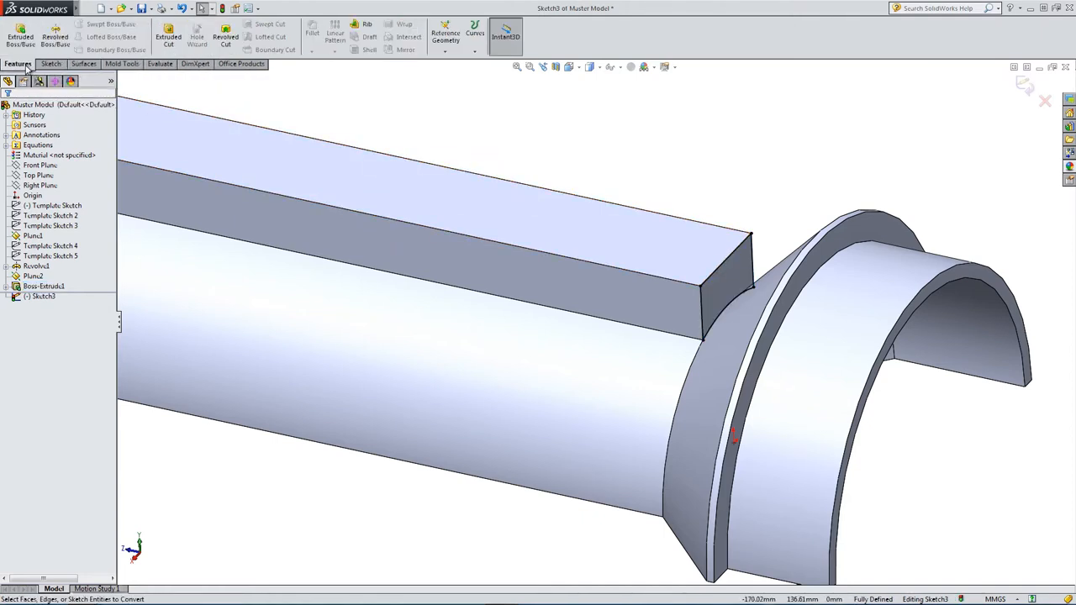
pyautogui.click(19, 36)
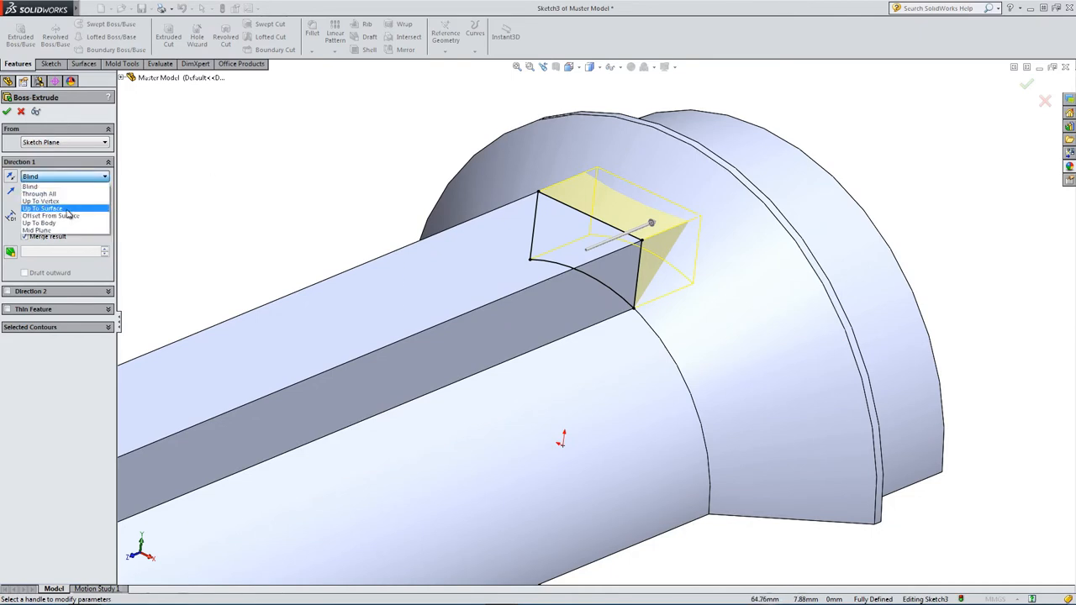
# Extrude the end face Up To Surface to the flange face as Boss-Extrude2.
pyautogui.click(42, 208)
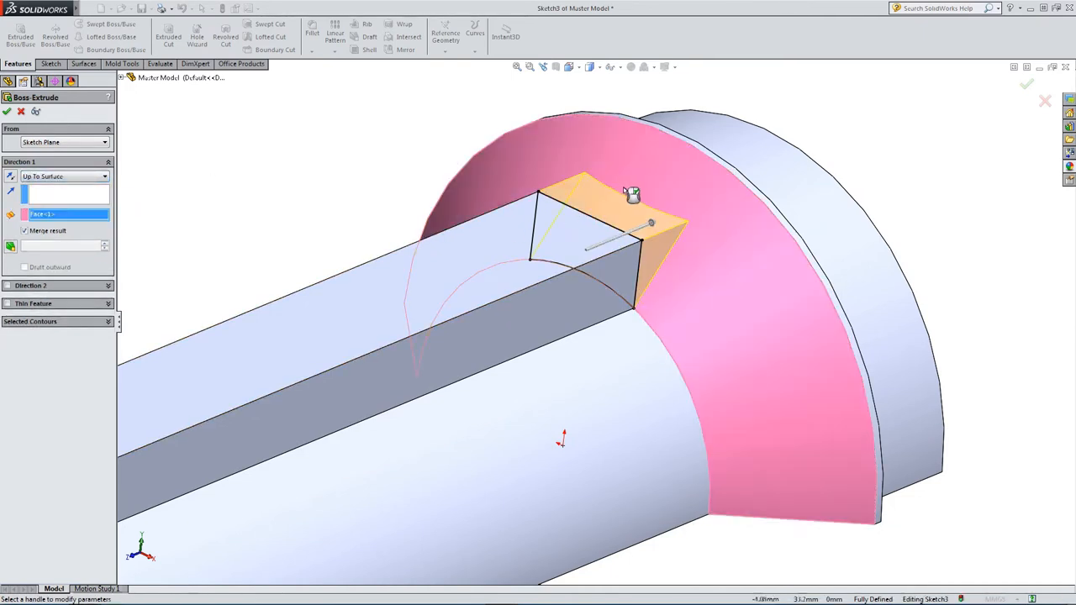
pyautogui.moveTo(630, 193); pyautogui.dragTo(563, 215)
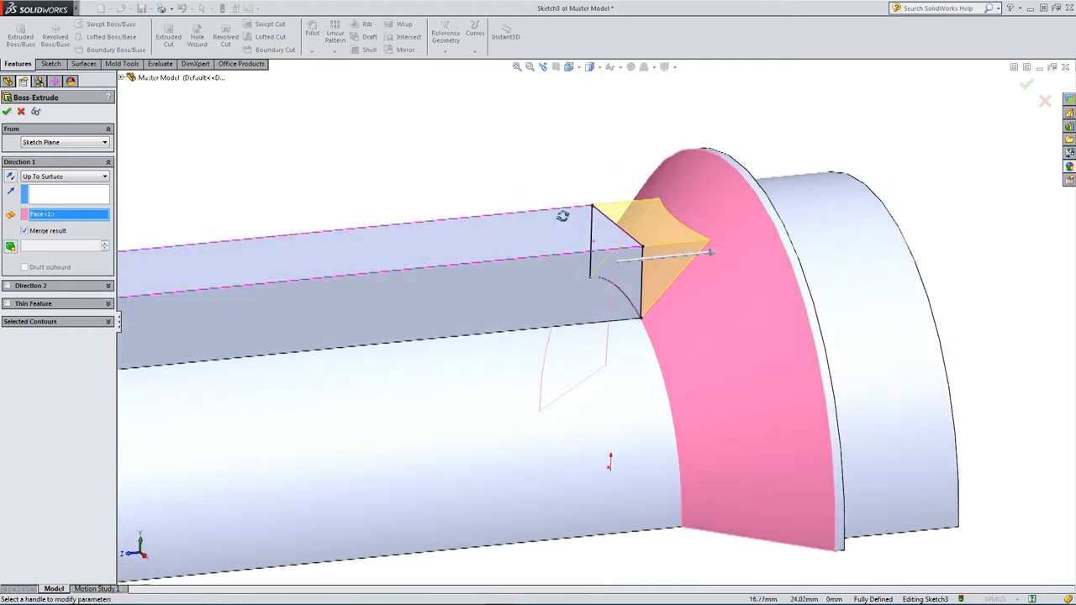
pyautogui.click(7, 111)
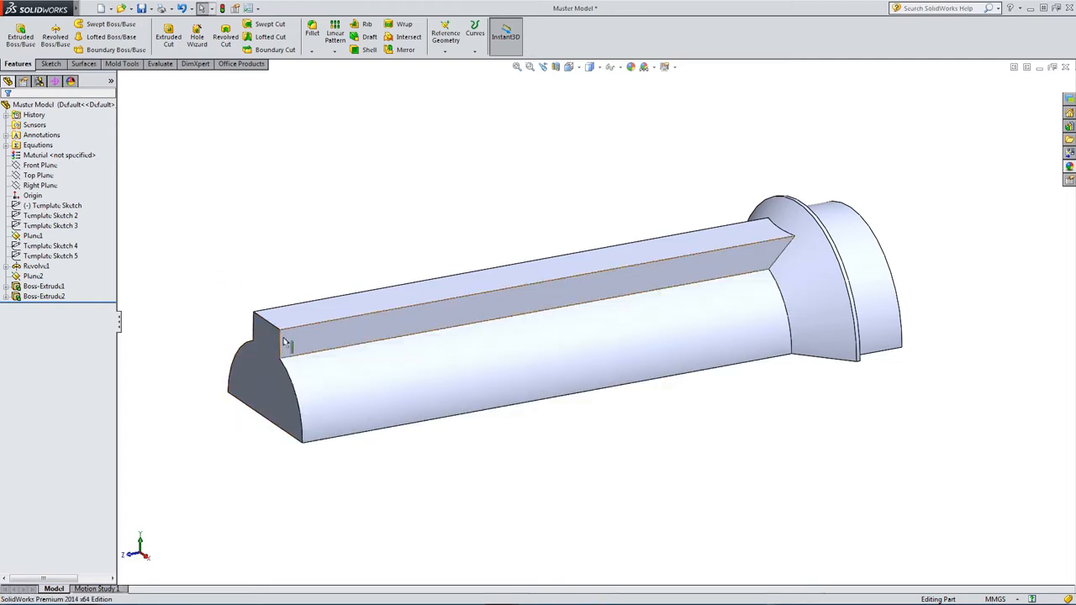
pyautogui.click(56, 205)
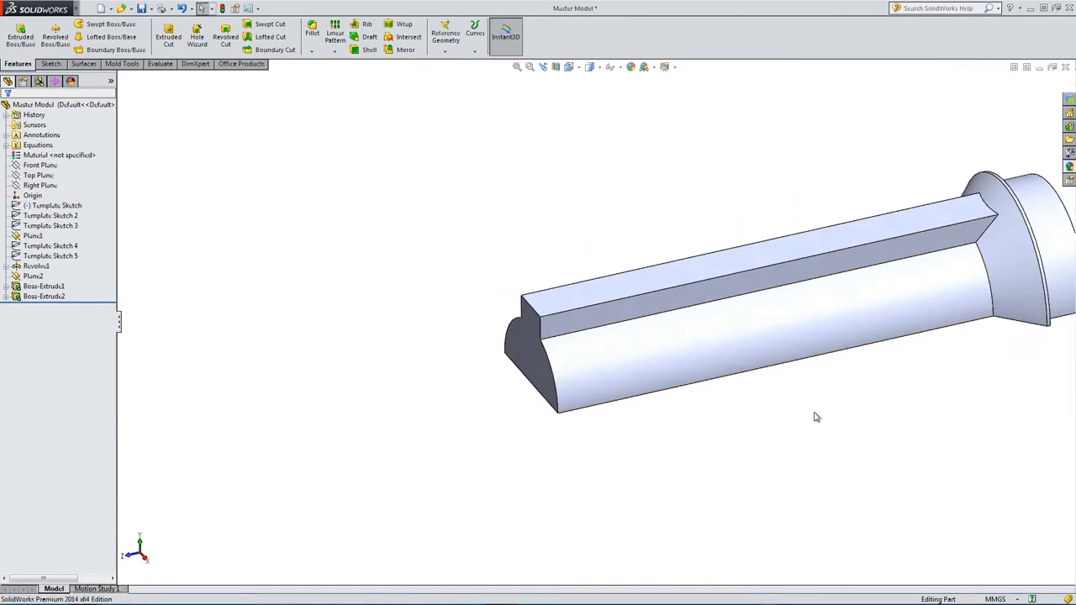
pyautogui.moveTo(816, 418); pyautogui.dragTo(751, 337)
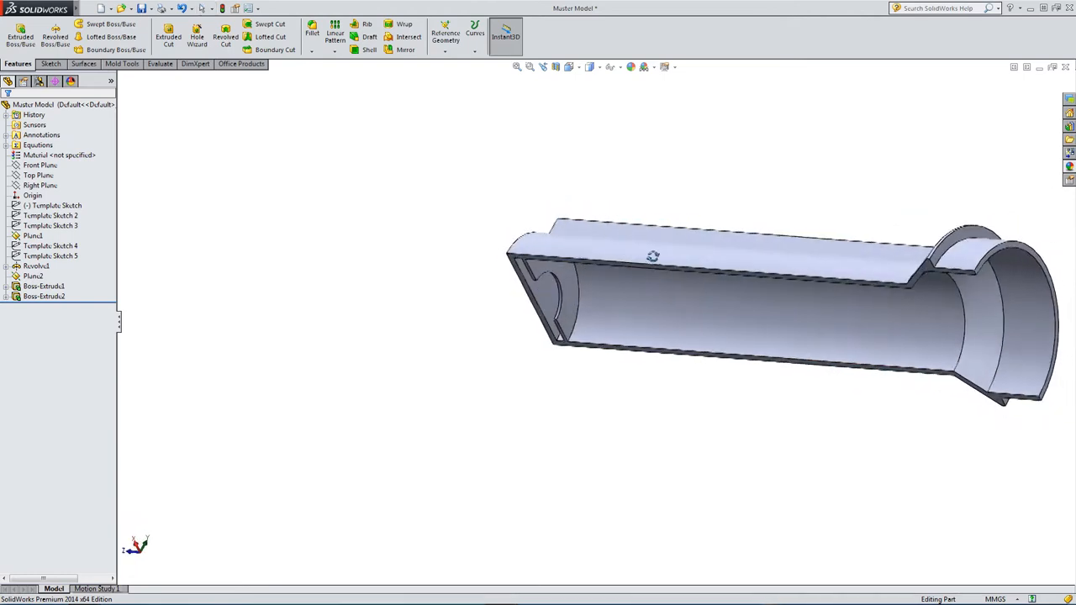
# Sketch on the Top Plane and offset the edges of the flat slot face into an outline.
pyautogui.click(38, 174)
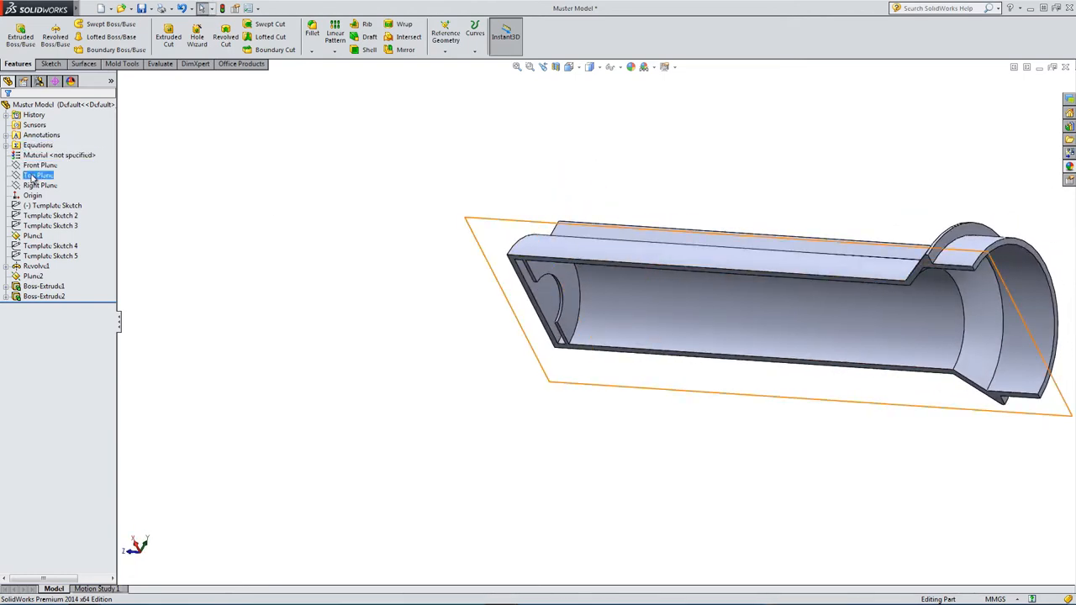
pyautogui.click(38, 175)
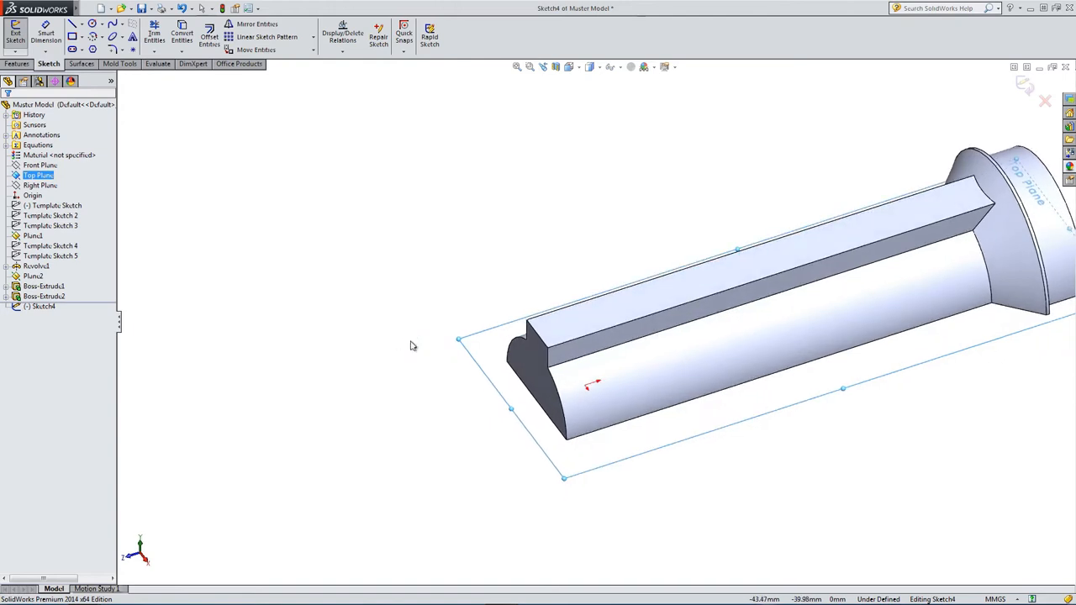
pyautogui.moveTo(300, 228)
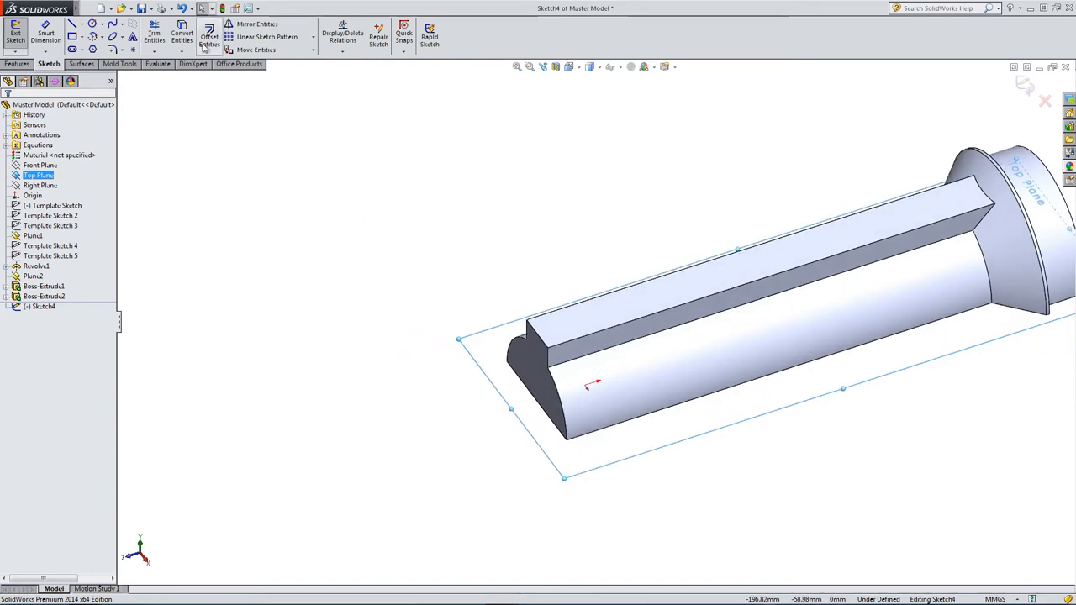
pyautogui.click(209, 36)
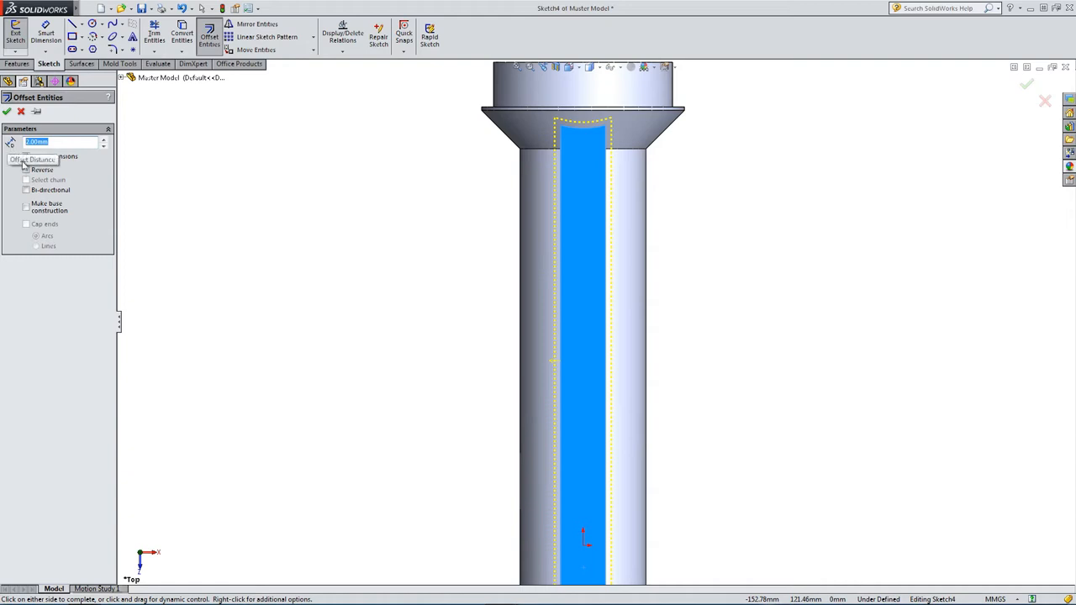
pyautogui.click(26, 169)
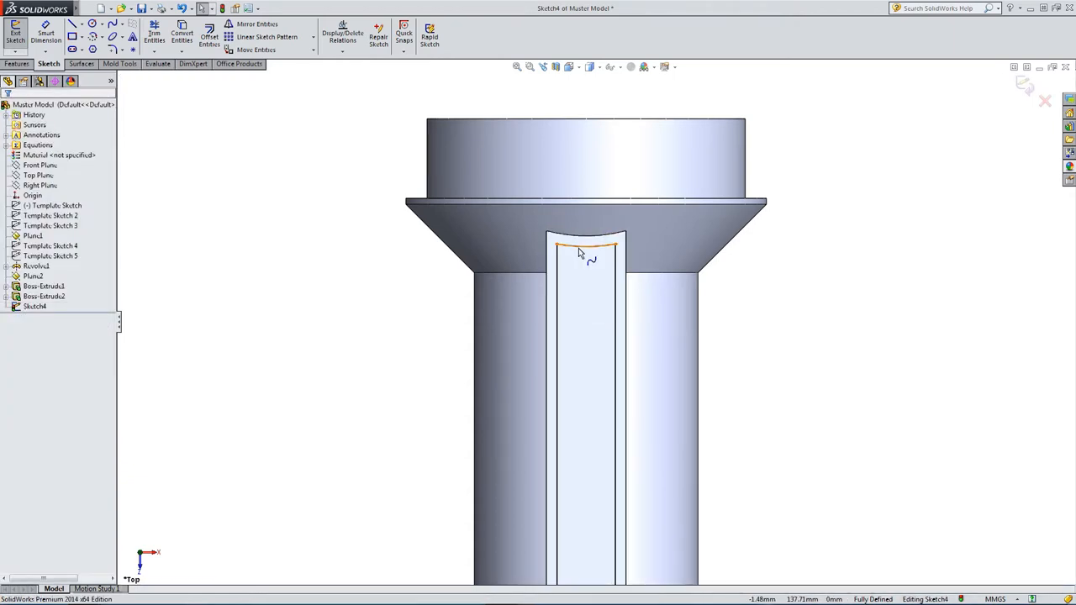
# Make the curved end edge tangent to the spline so Sketch4 is fully defined.
pyautogui.click(584, 245)
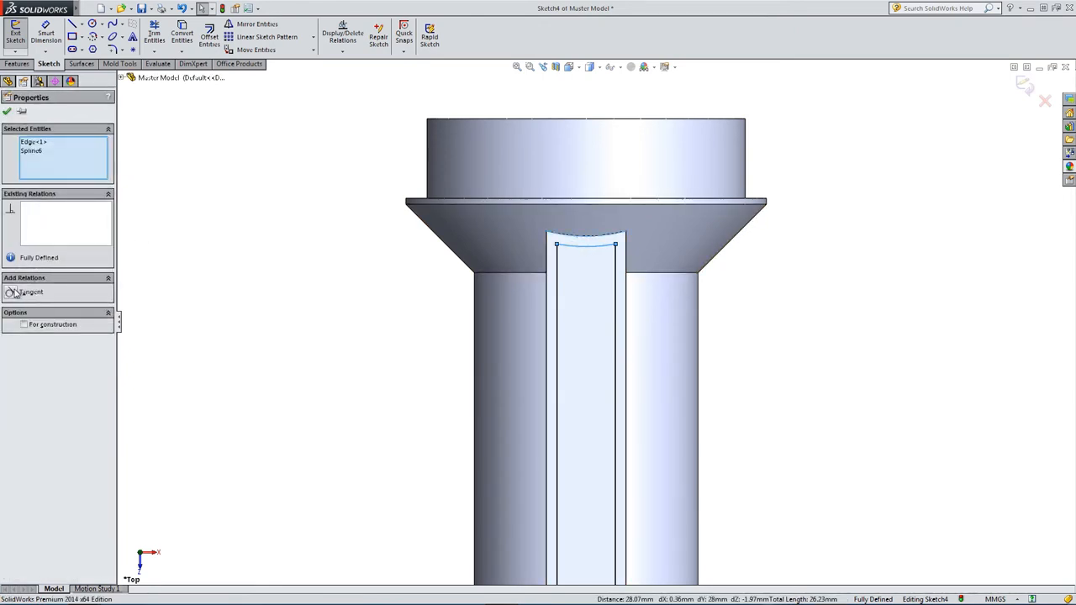
pyautogui.click(31, 292)
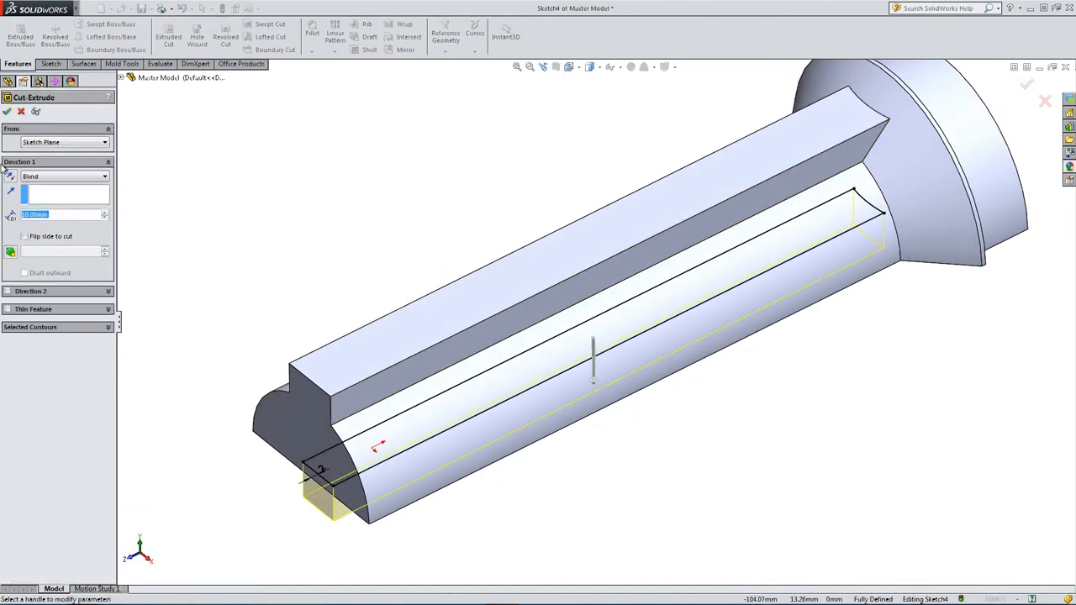
# Choose the Direction 1 end condition for the Extruded Cut forming Cut-Extrude1.
pyautogui.click(63, 177)
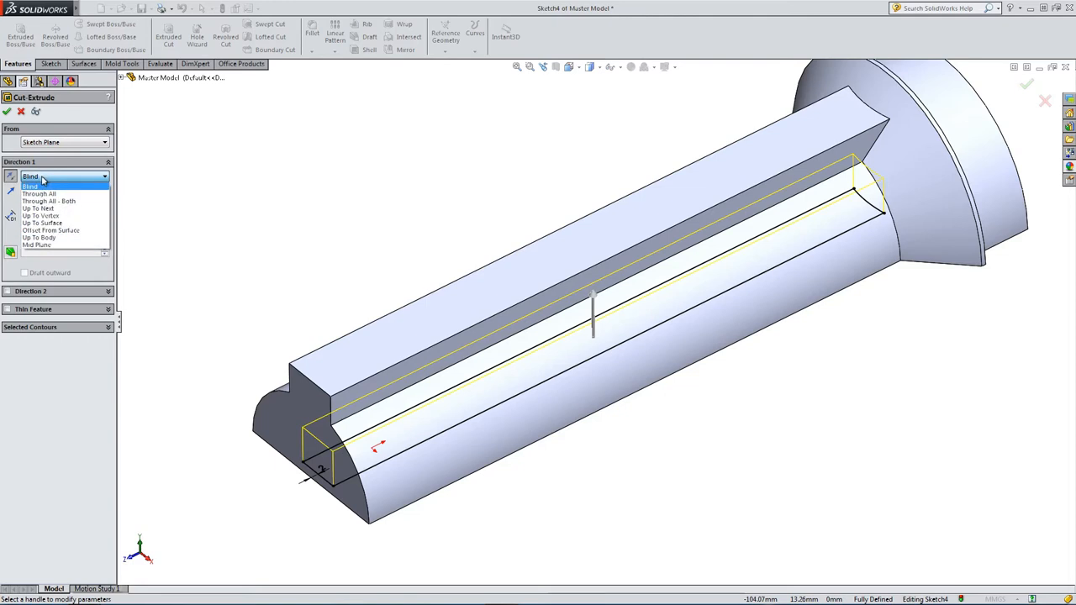
pyautogui.click(51, 230)
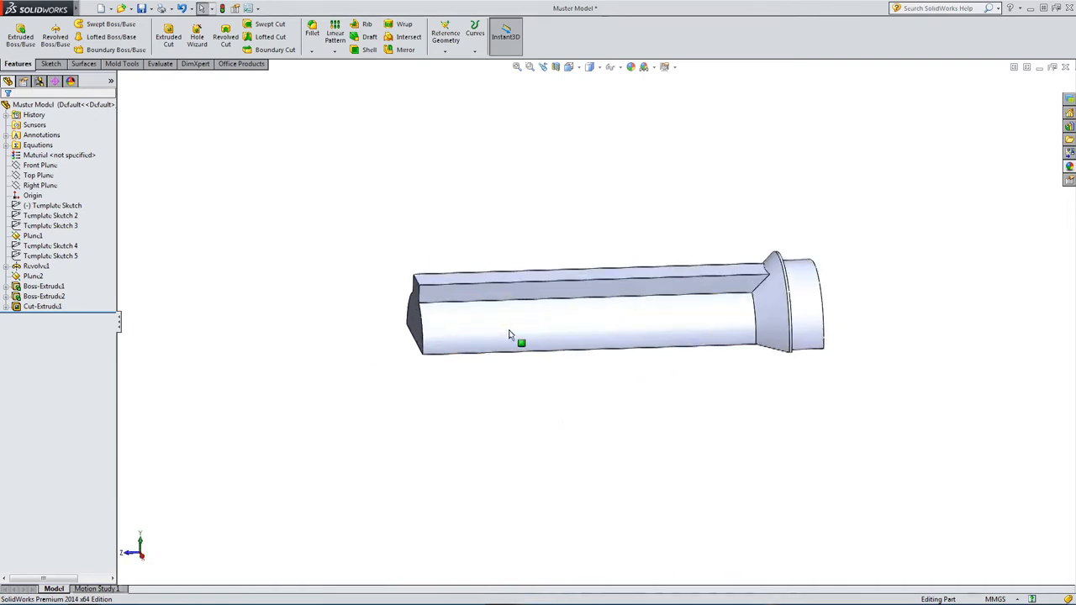
# Apply a Section View on the Front Plane to expose the hollow interior.
pyautogui.click(57, 205)
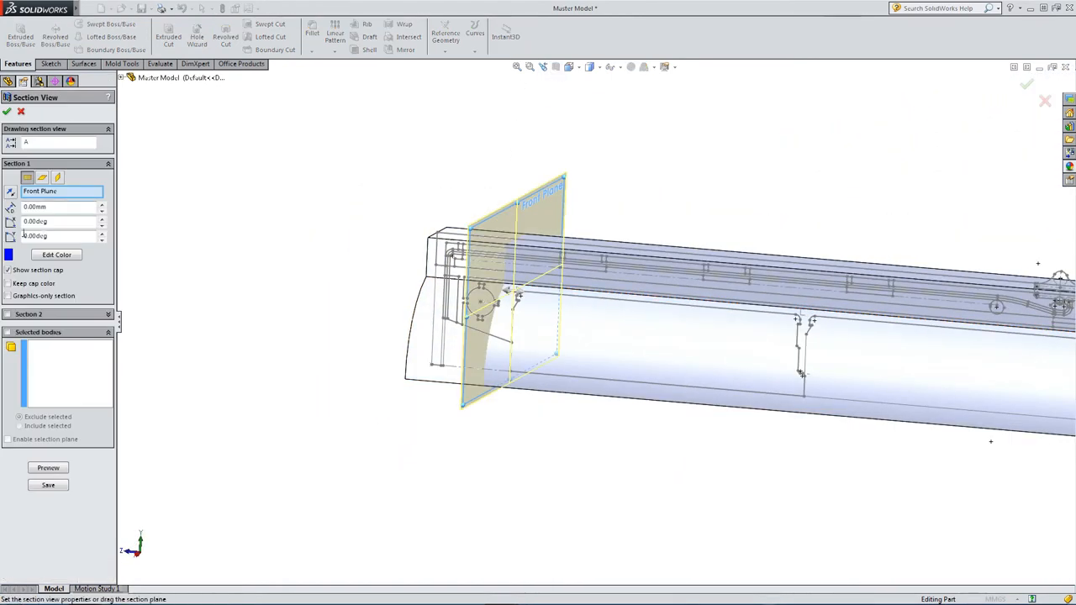
pyautogui.click(58, 178)
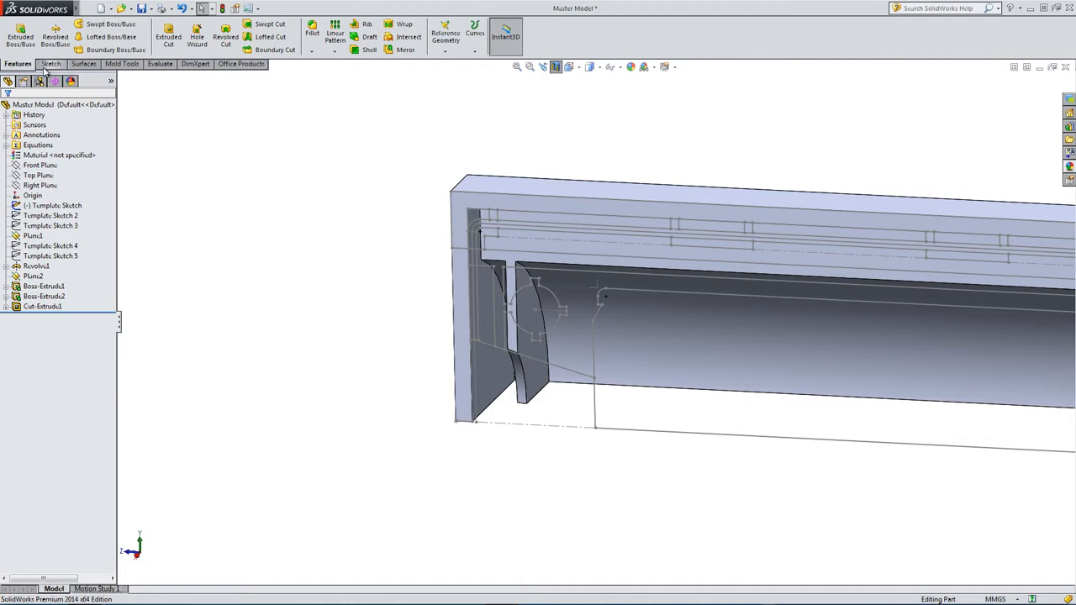
# Begin Sketch5 on the Right Plane and convert the tabbed template circle with its short side line.
pyautogui.click(51, 64)
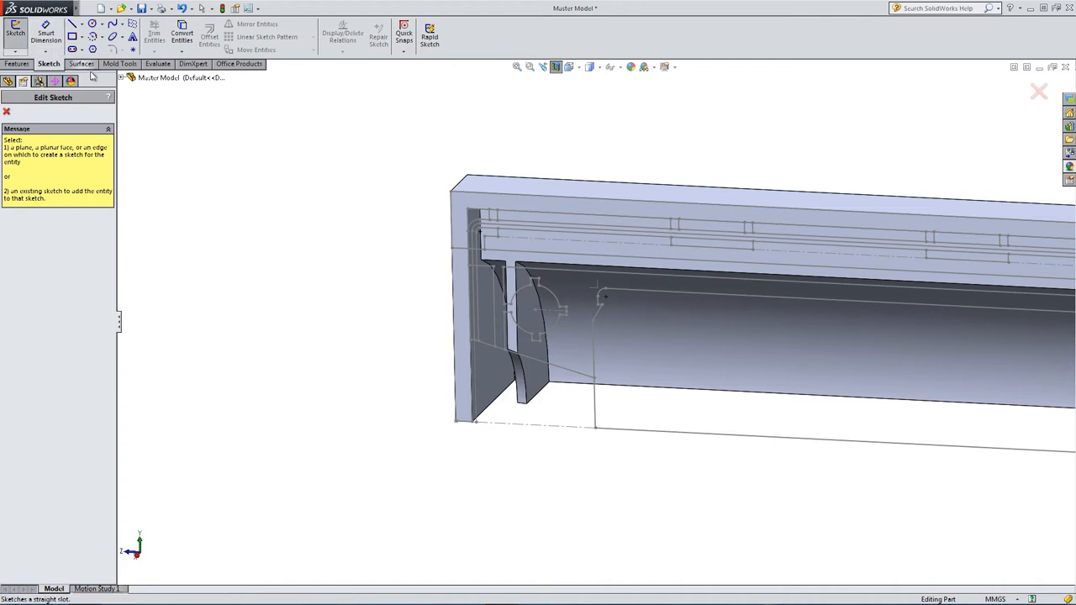
pyautogui.click(125, 78)
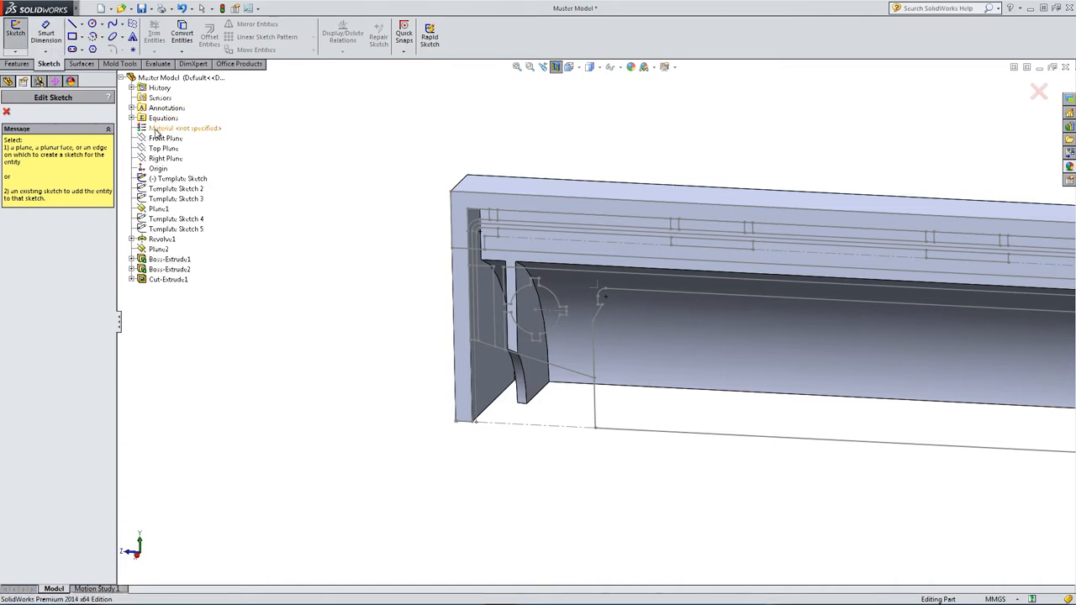
pyautogui.click(165, 158)
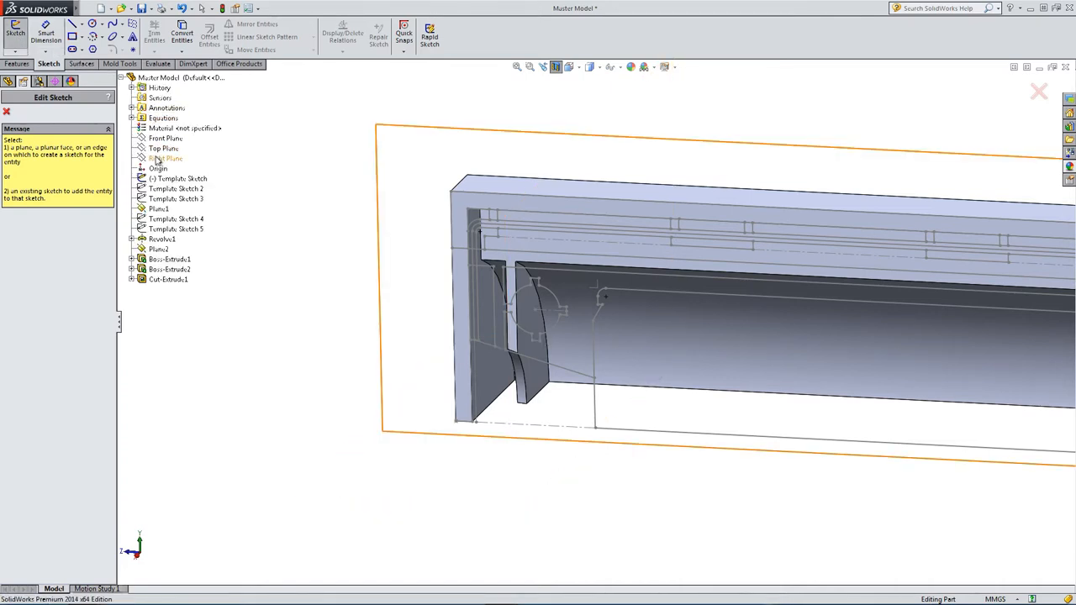
pyautogui.click(166, 158)
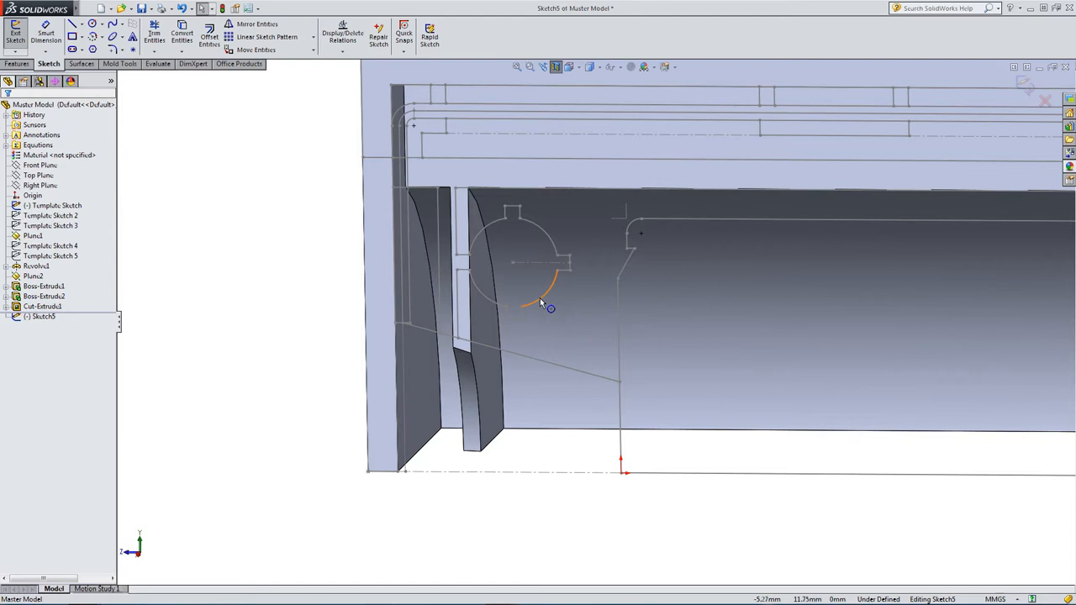
pyautogui.click(542, 303)
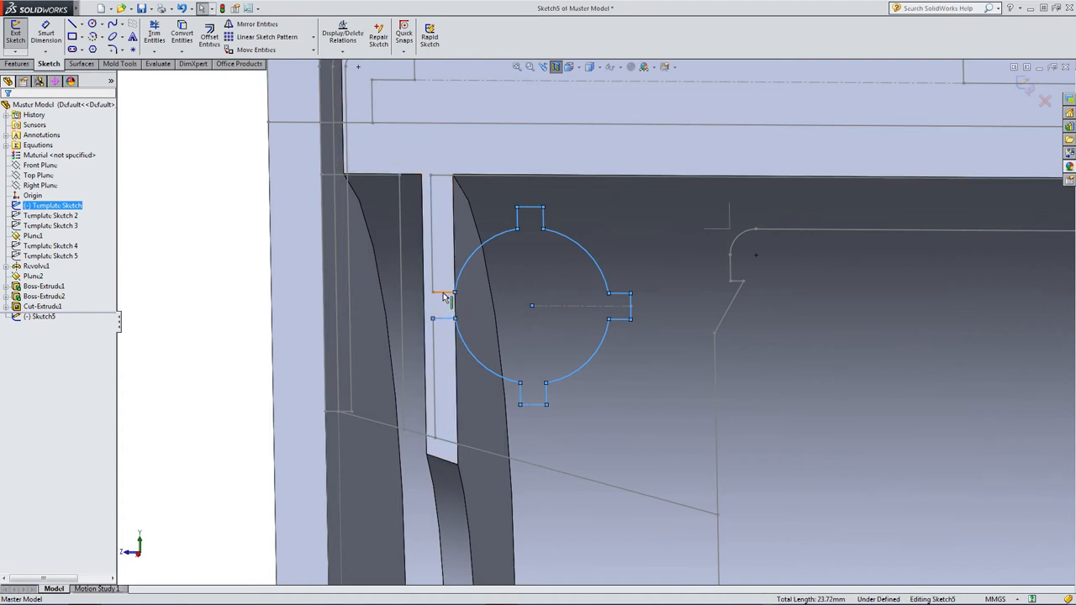
pyautogui.click(444, 296)
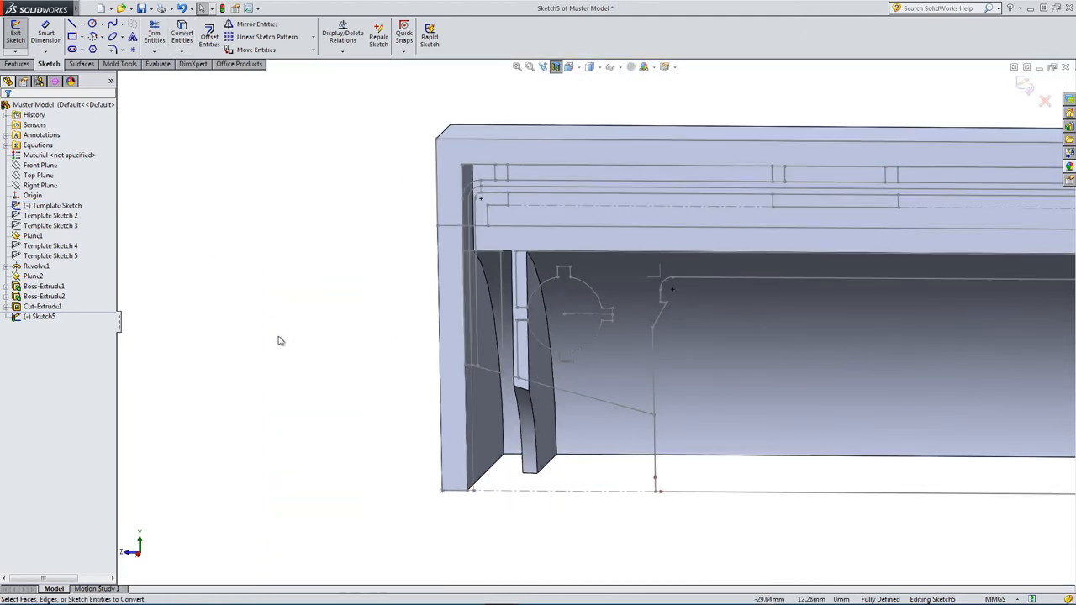
pyautogui.click(52, 205)
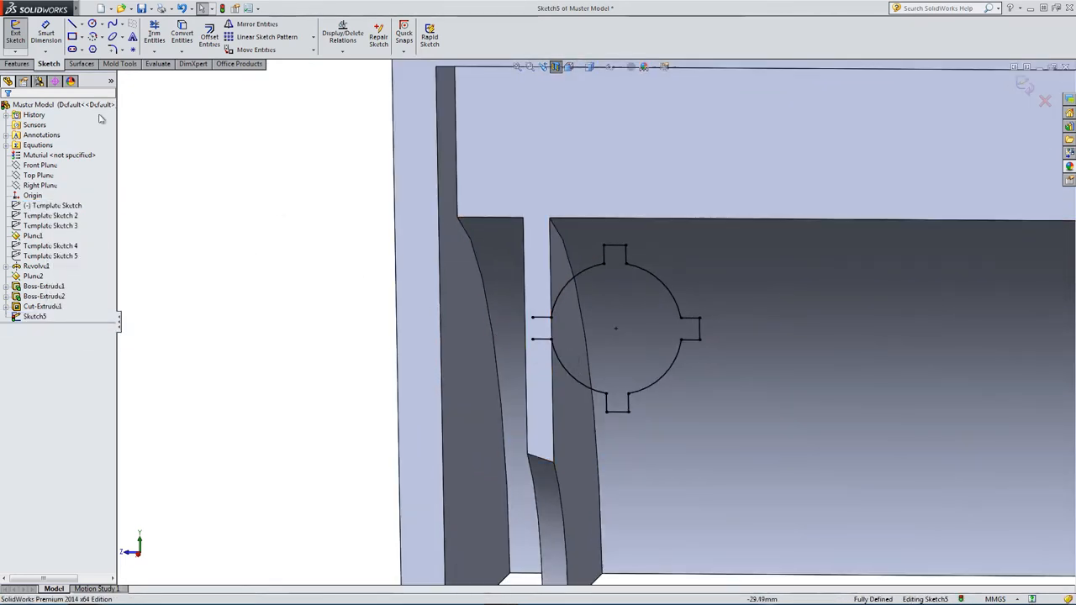
# Draw a short line from the circle's left tab and attach its end to the inner wall edge.
pyautogui.click(73, 23)
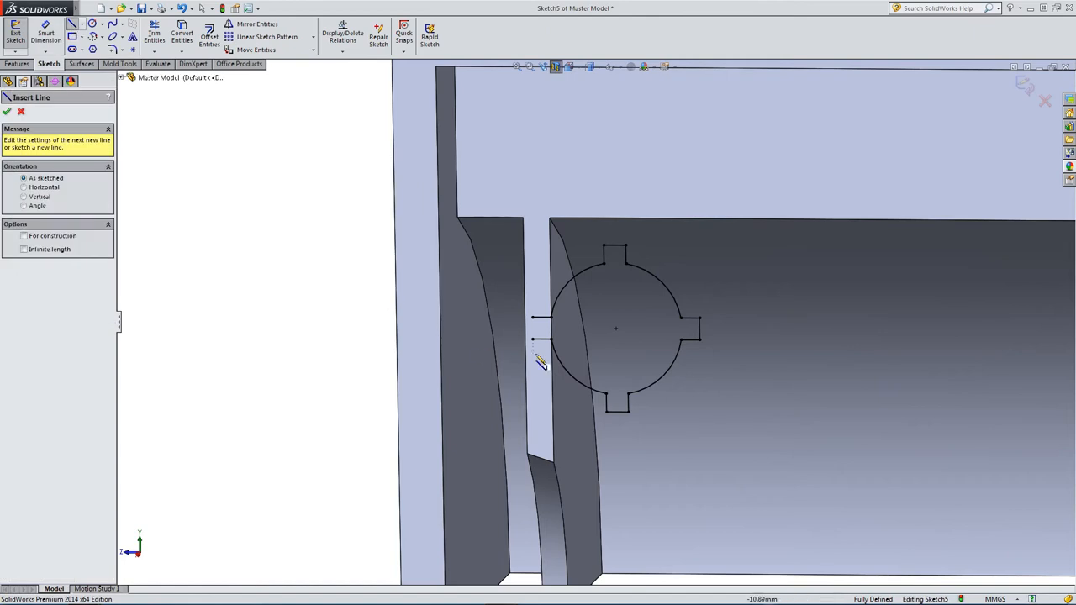
pyautogui.click(542, 332)
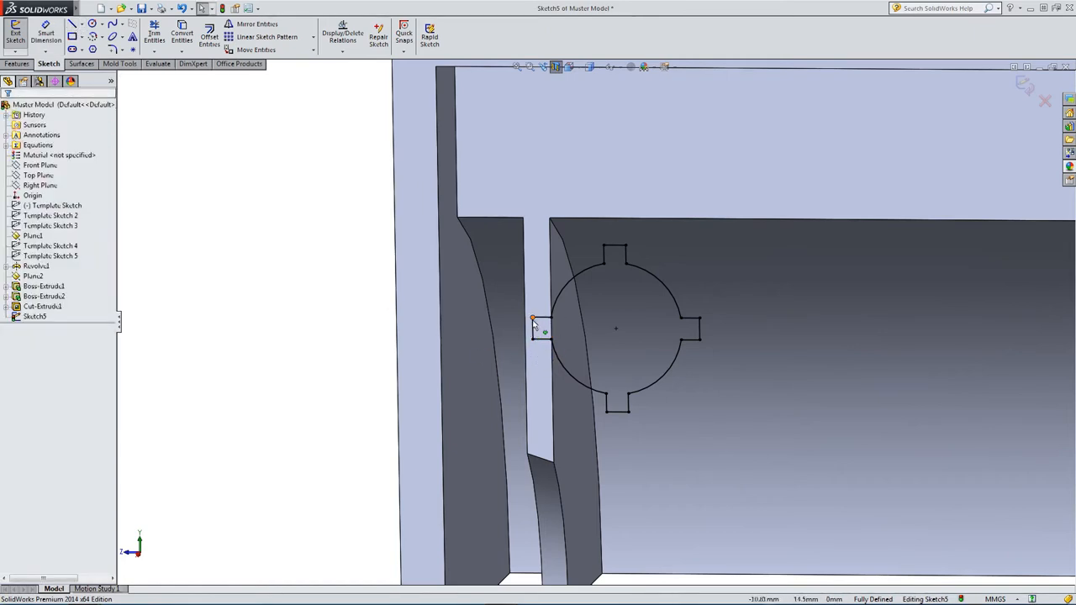
pyautogui.click(532, 317)
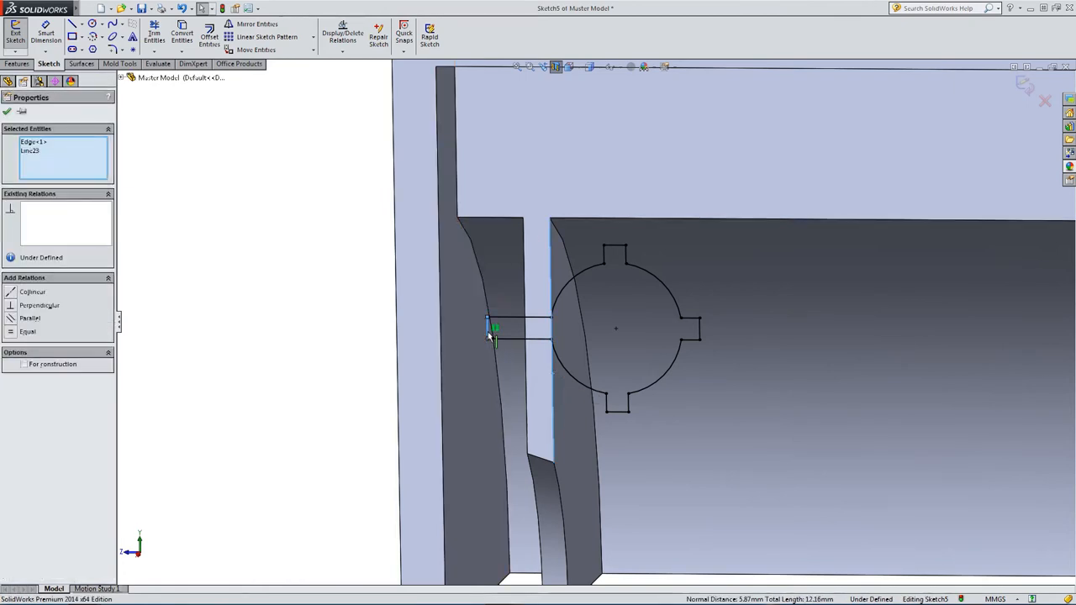
pyautogui.click(32, 292)
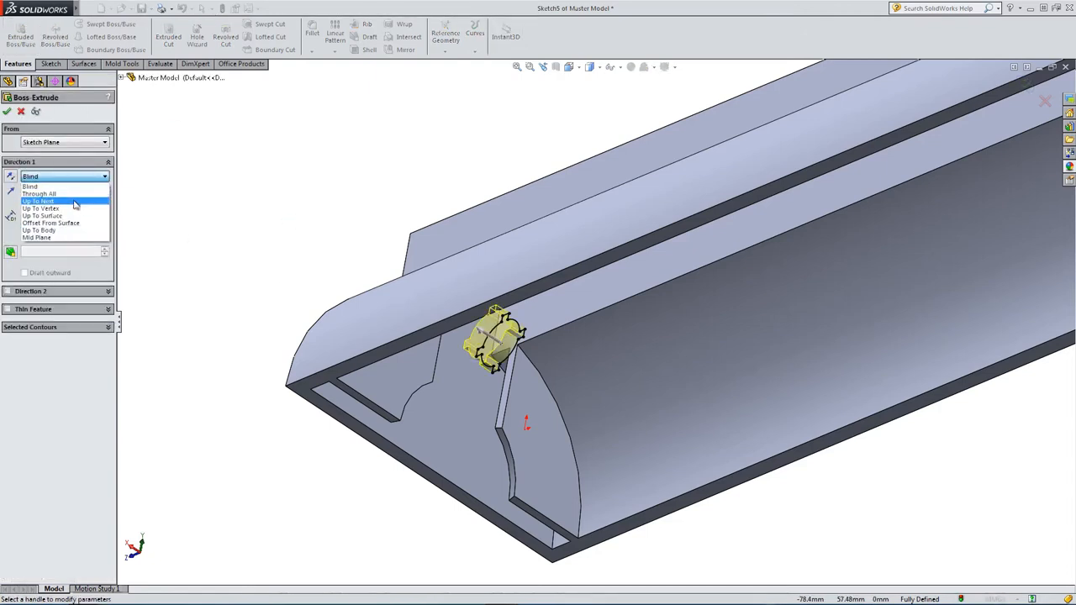
# Extrude Sketch5 Up To Surface in both directions to form the screw-holder boss.
pyautogui.click(42, 216)
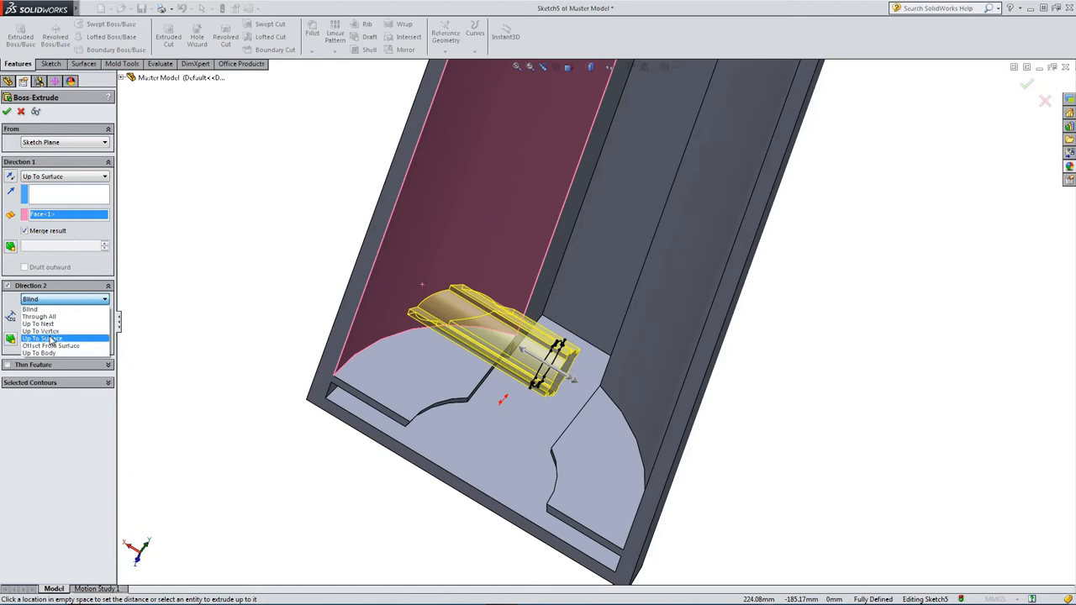
pyautogui.click(42, 338)
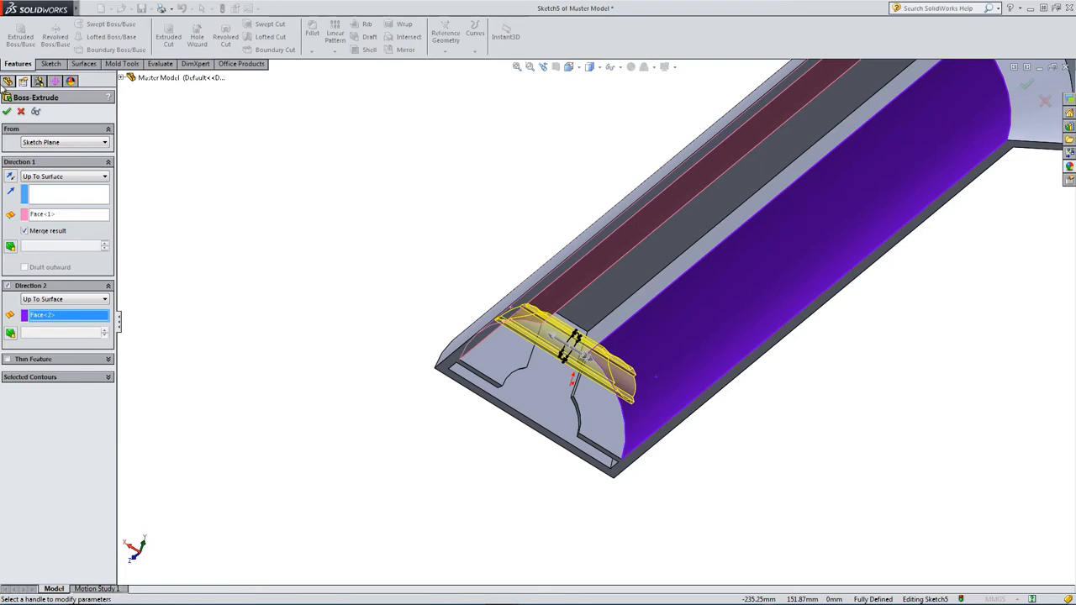
pyautogui.click(7, 112)
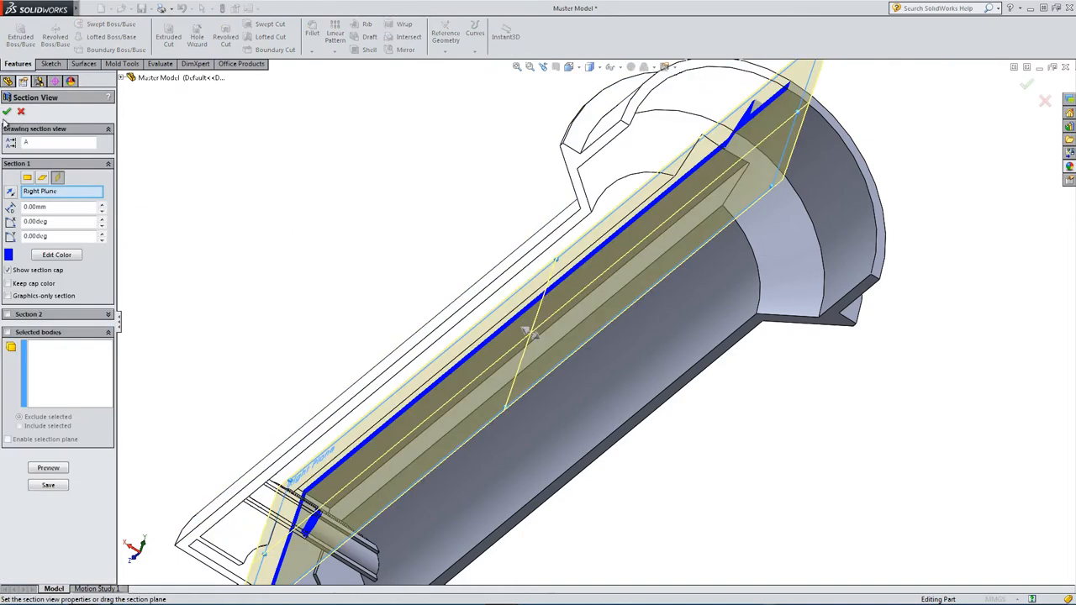
# Confirm the Right Plane section showing Boss-Extrude3, then turn the section view off.
pyautogui.click(6, 111)
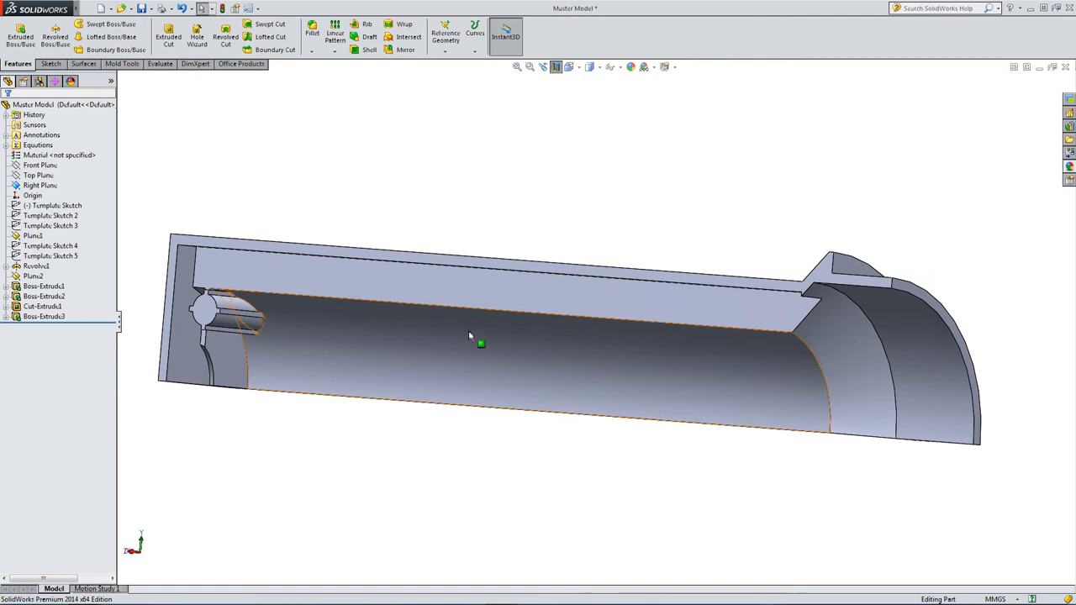
pyautogui.click(50, 205)
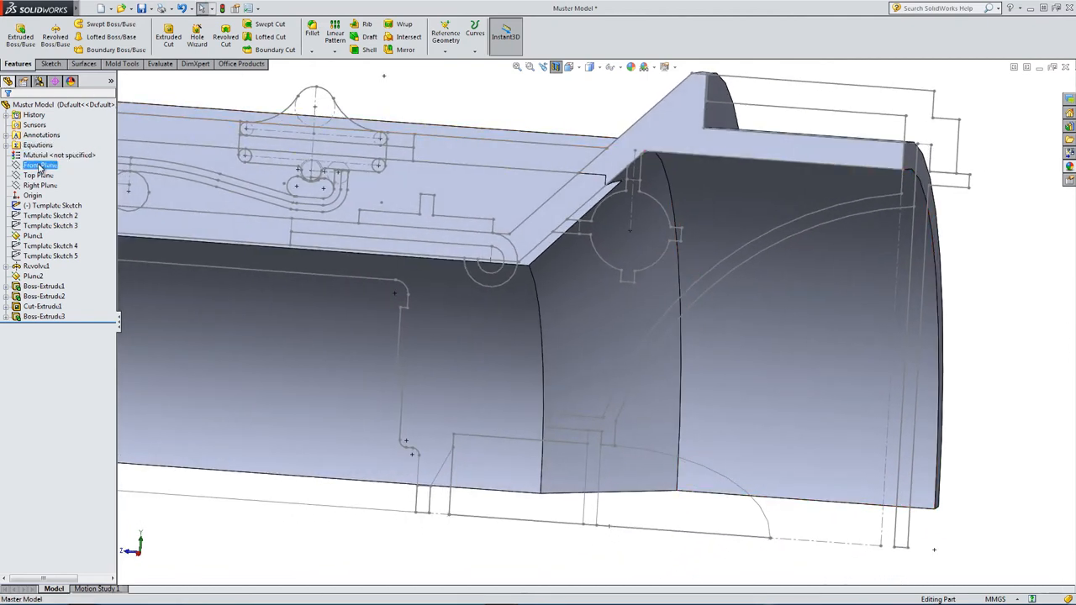
# Start Sketch6 on the Front Plane and convert the tabbed circle and slanted body edge.
pyautogui.click(40, 185)
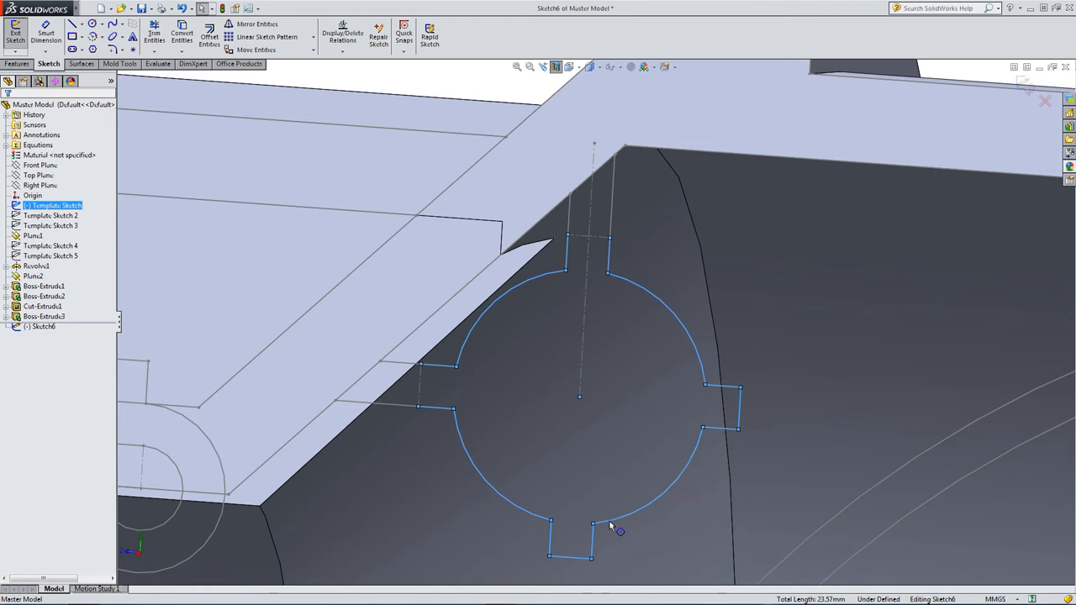
pyautogui.click(42, 326)
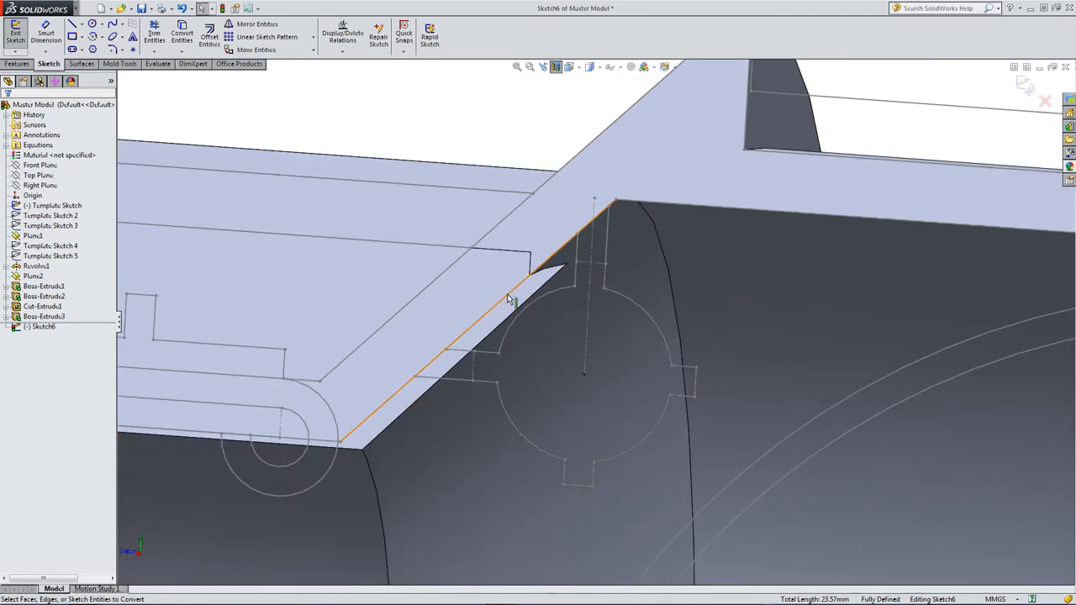
pyautogui.click(50, 215)
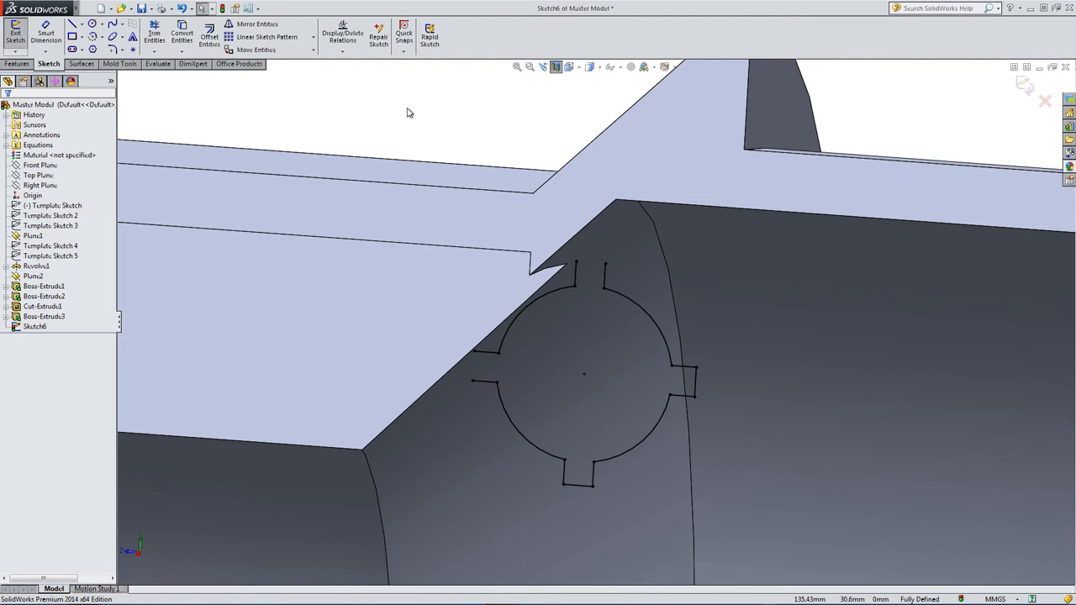
pyautogui.click(605, 235)
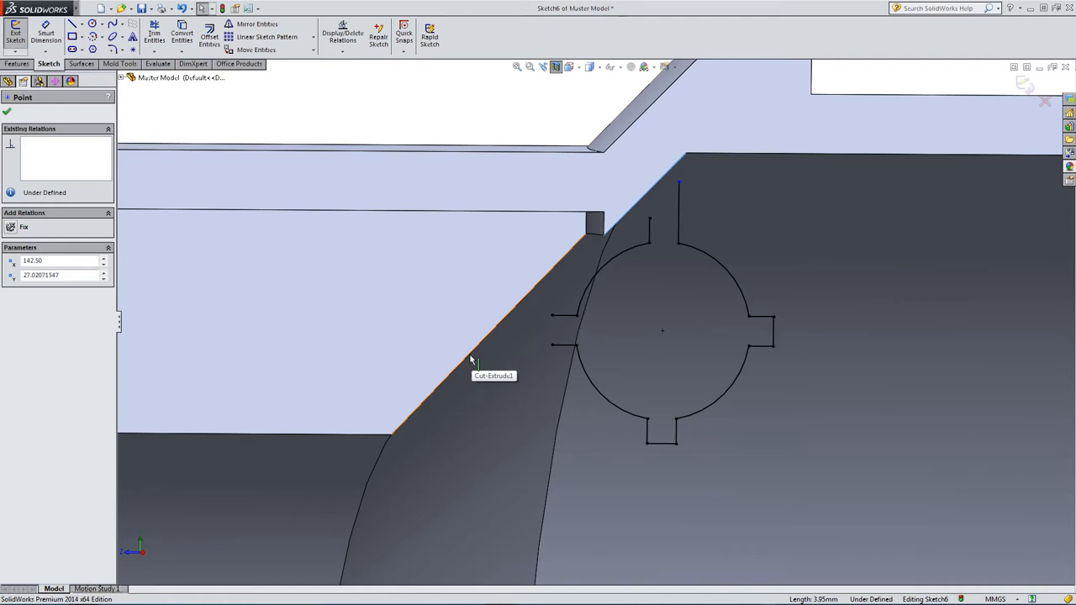
# Merge the profile line ends onto the sloped cut edge of the housing.
pyautogui.click(475, 352)
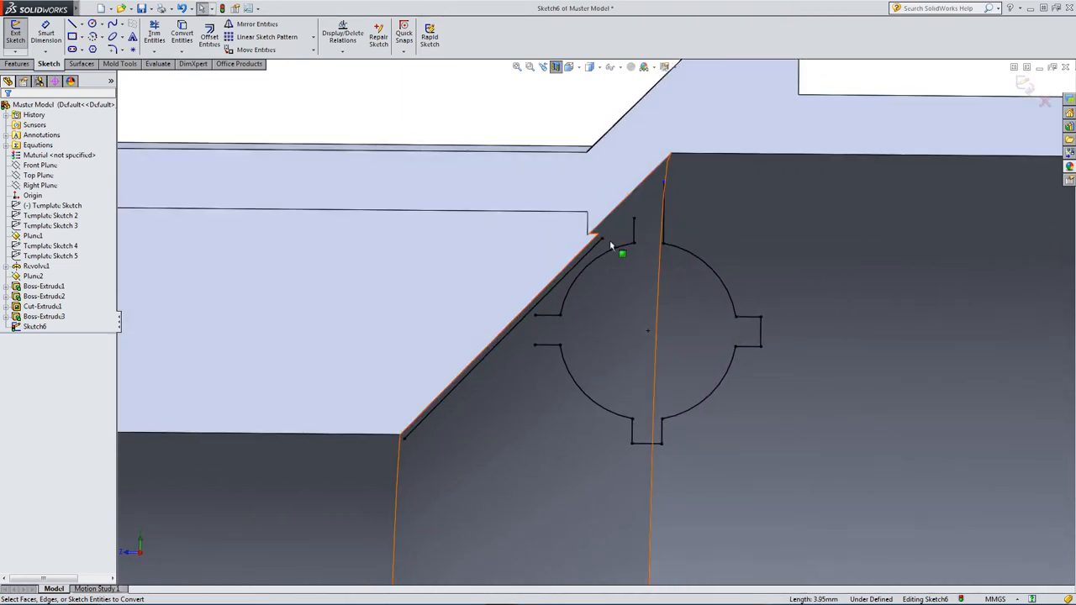
pyautogui.click(652, 188)
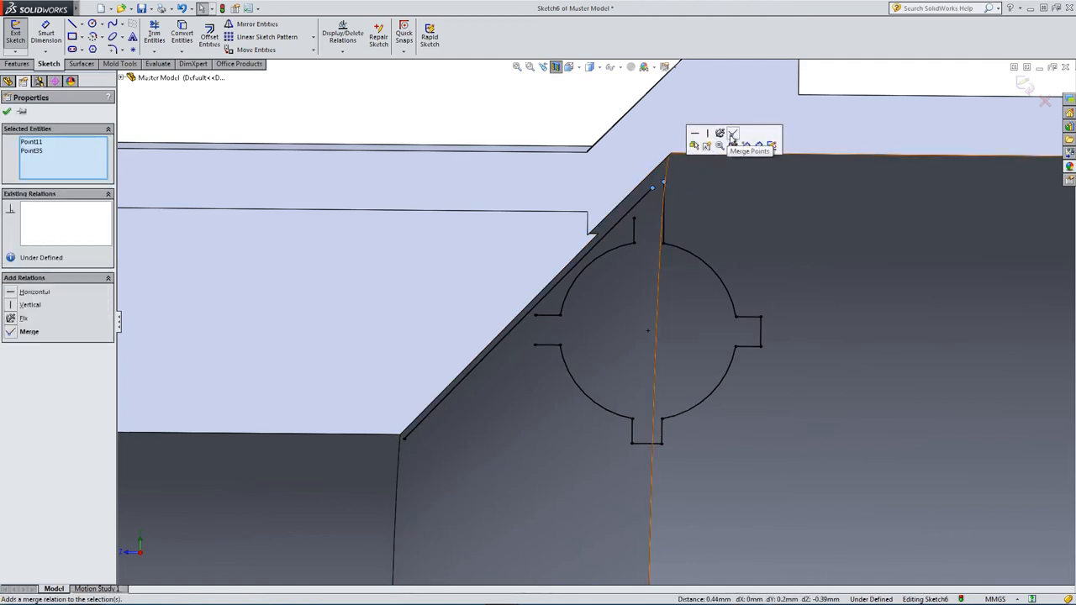
pyautogui.click(731, 135)
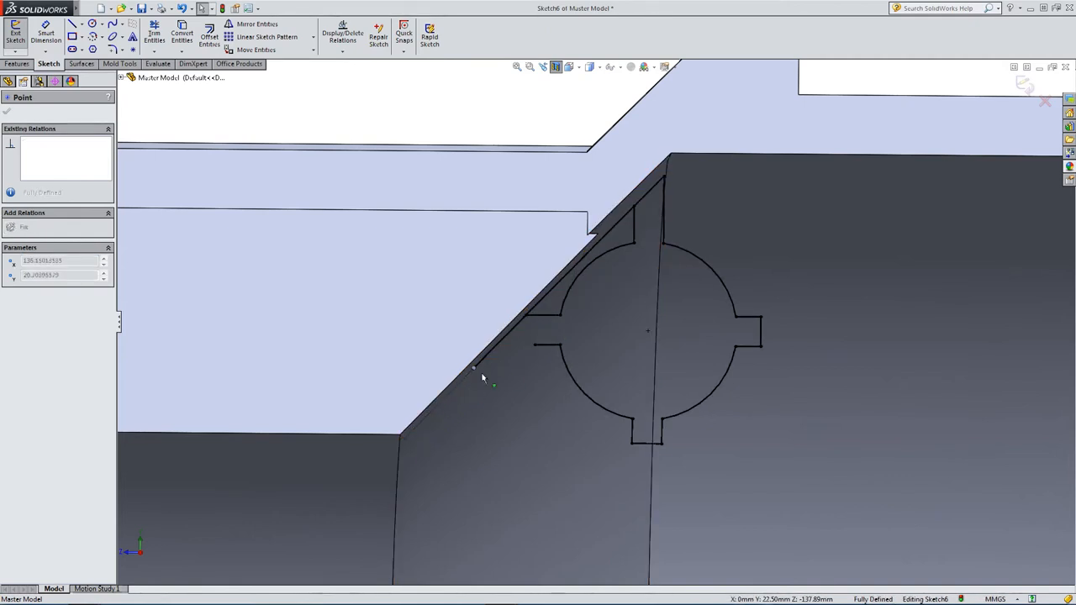
pyautogui.moveTo(477, 369); pyautogui.dragTo(495, 346)
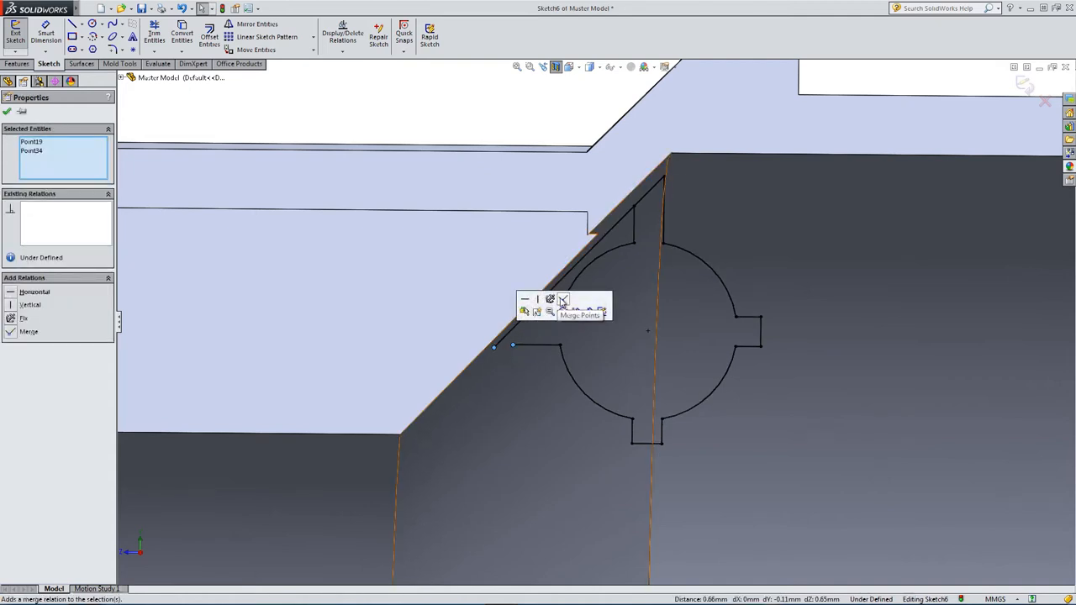
pyautogui.click(563, 299)
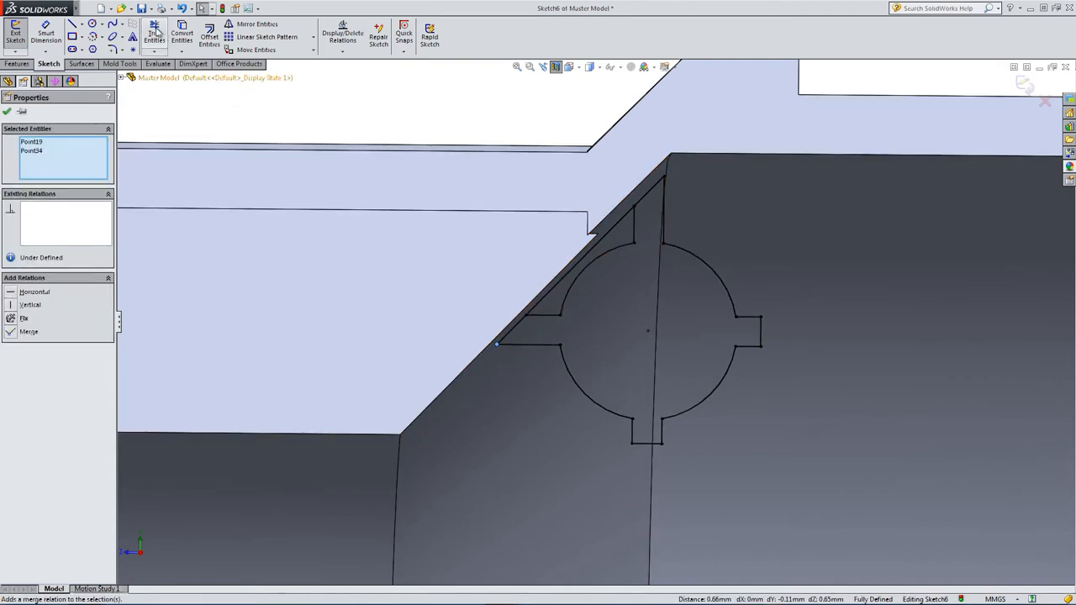
pyautogui.click(154, 33)
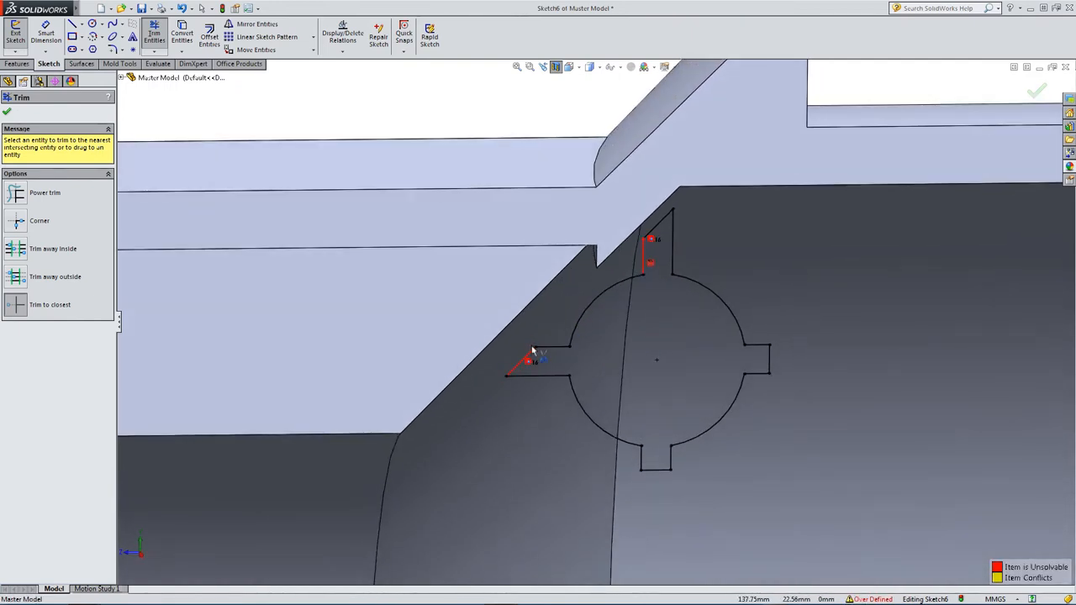
# Power-trim the stray segments so the tabbed profile closes against the sloped edge.
pyautogui.click(542, 353)
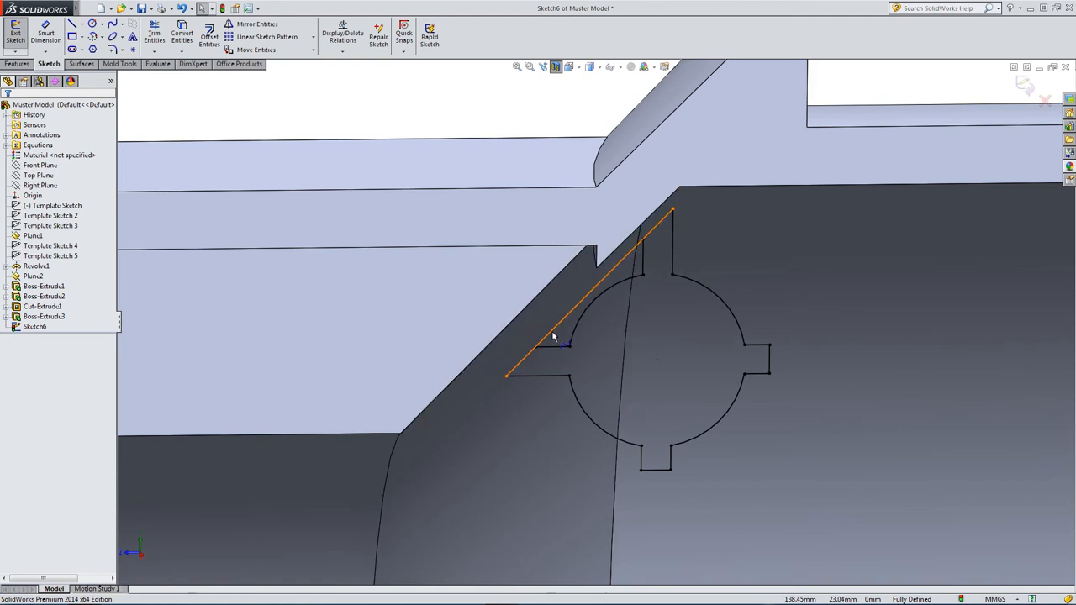
pyautogui.click(154, 34)
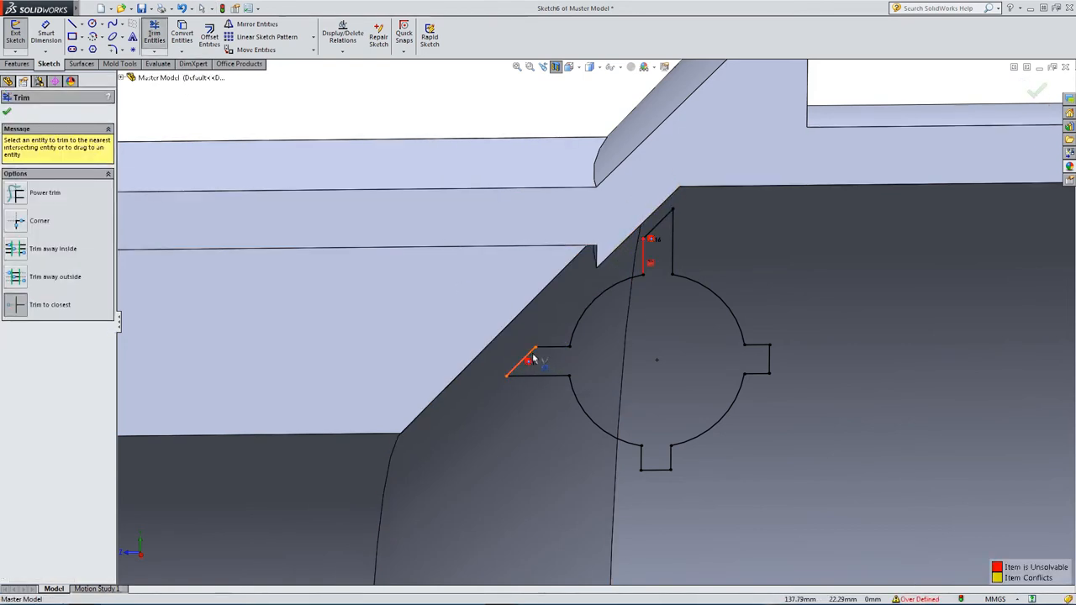
pyautogui.click(529, 357)
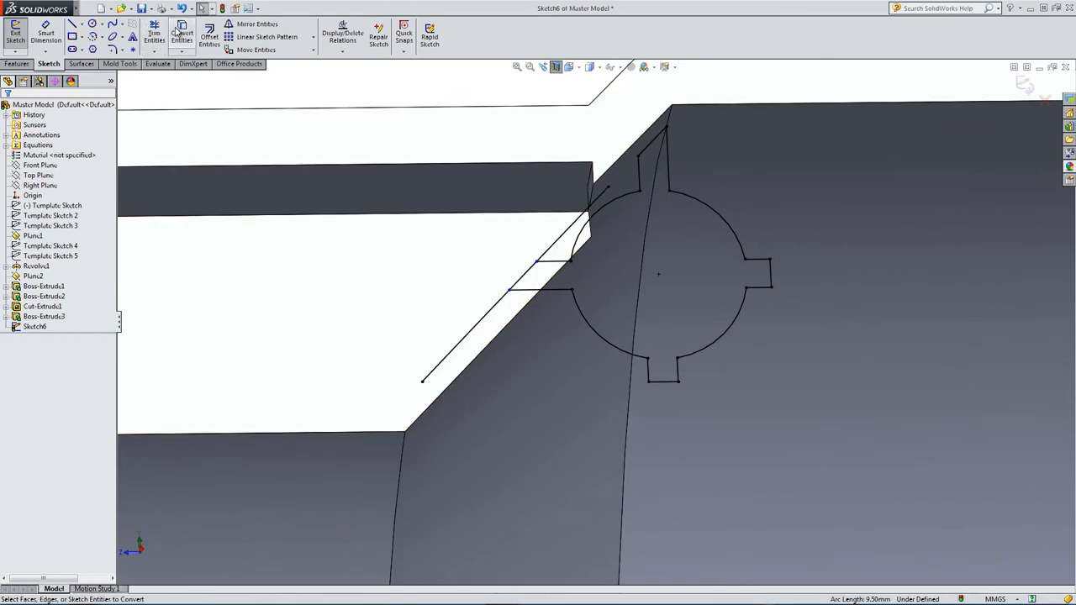
pyautogui.click(154, 36)
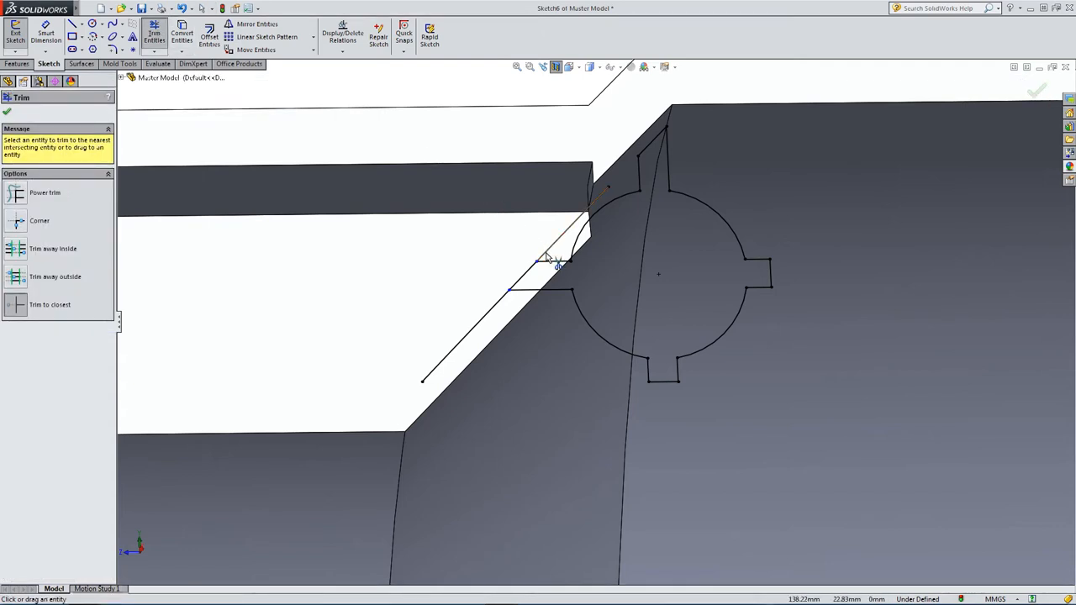
pyautogui.click(546, 258)
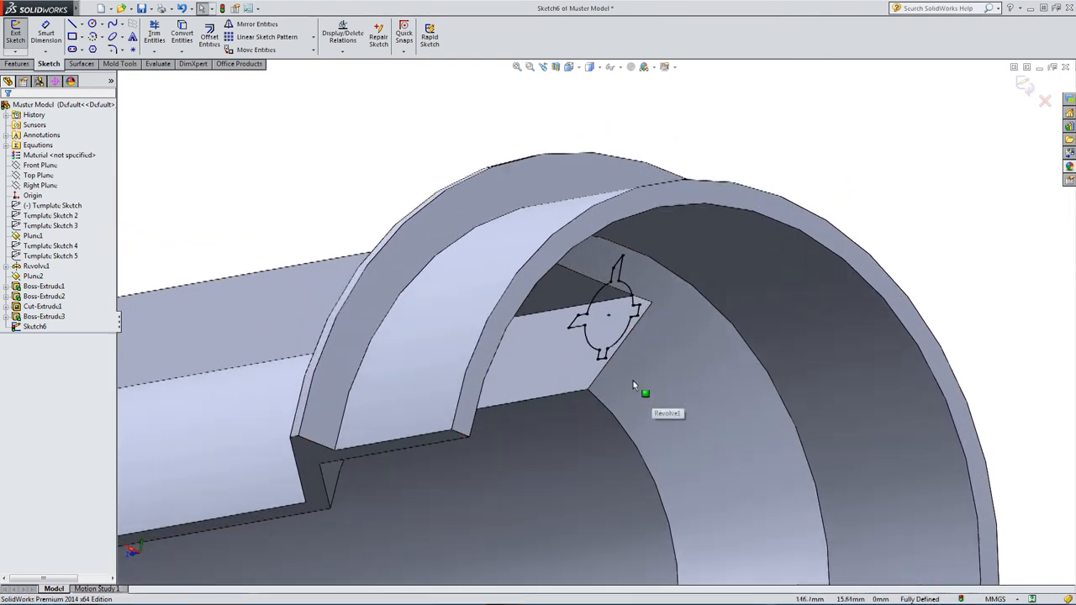
# Extrude Sketch6 Up To Surface in Direction 1 and Direction 2, creating Boss-Extrude4.
pyautogui.click(16, 63)
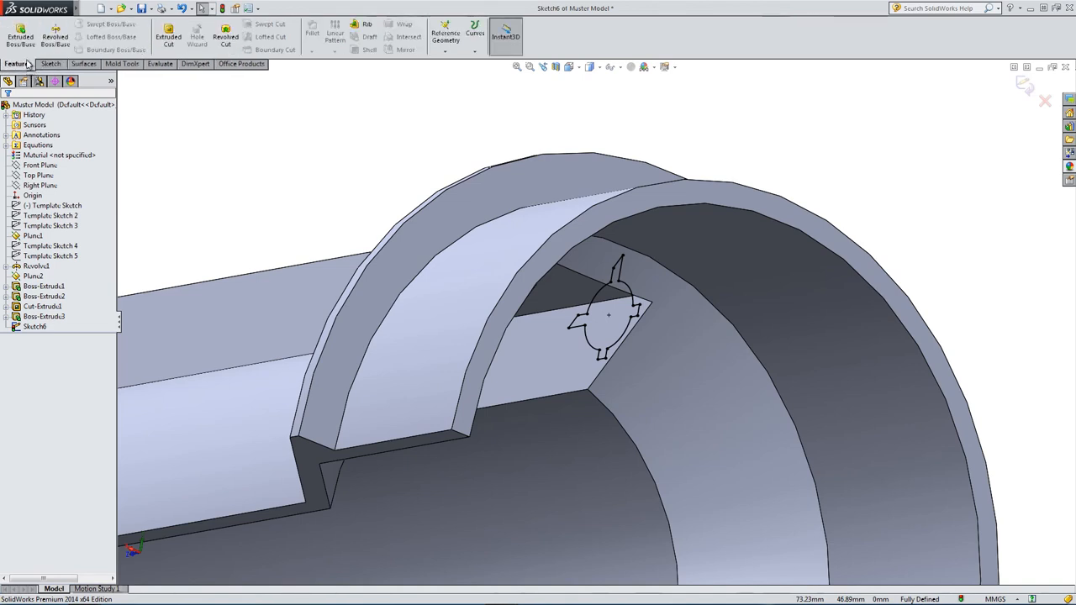
pyautogui.click(20, 36)
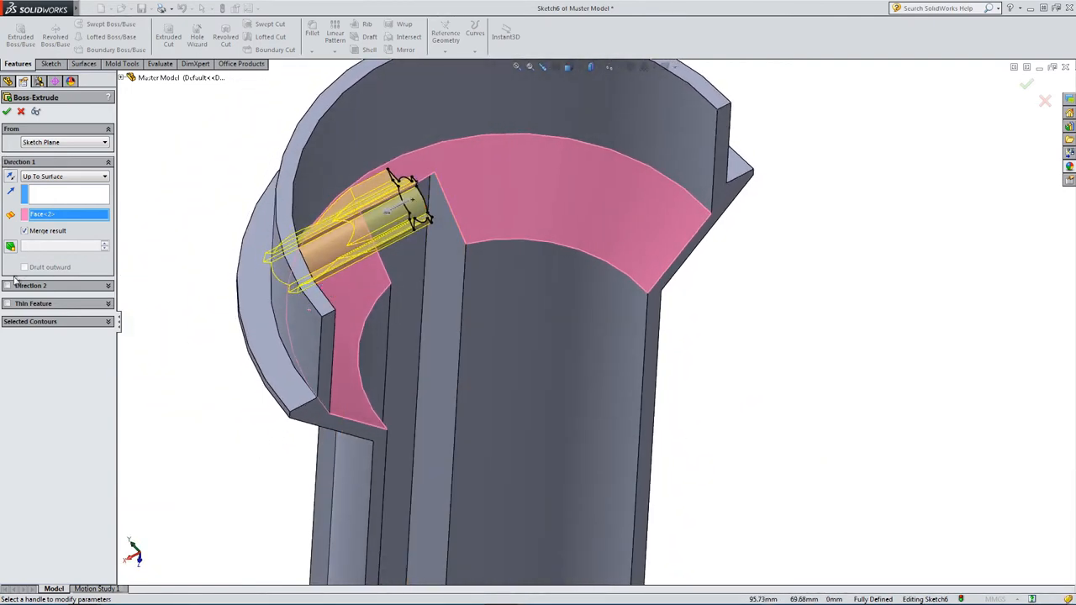
pyautogui.click(10, 285)
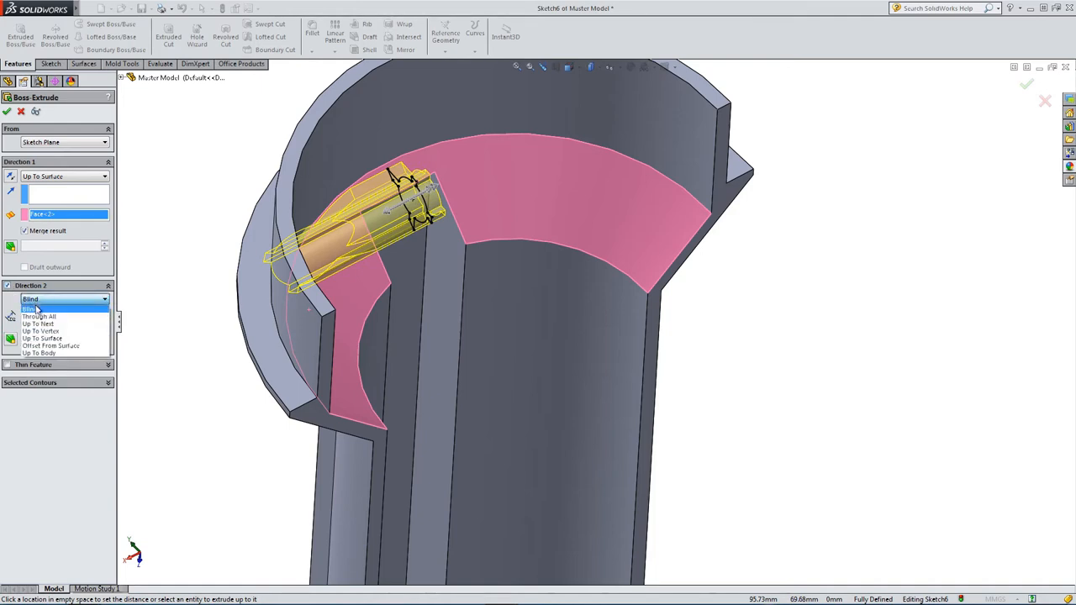
pyautogui.click(42, 337)
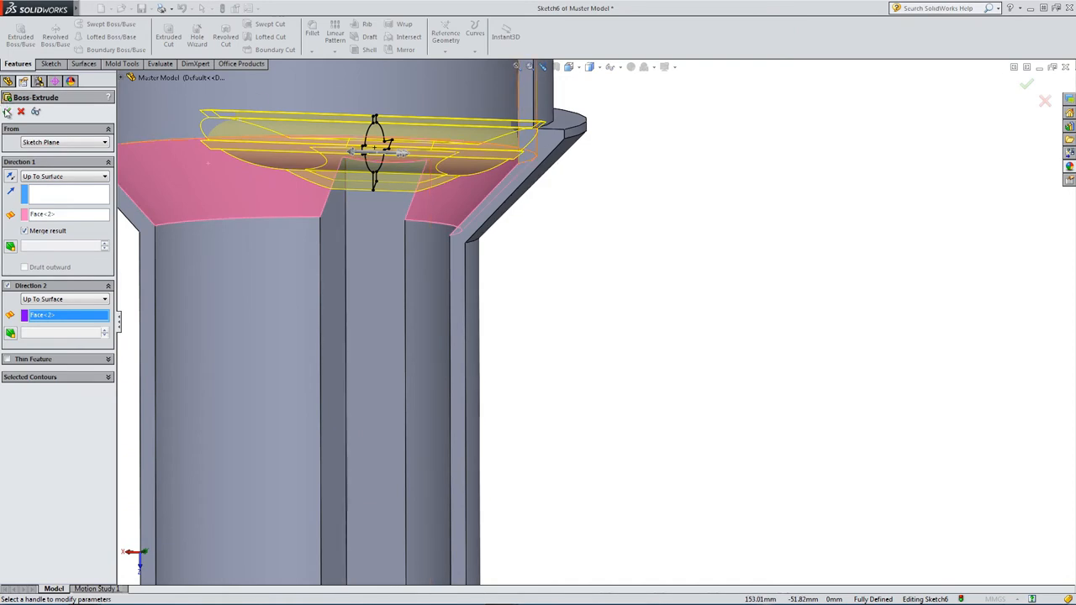
pyautogui.click(1026, 83)
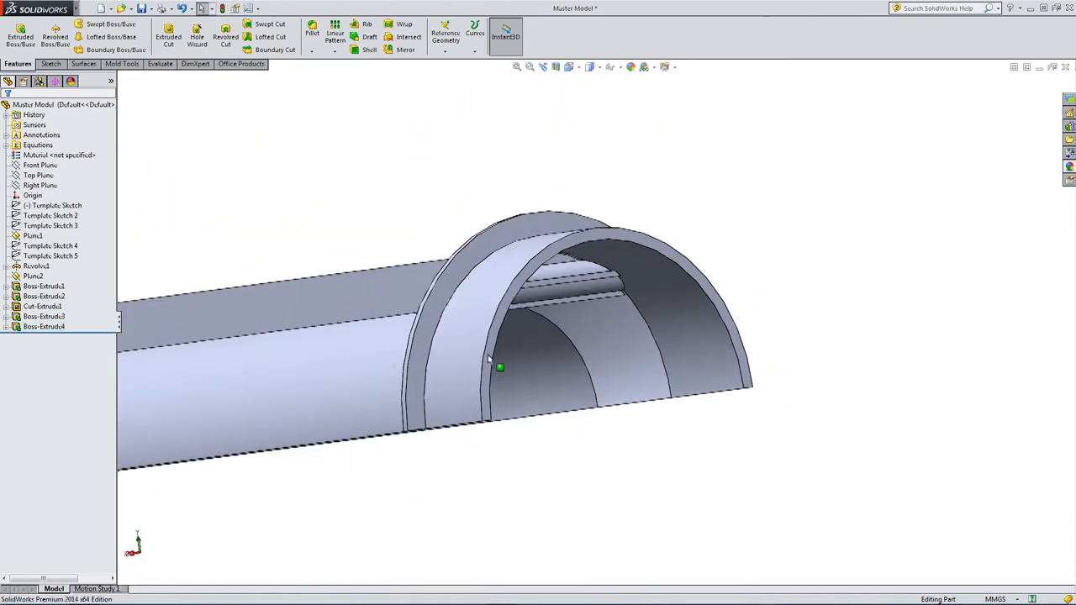
# Orbit to inspect Boss-Extrude4 and select the Right Plane as reference for new geometry.
pyautogui.moveTo(500, 365); pyautogui.dragTo(372, 251)
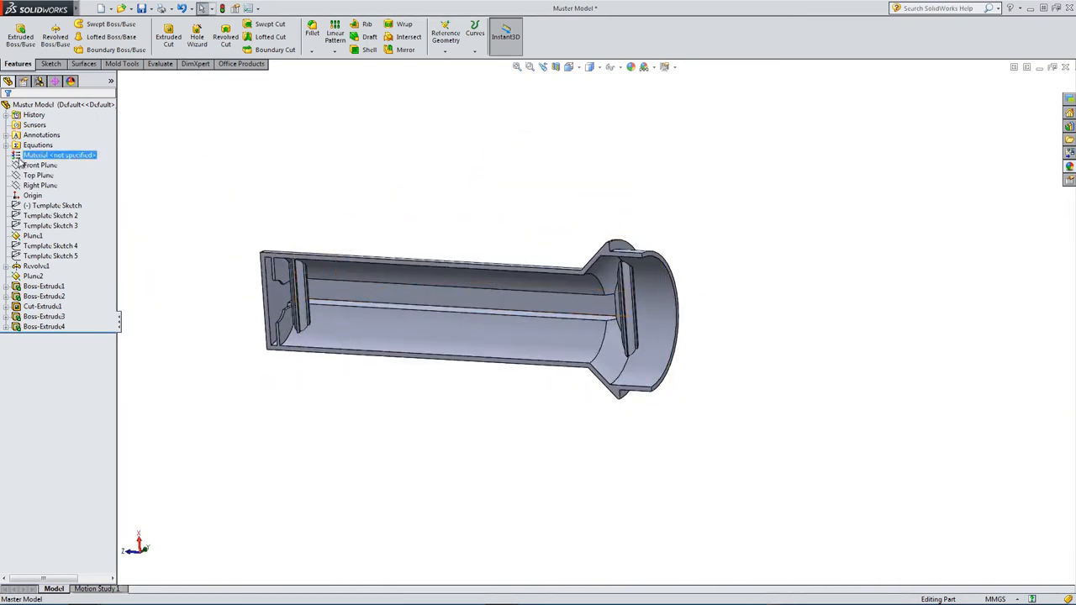
pyautogui.click(40, 185)
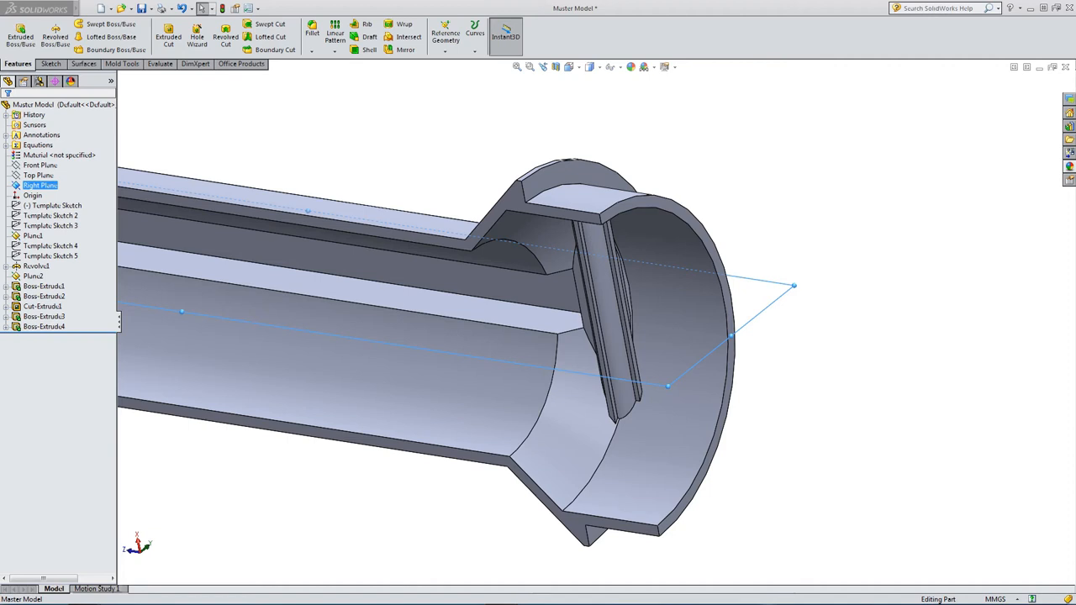
pyautogui.click(633, 349)
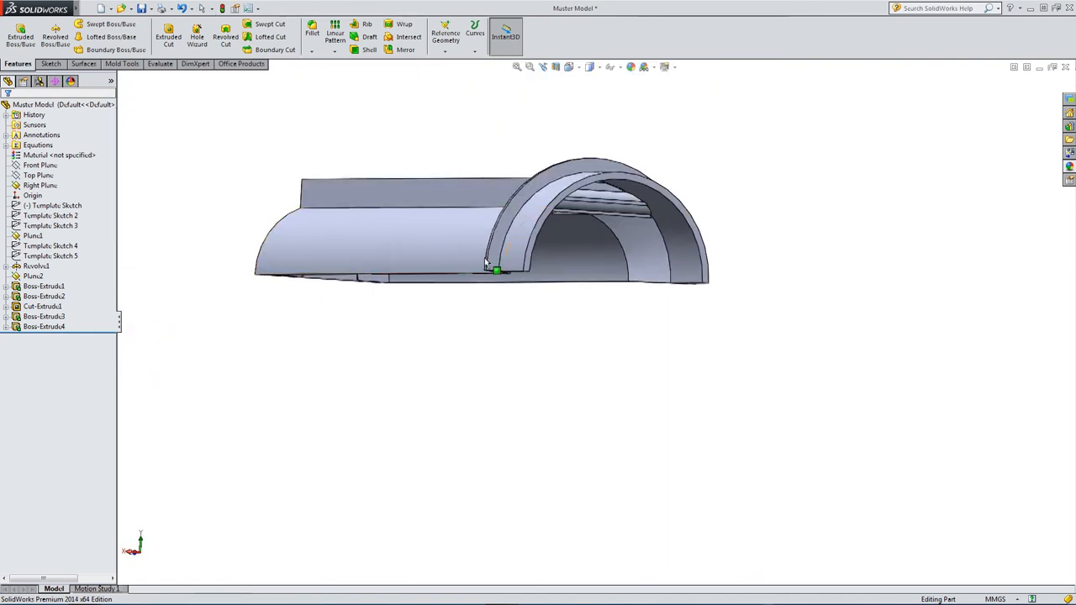
pyautogui.click(40, 185)
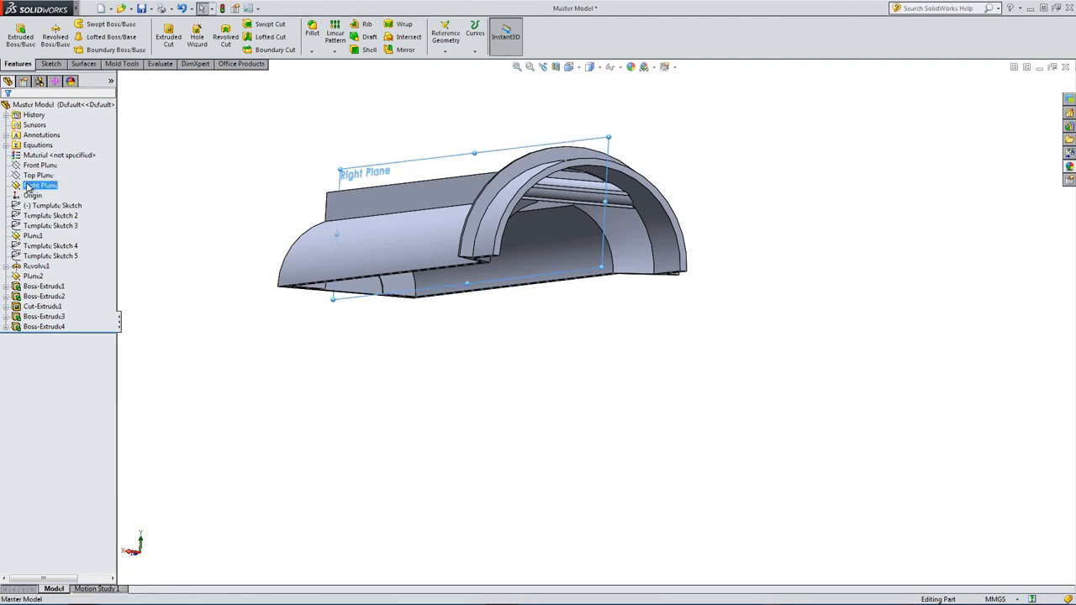
pyautogui.click(444, 37)
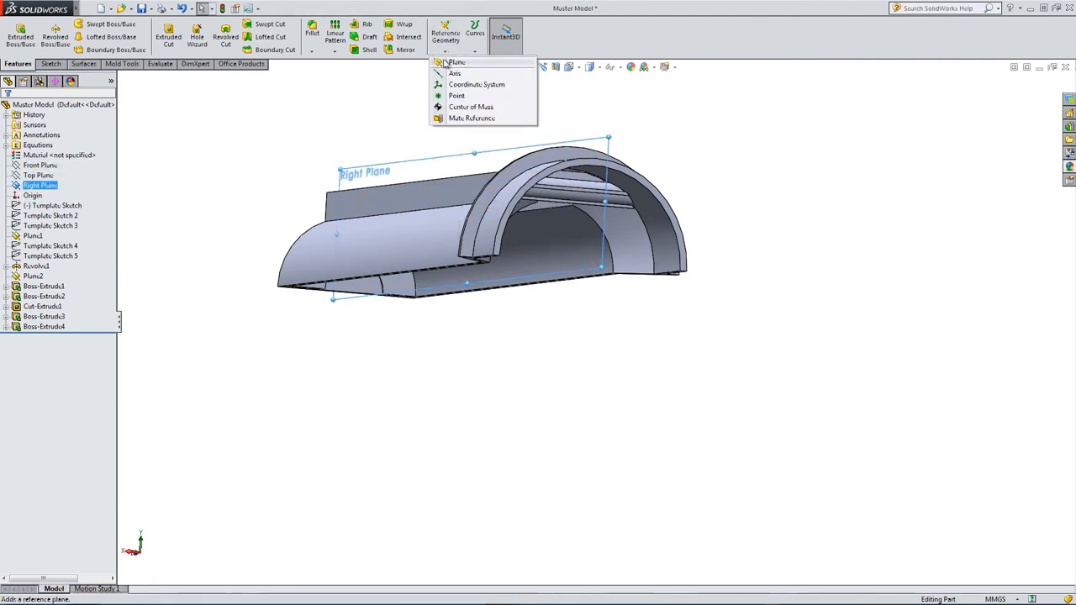
# Create Plane3 offset 10 mm from the Right Plane.
pyautogui.click(456, 63)
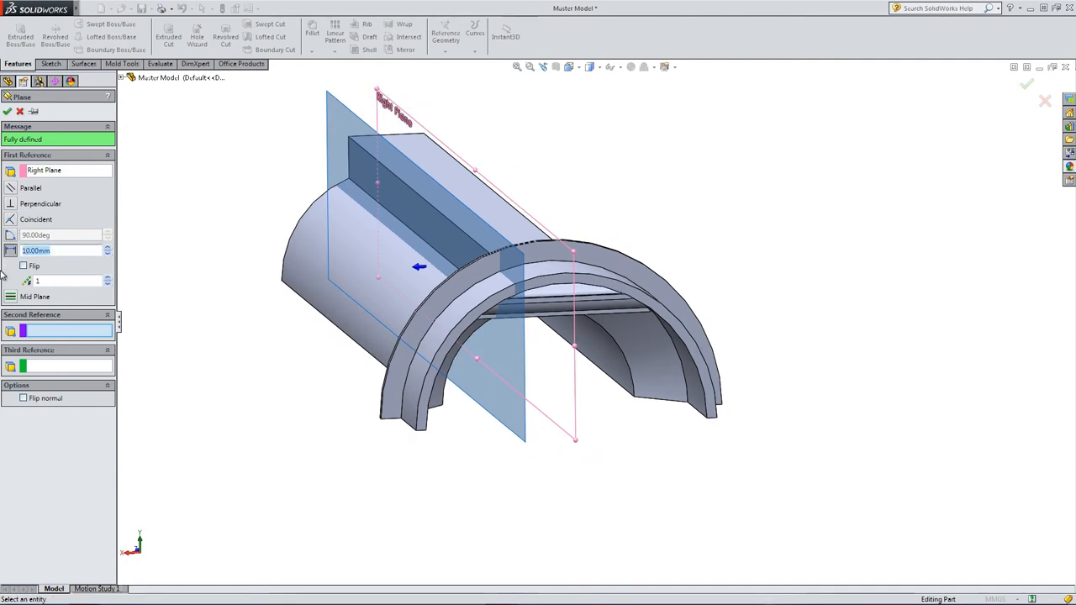
pyautogui.moveTo(88, 243)
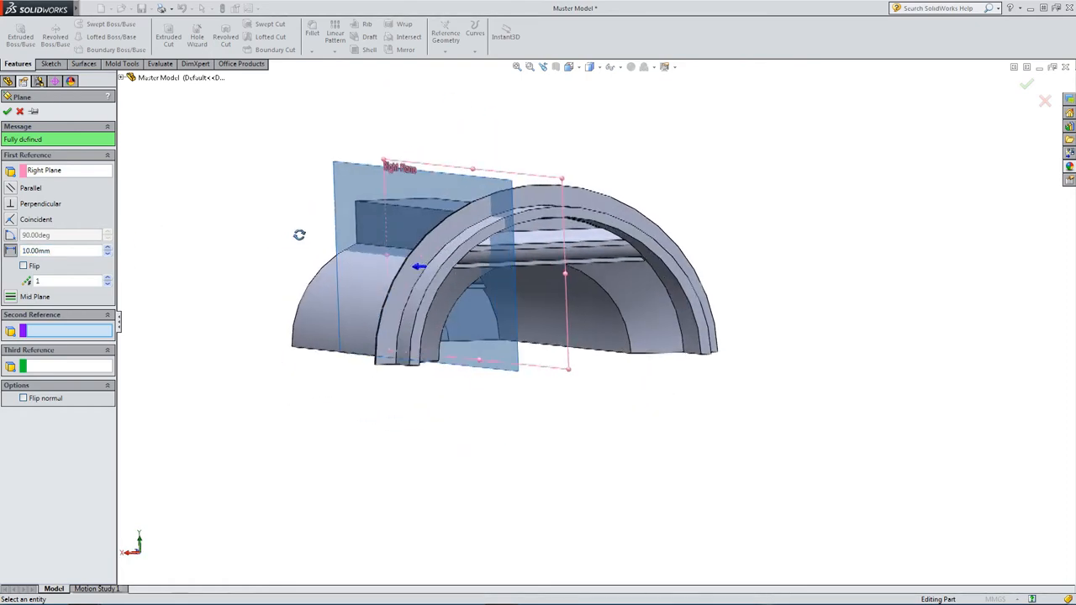
pyautogui.click(1026, 83)
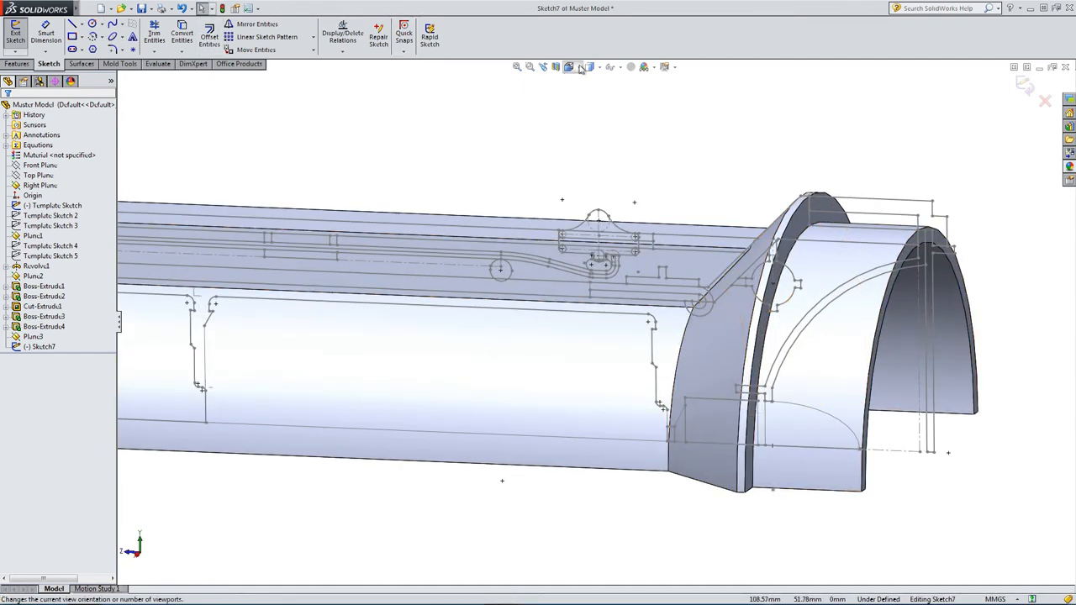
# Draw a circle at the screw-holder centre and dimension it to 10 mm diameter.
pyautogui.click(568, 66)
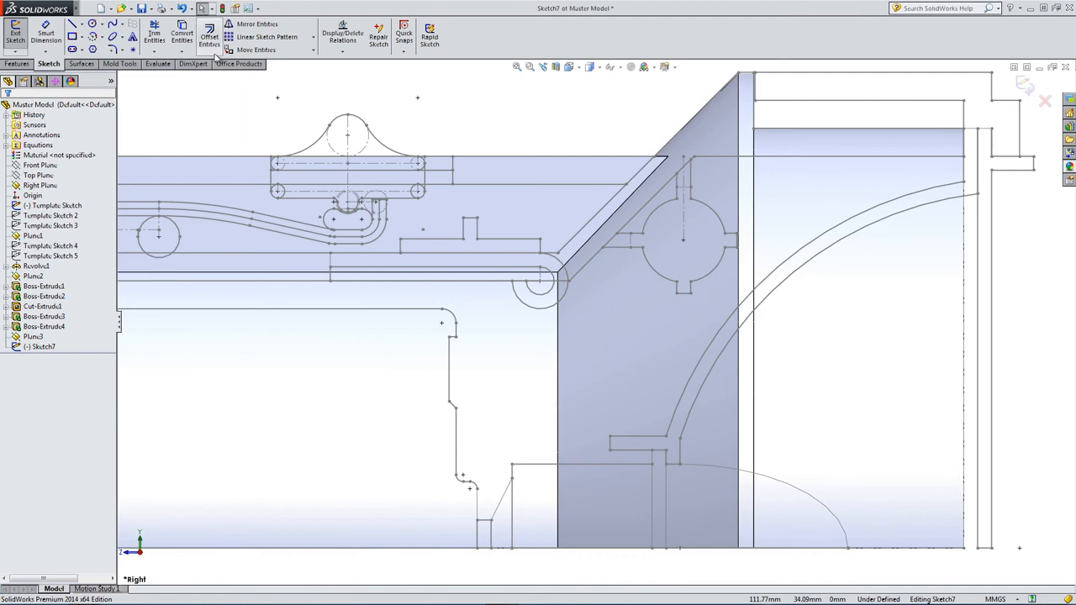
pyautogui.click(93, 24)
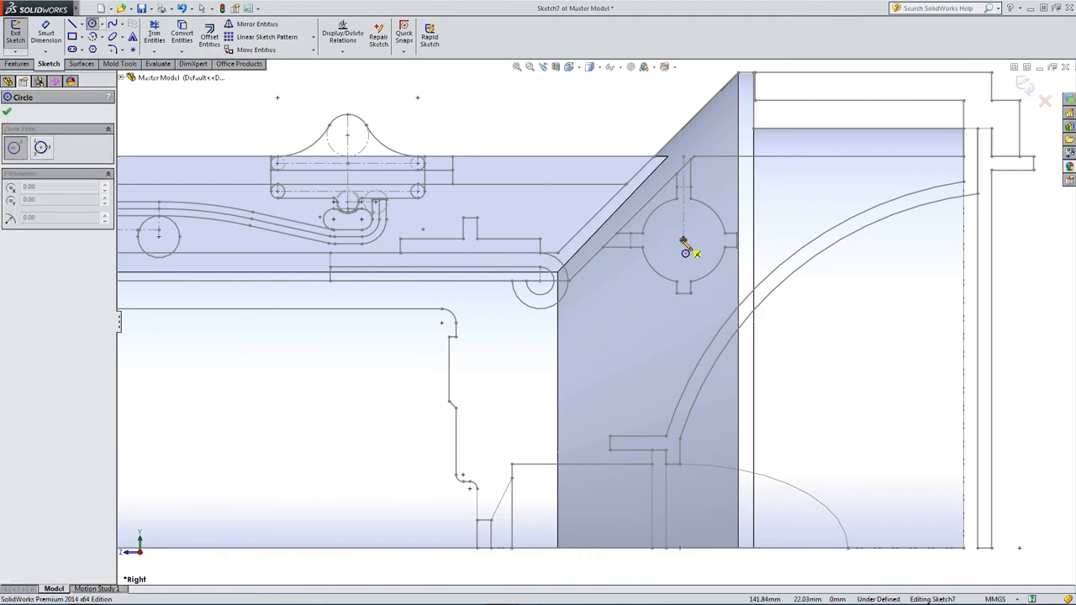
pyautogui.moveTo(683, 240); pyautogui.dragTo(745, 241)
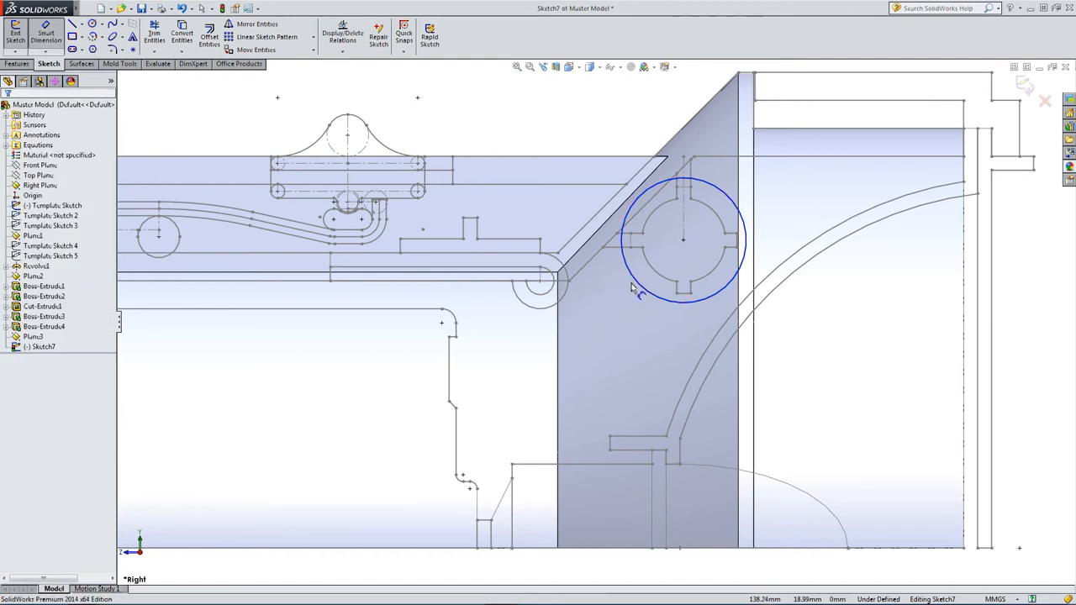
pyautogui.click(683, 202)
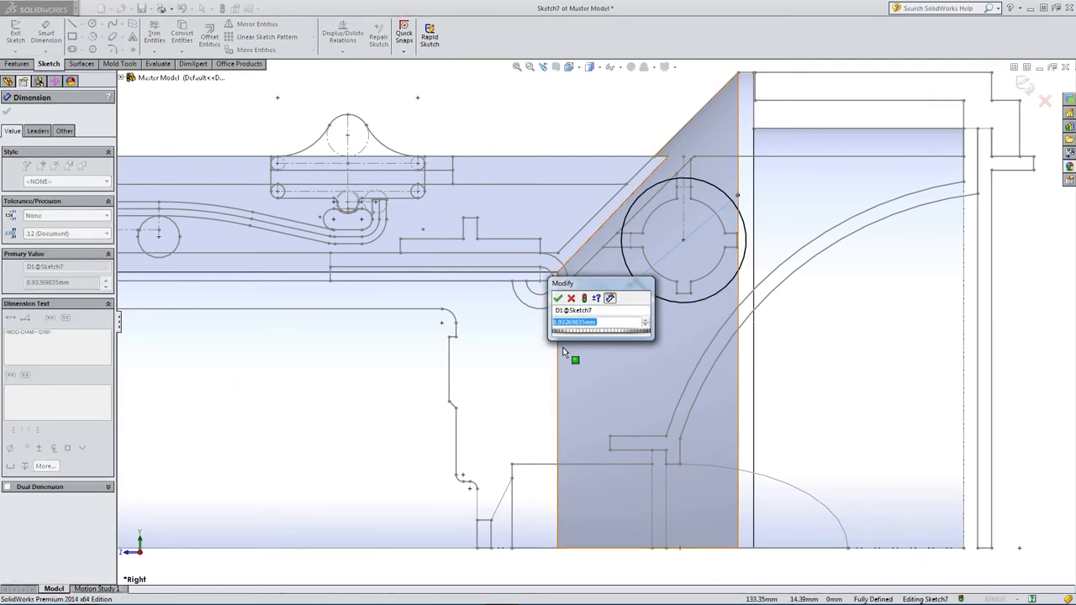
pyautogui.write('10')
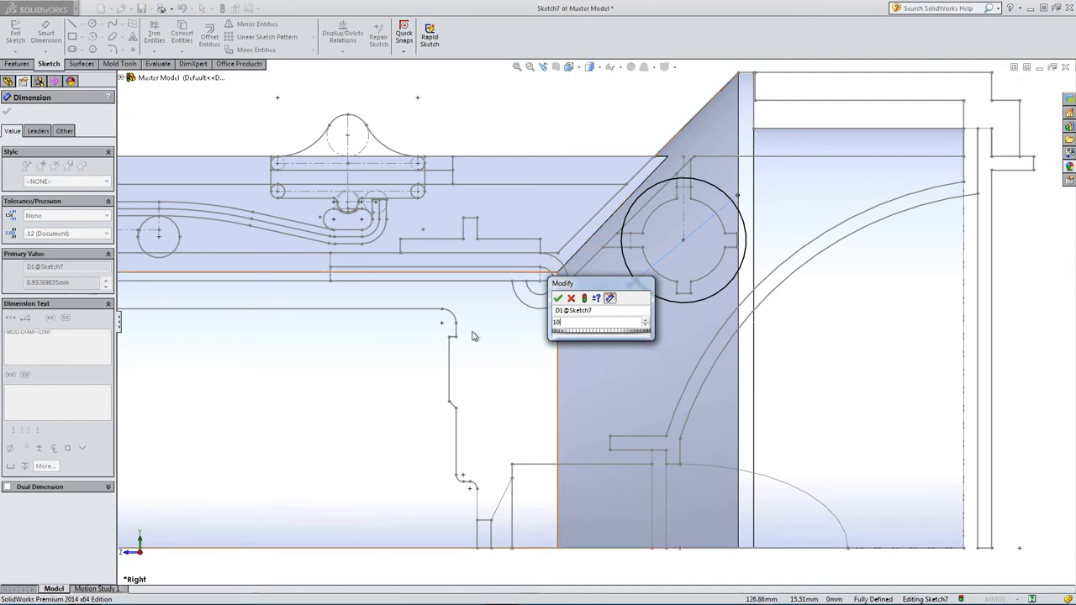
pyautogui.click(558, 298)
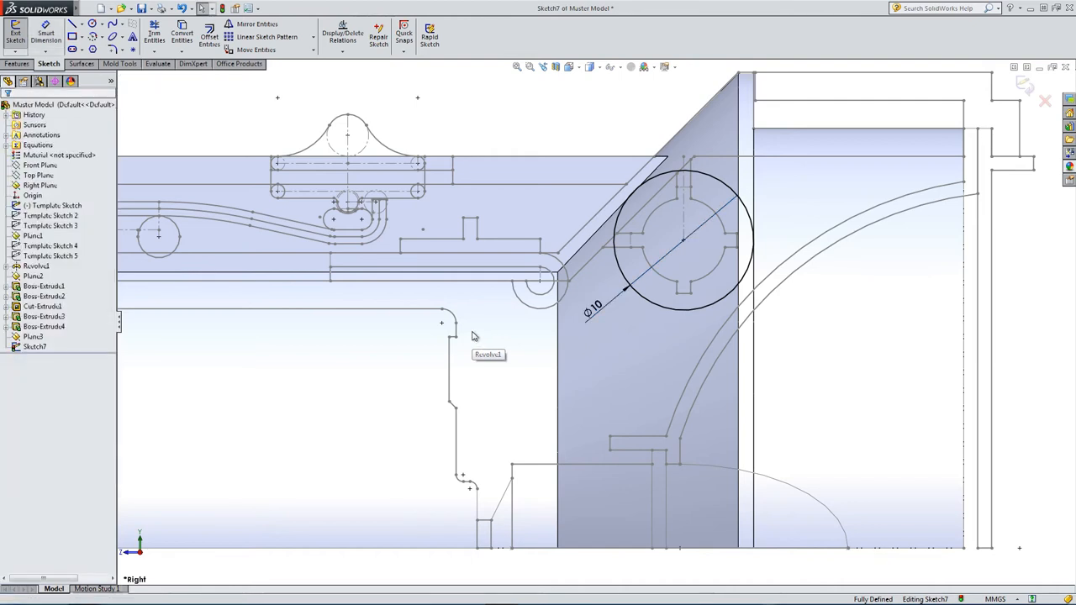
pyautogui.click(627, 344)
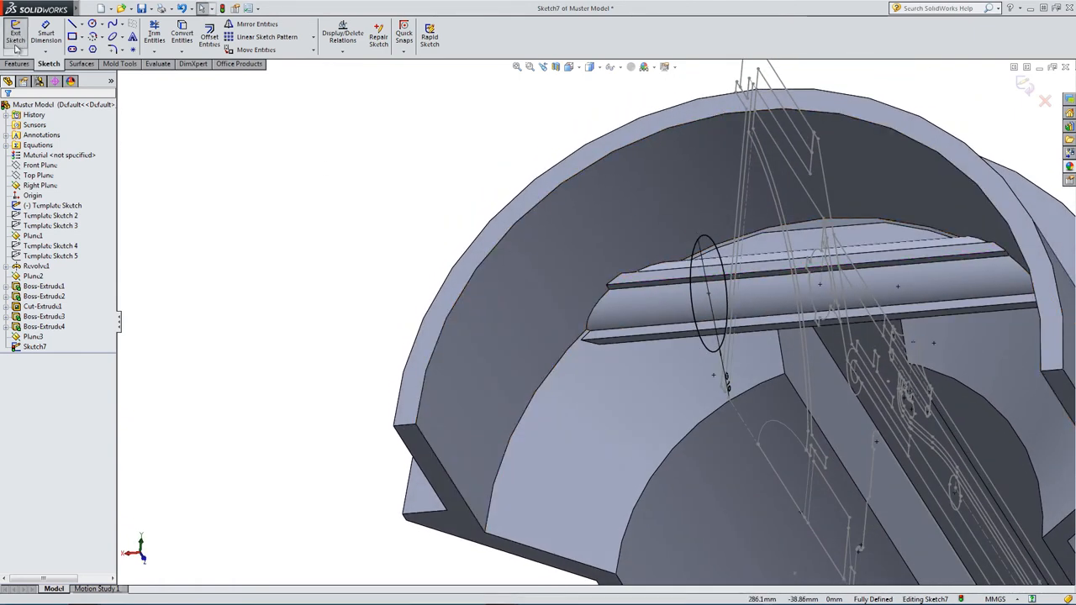
# Extrude the 10 mm circle into Boss-Extrude5 and orbit to inspect the round boss in the head.
pyautogui.click(20, 34)
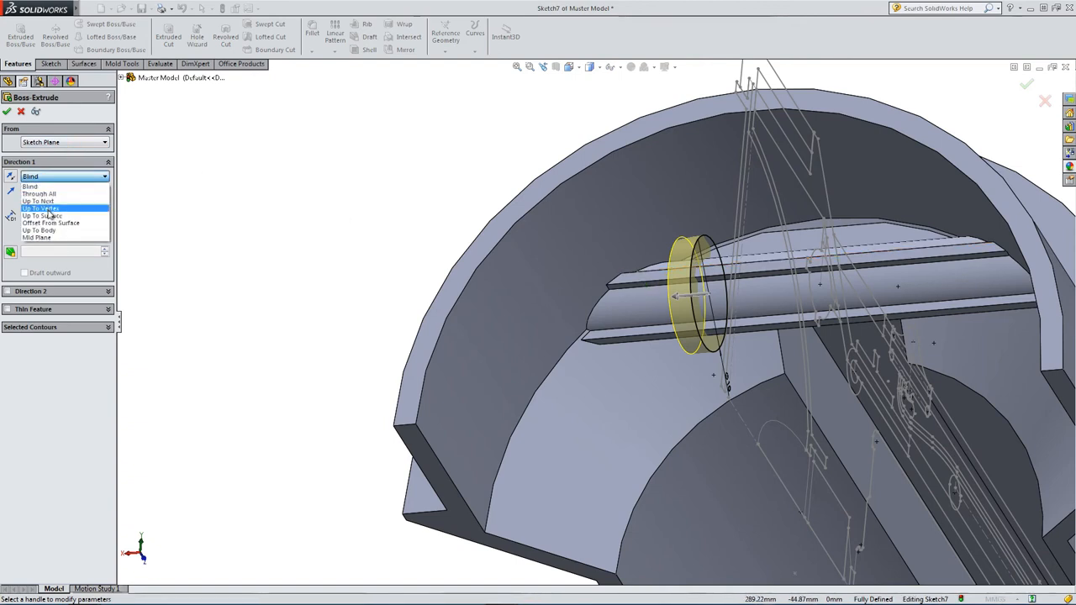
pyautogui.click(42, 215)
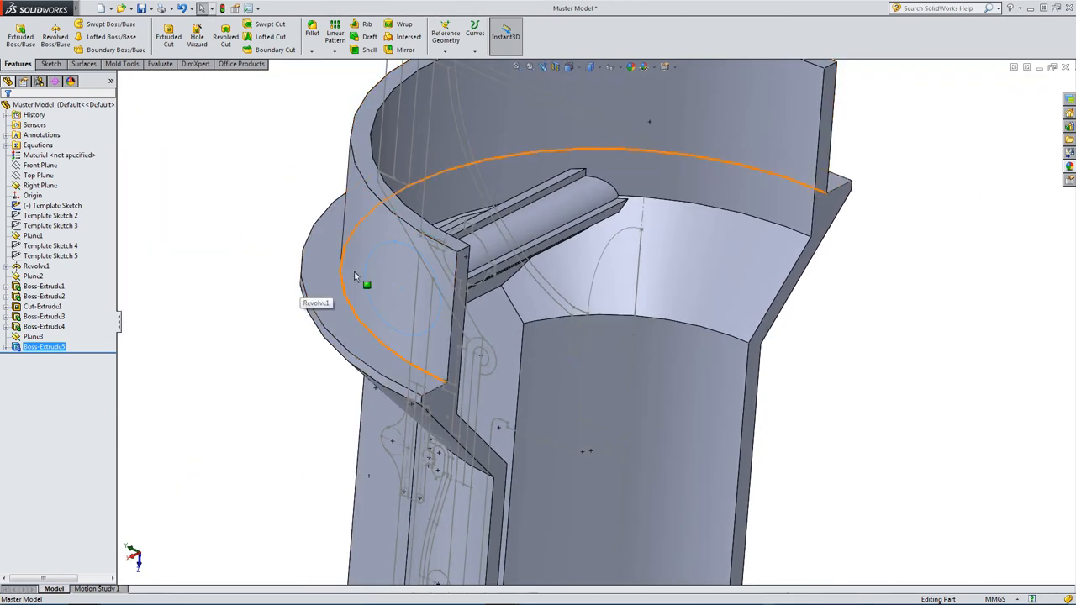
pyautogui.moveTo(352, 277); pyautogui.dragTo(317, 365)
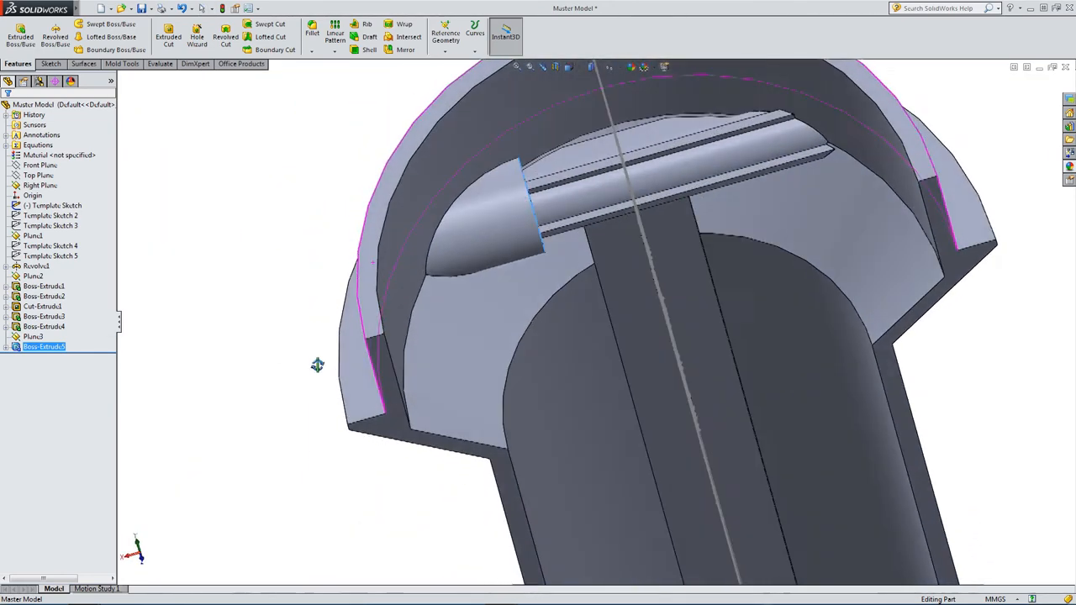
pyautogui.moveTo(318, 365); pyautogui.dragTo(403, 99)
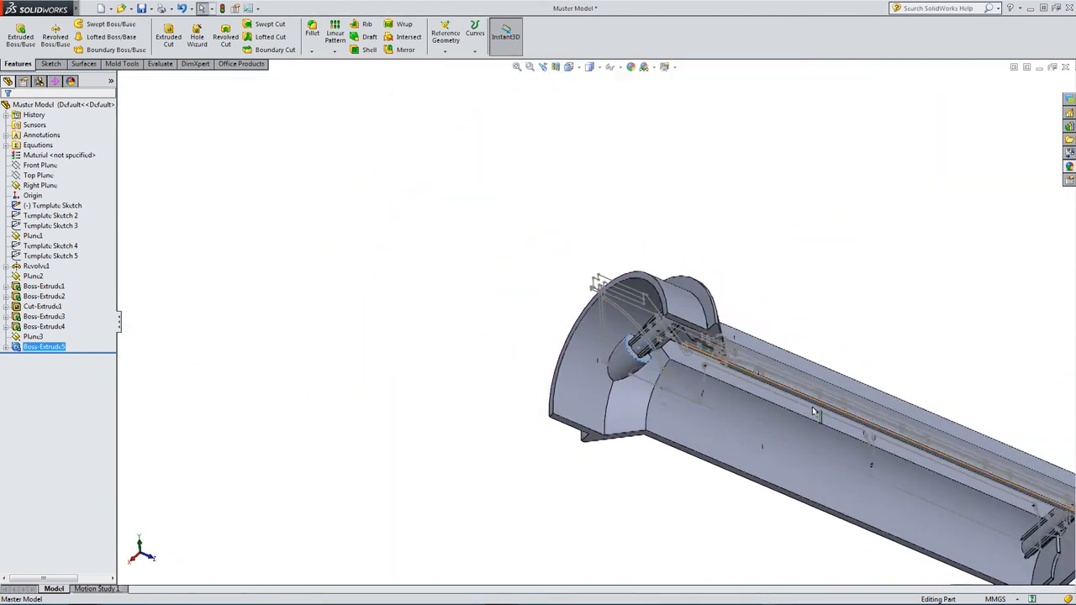
# From the Right view, sketch a larger circle on the side plane around the tabbed screw-holder profile.
pyautogui.click(570, 66)
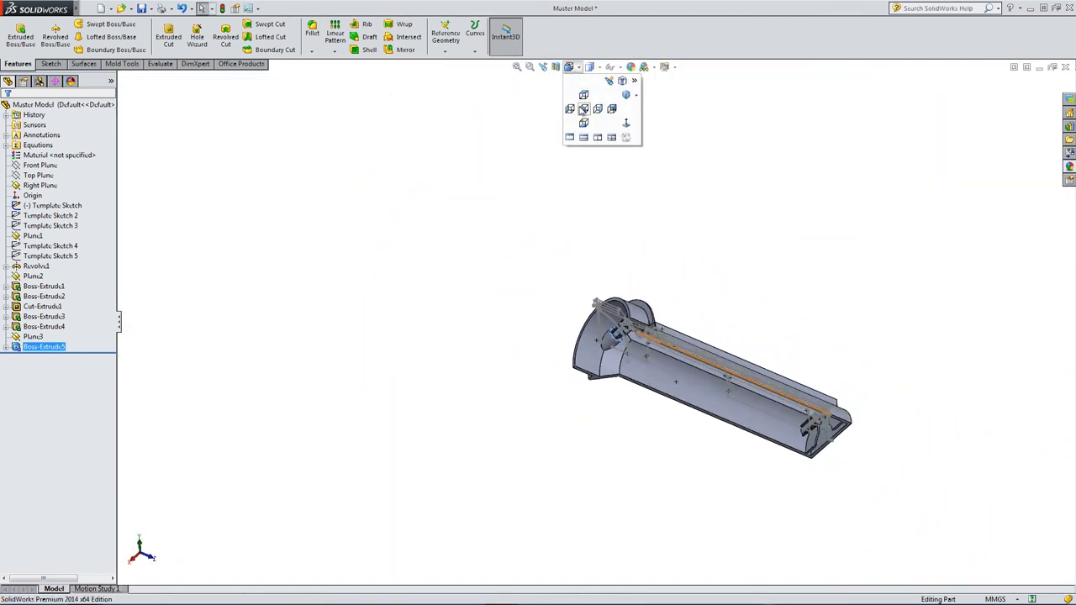
pyautogui.click(583, 109)
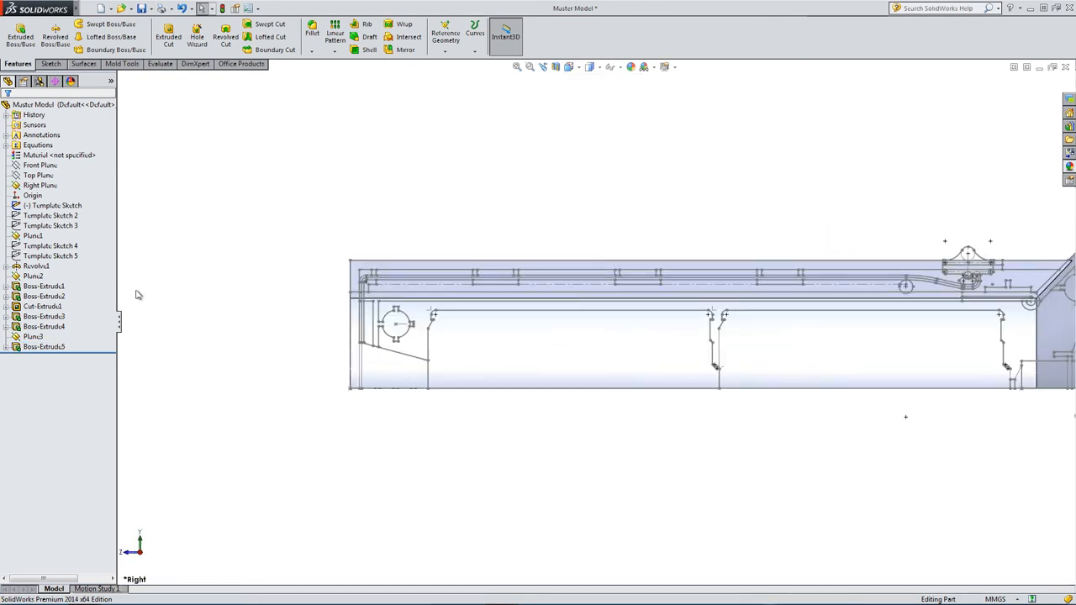
pyautogui.click(33, 275)
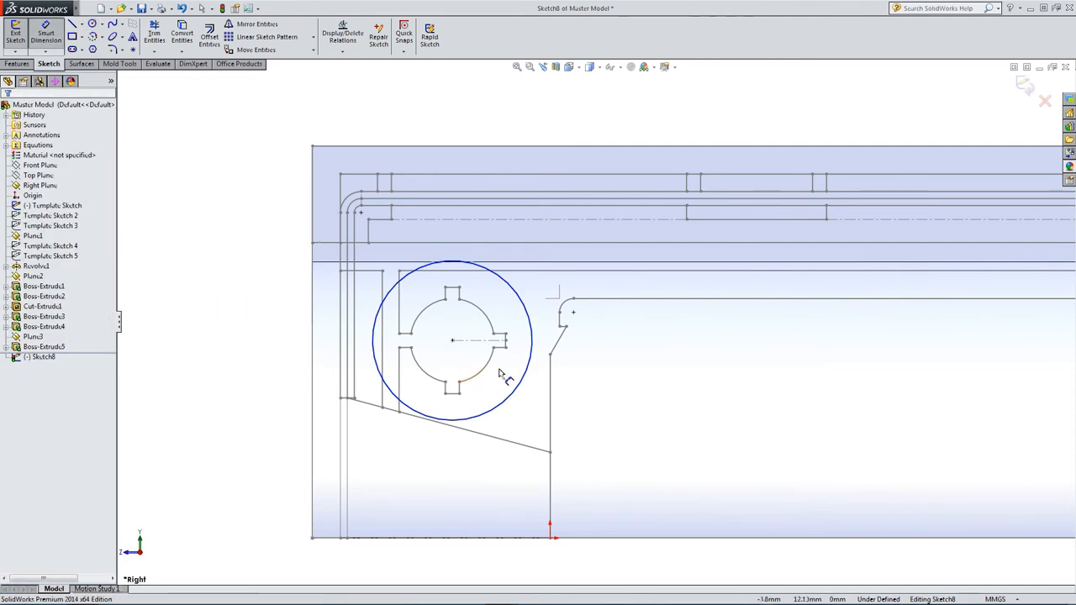
pyautogui.click(500, 374)
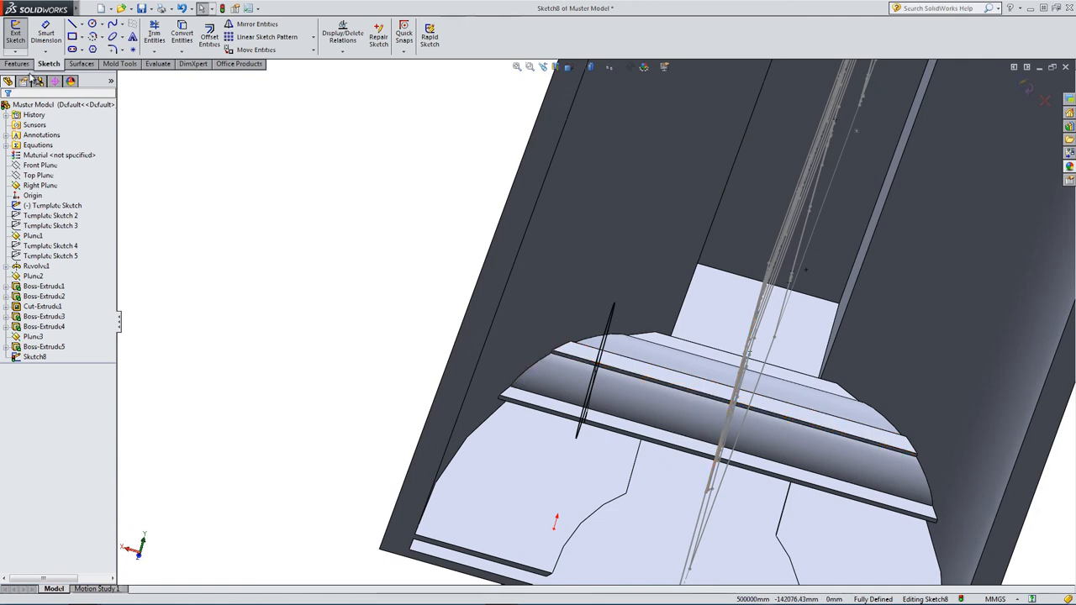
# Extrude the circle Up To Surface, limited by the curved inner wall of the housing.
pyautogui.click(17, 64)
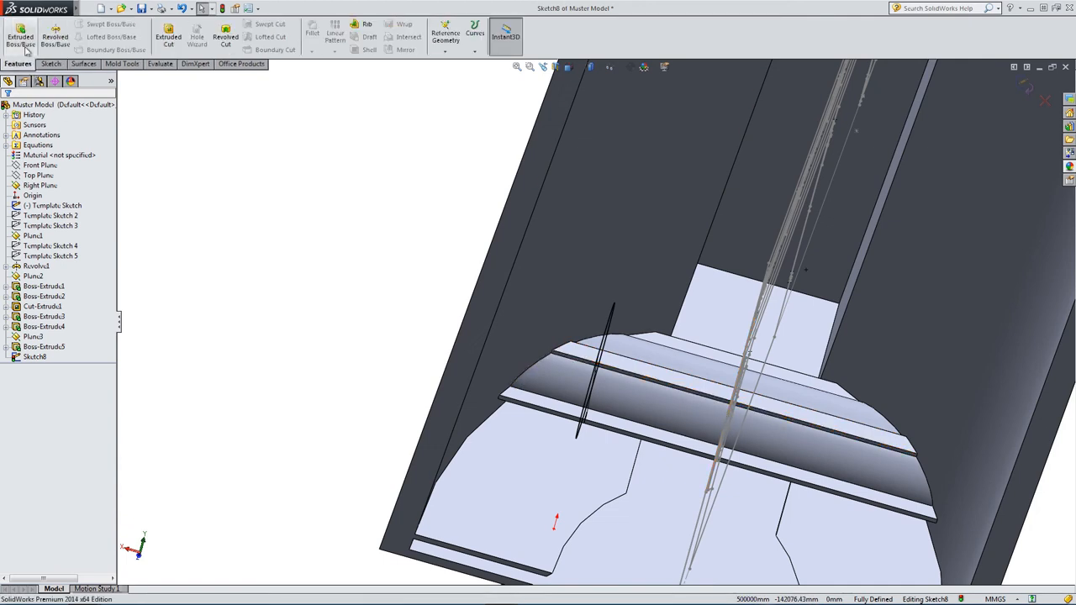
pyautogui.click(20, 37)
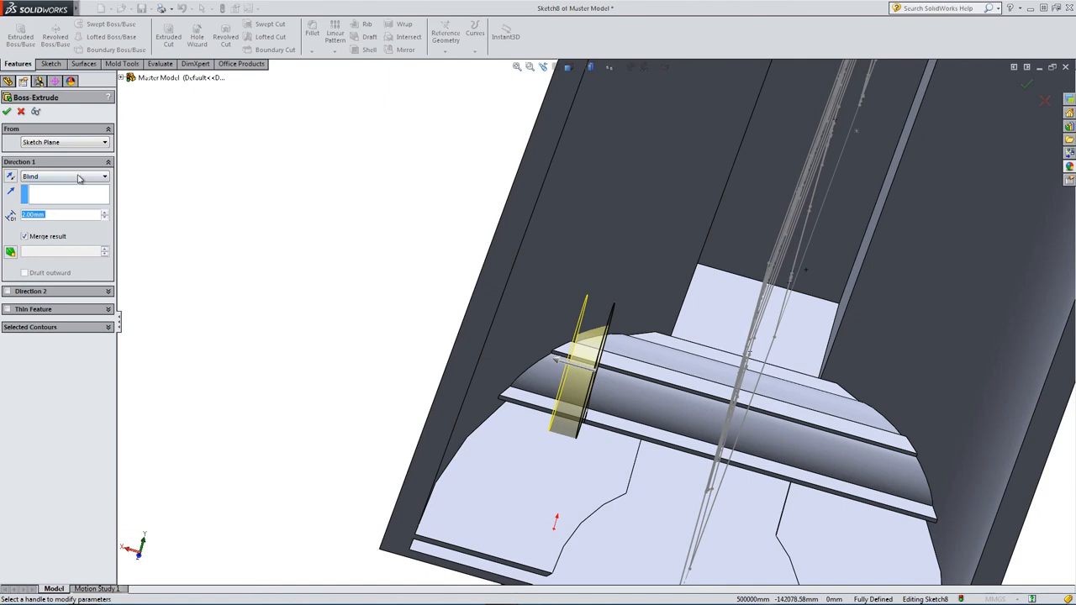
pyautogui.click(63, 176)
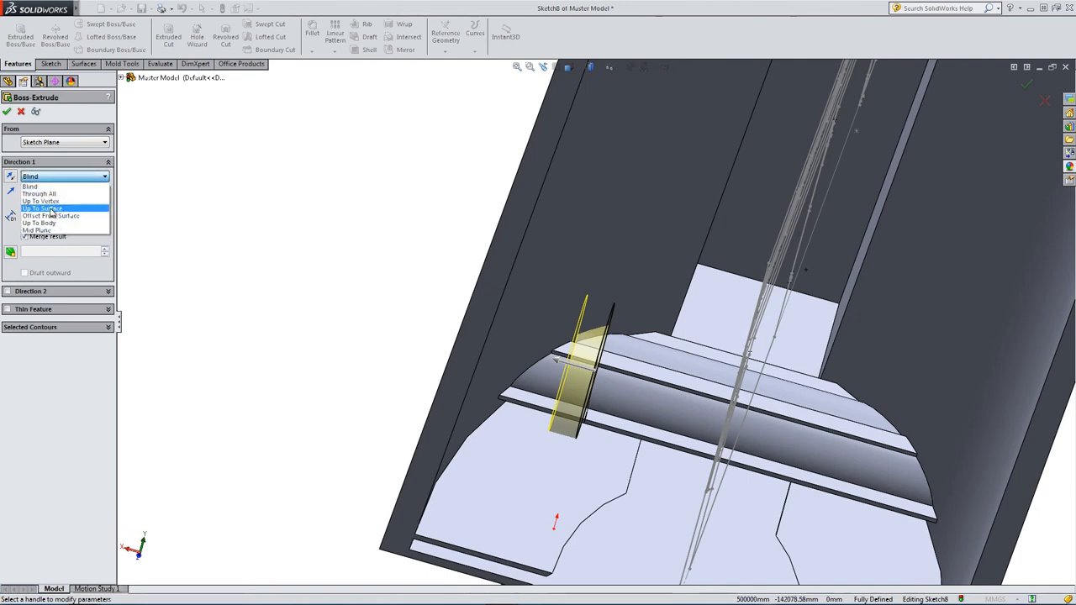
pyautogui.click(42, 208)
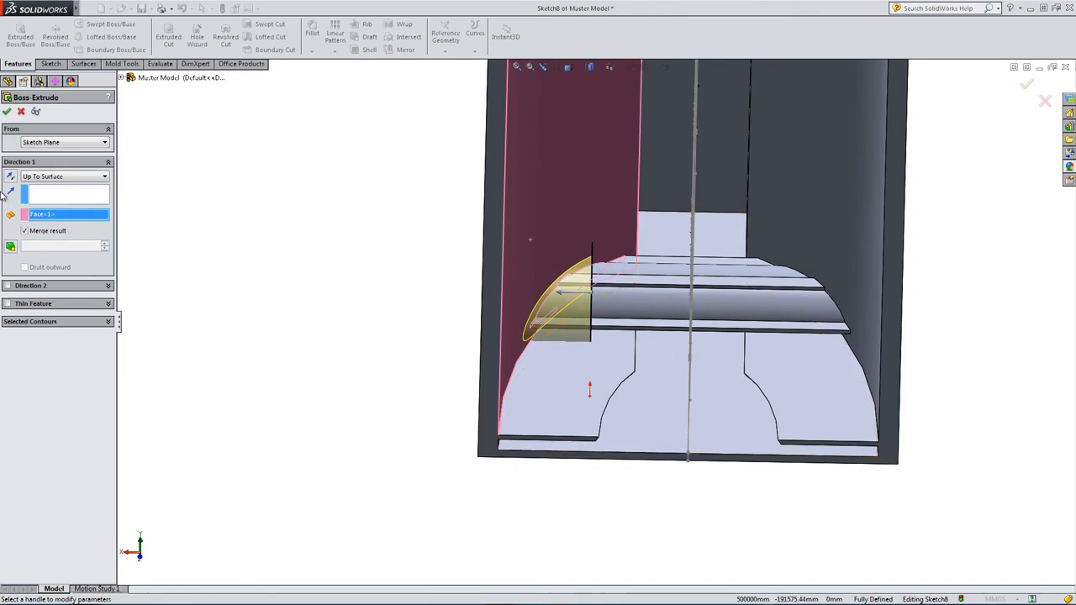
pyautogui.click(9, 285)
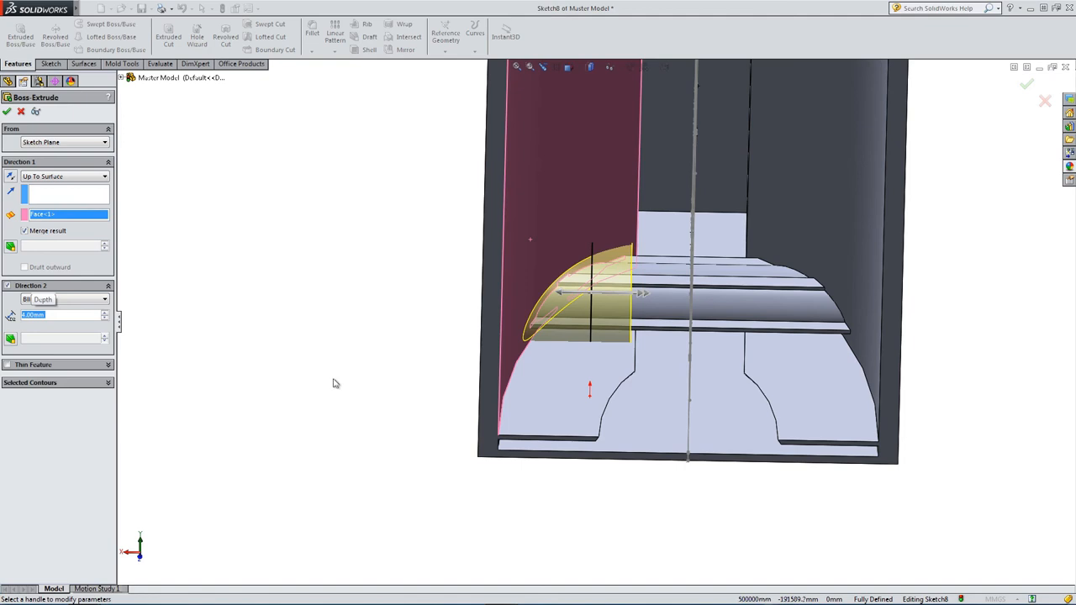
pyautogui.moveTo(555, 264)
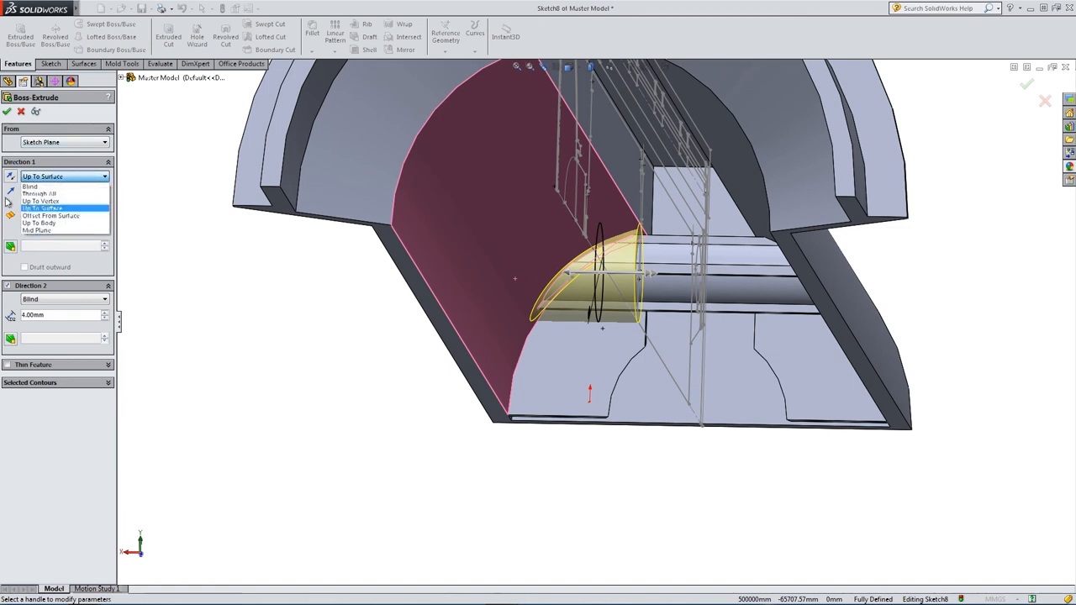
pyautogui.click(42, 208)
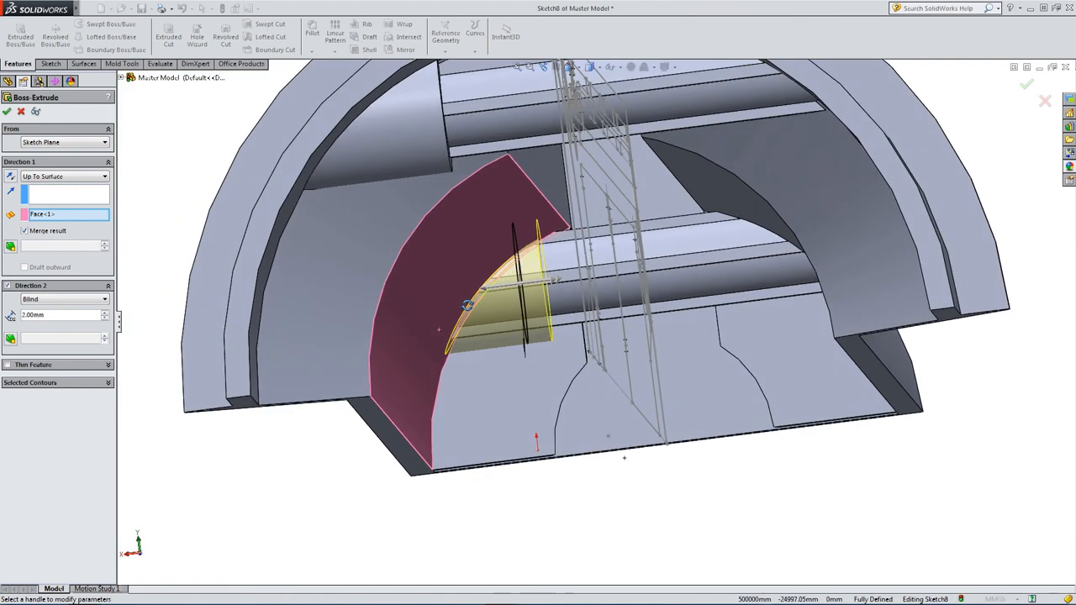
pyautogui.click(1026, 83)
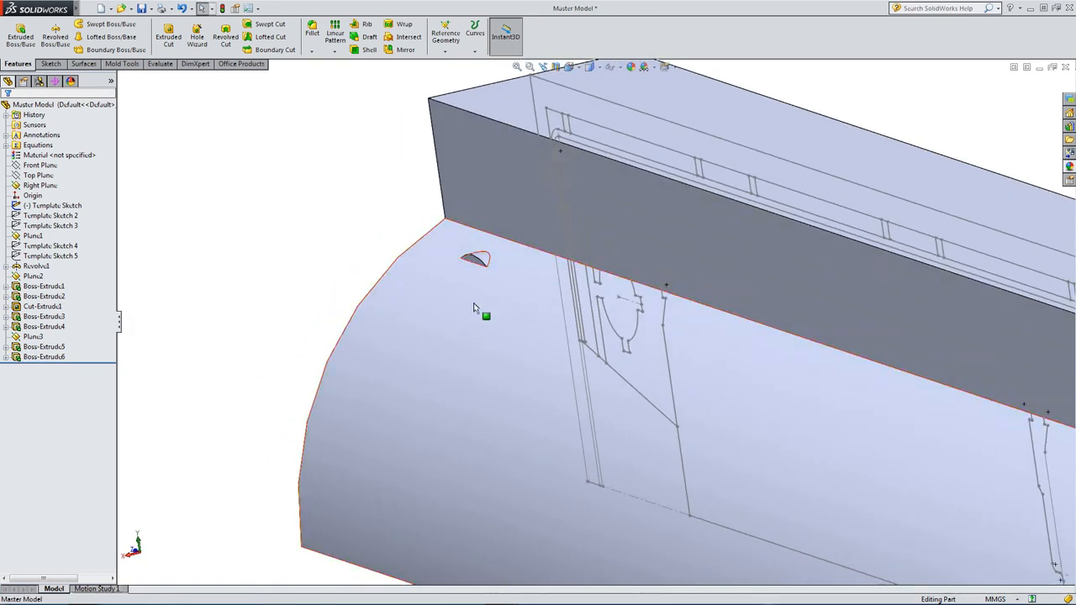
# Edit Boss-Extrude6 to turn off Direction 2 and accept the screw-head housing.
pyautogui.rightClick(43, 356)
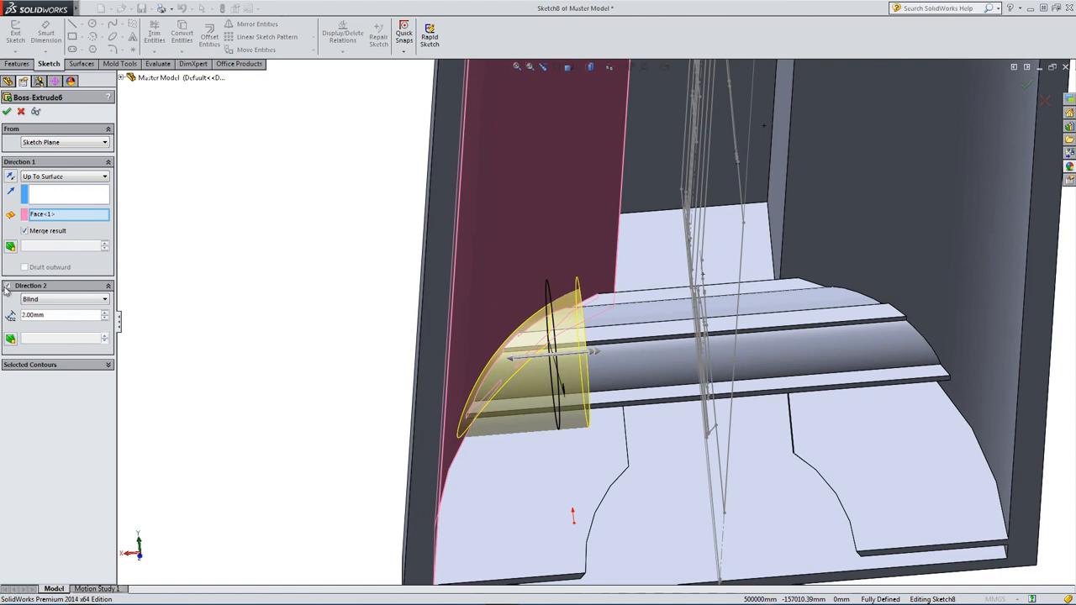
pyautogui.click(6, 286)
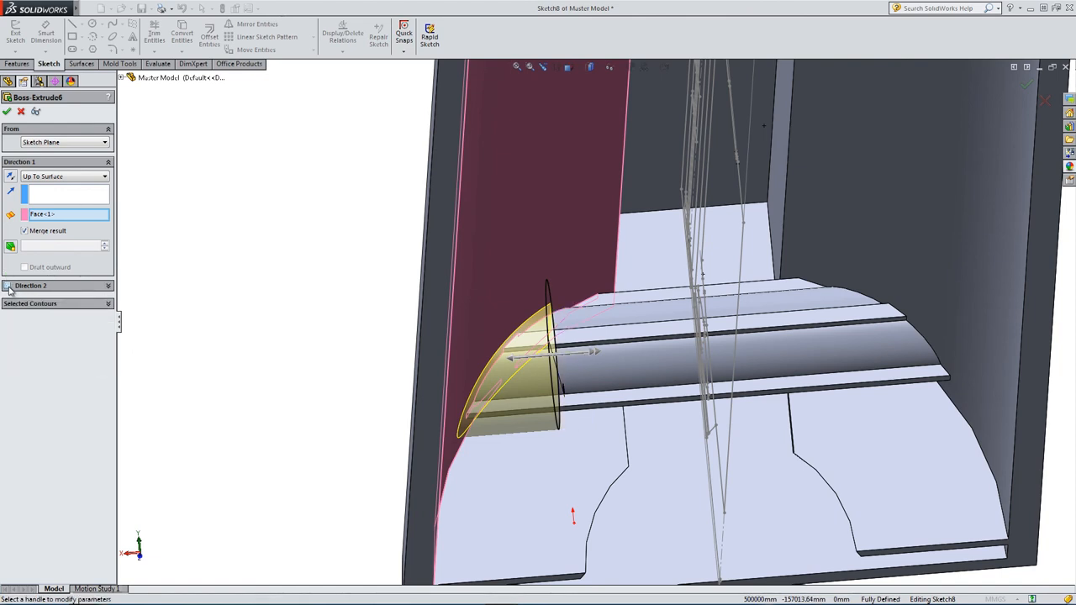
pyautogui.click(7, 111)
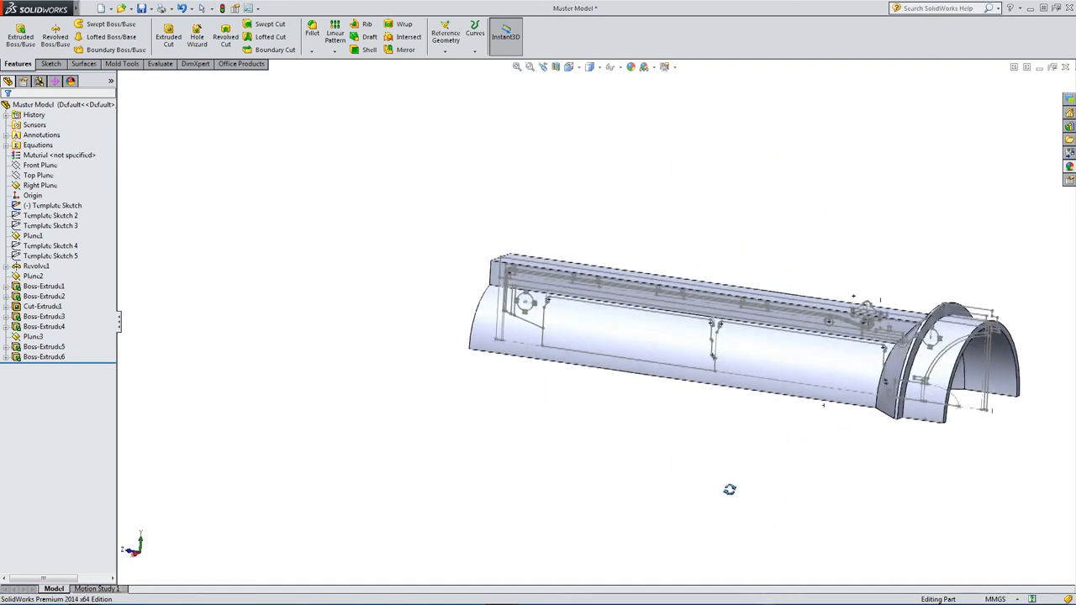
# Create Mirror1 about the Top Plane to form the full round torch shell from the half body.
pyautogui.click(55, 205)
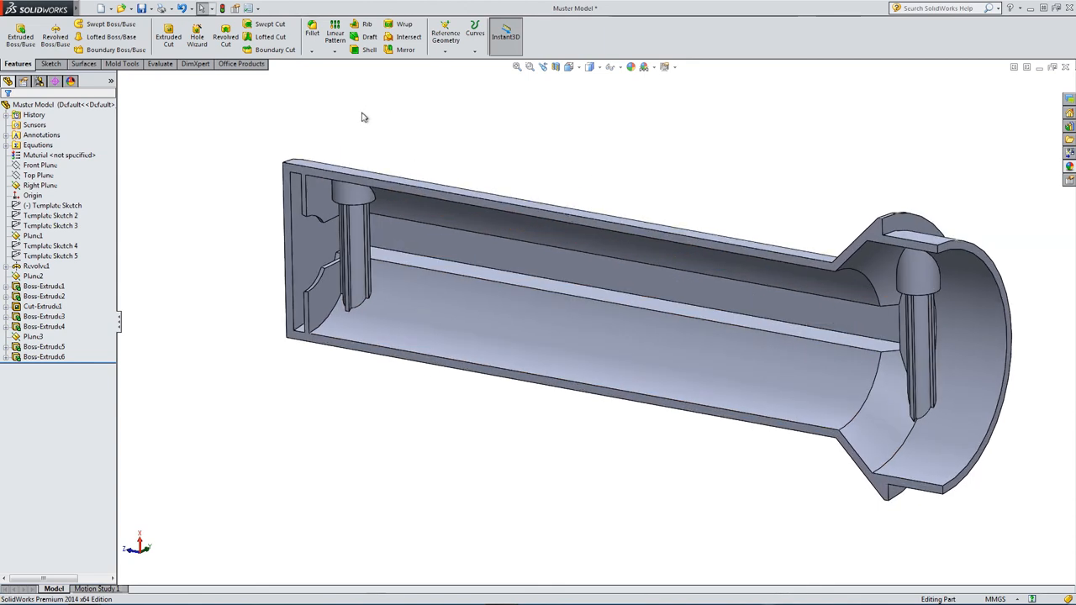
pyautogui.click(404, 36)
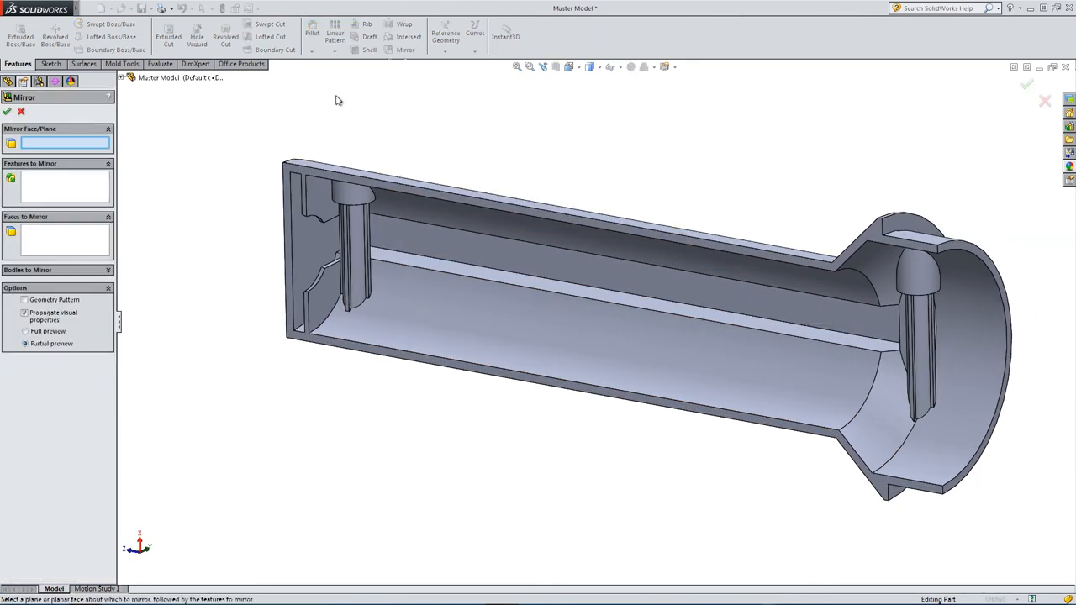
pyautogui.click(319, 201)
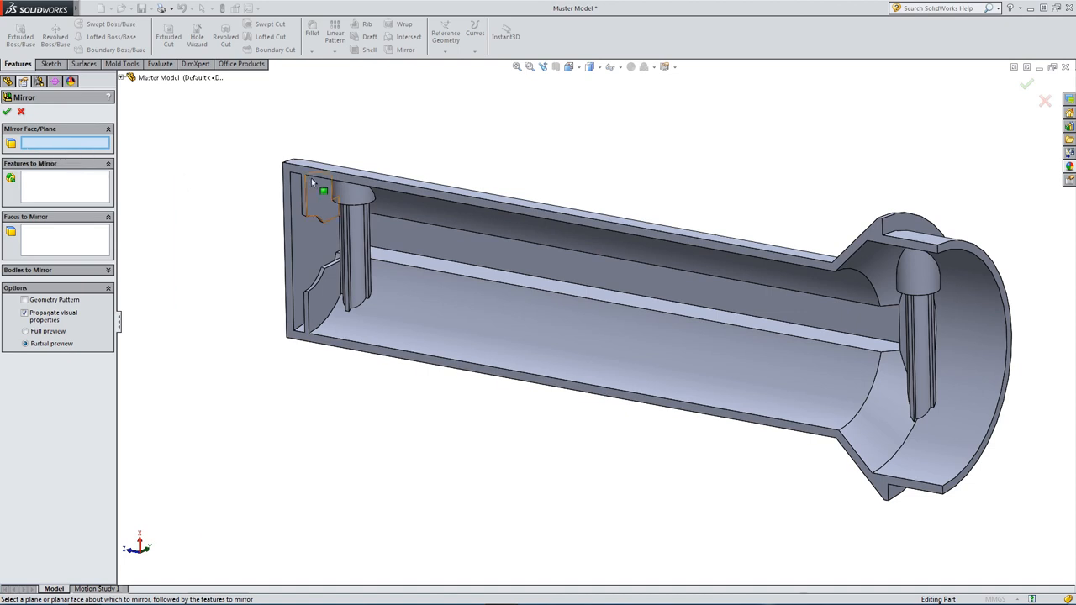
pyautogui.click(121, 77)
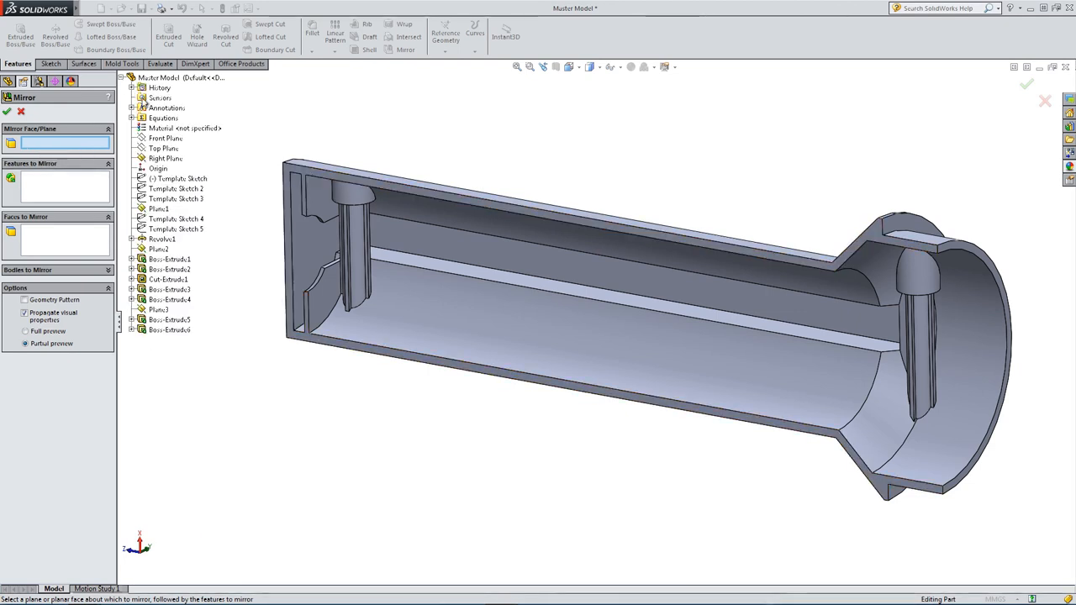
pyautogui.click(164, 148)
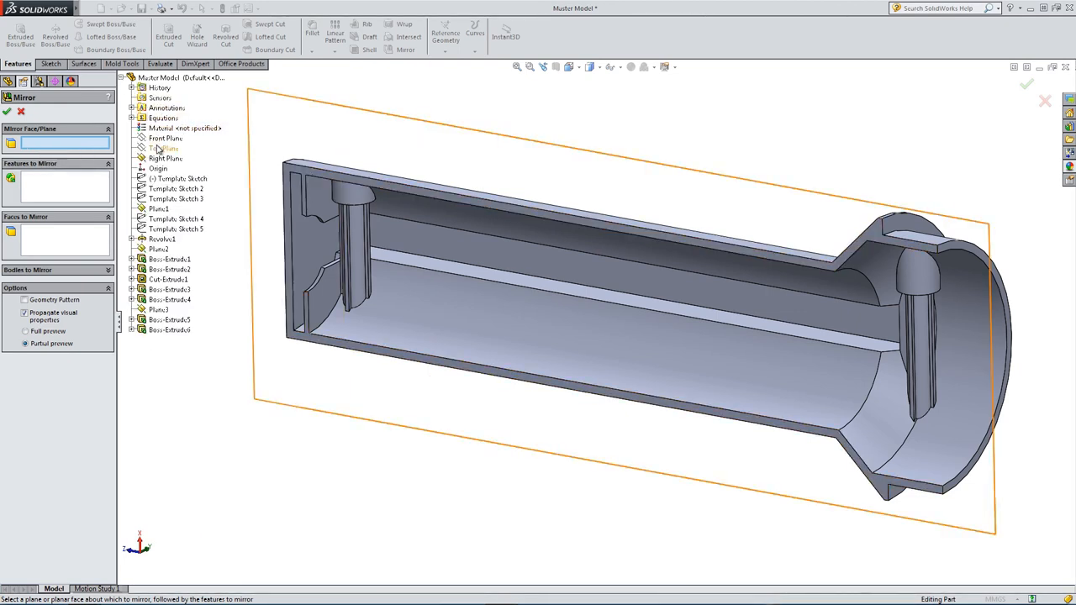
pyautogui.click(164, 148)
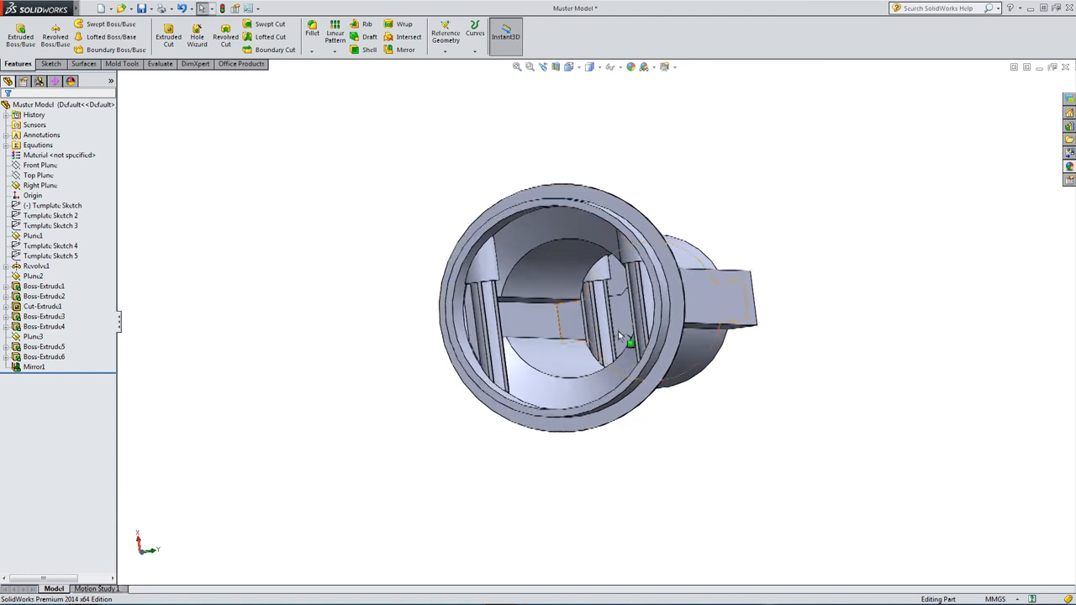
pyautogui.moveTo(618, 336); pyautogui.dragTo(570, 324)
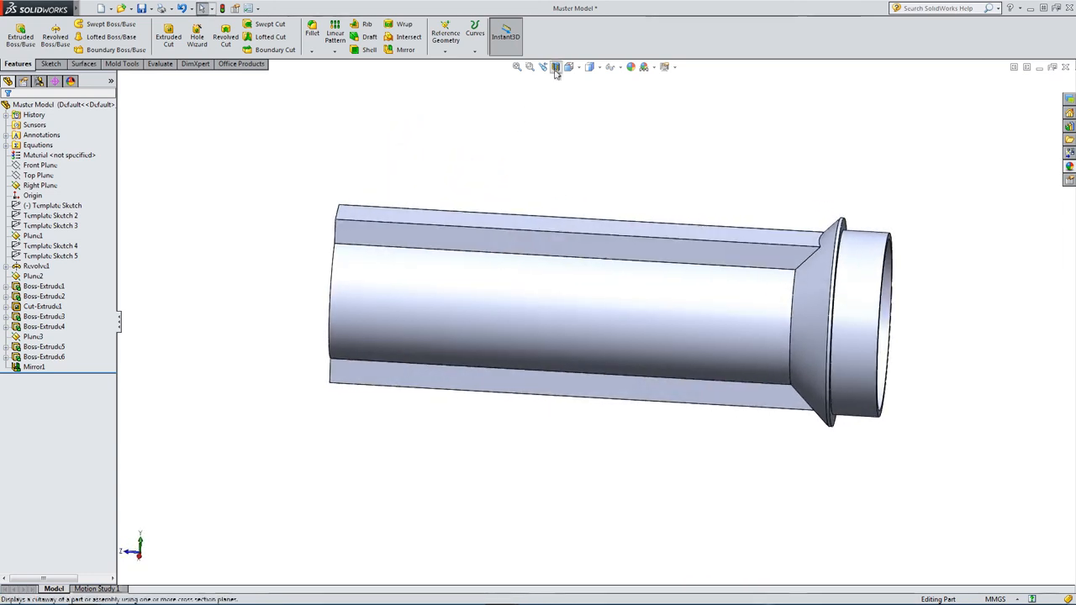
pyautogui.click(554, 67)
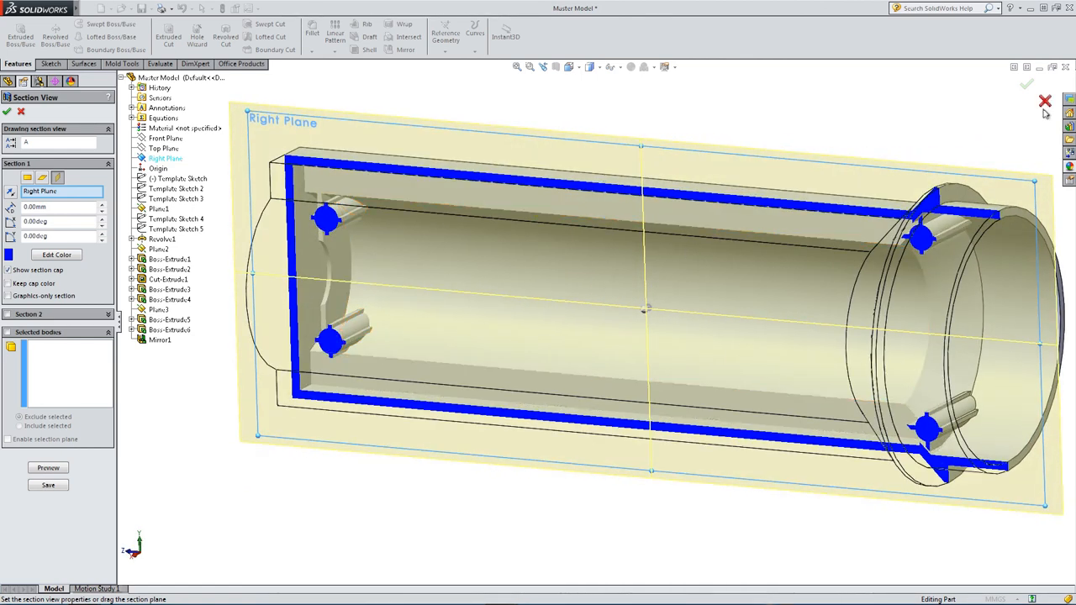
pyautogui.click(1044, 101)
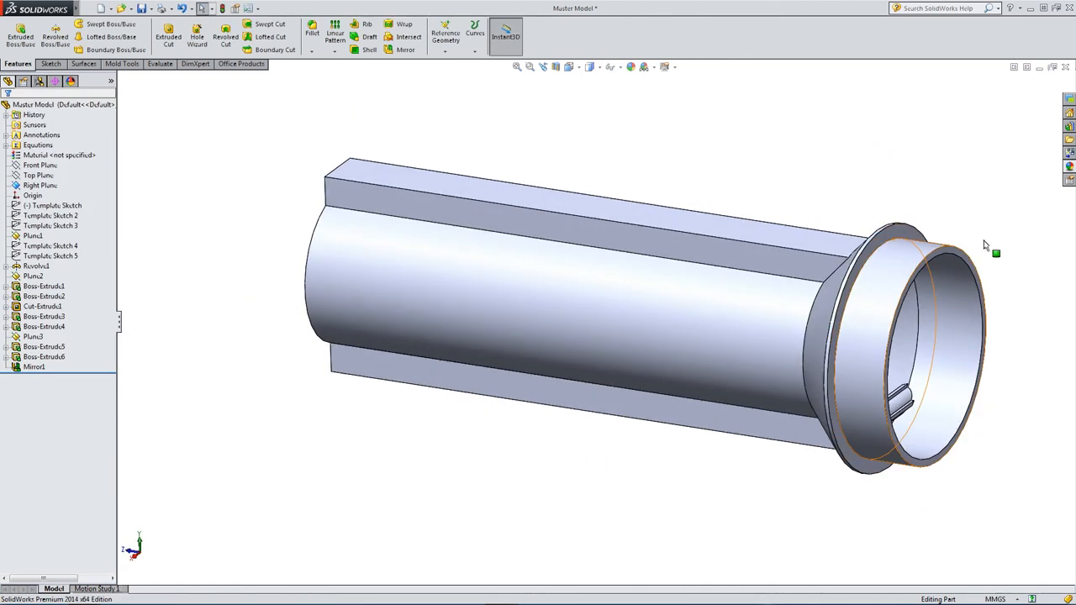